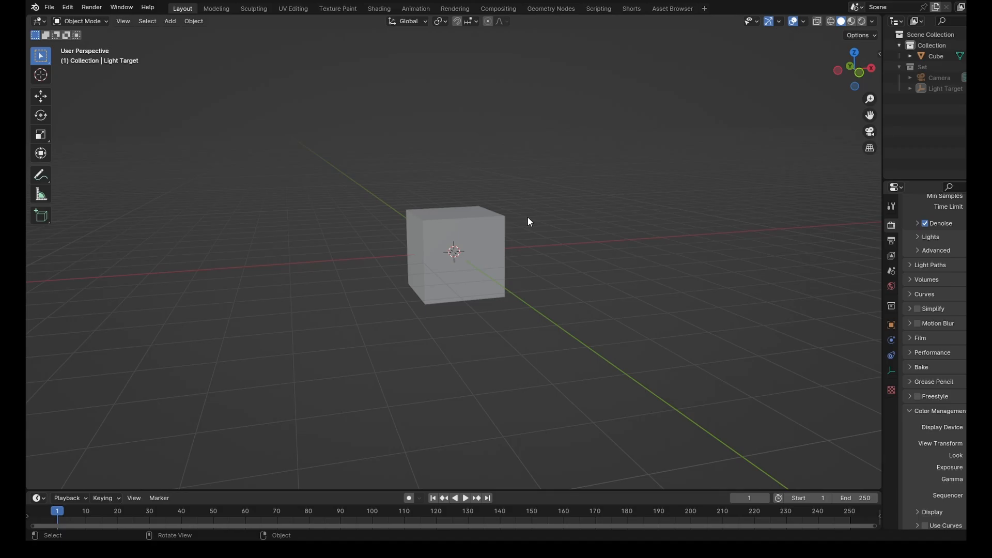
- Name the default scene 'Main' after inspecting the starter cube
drag(528, 221, 555, 265)
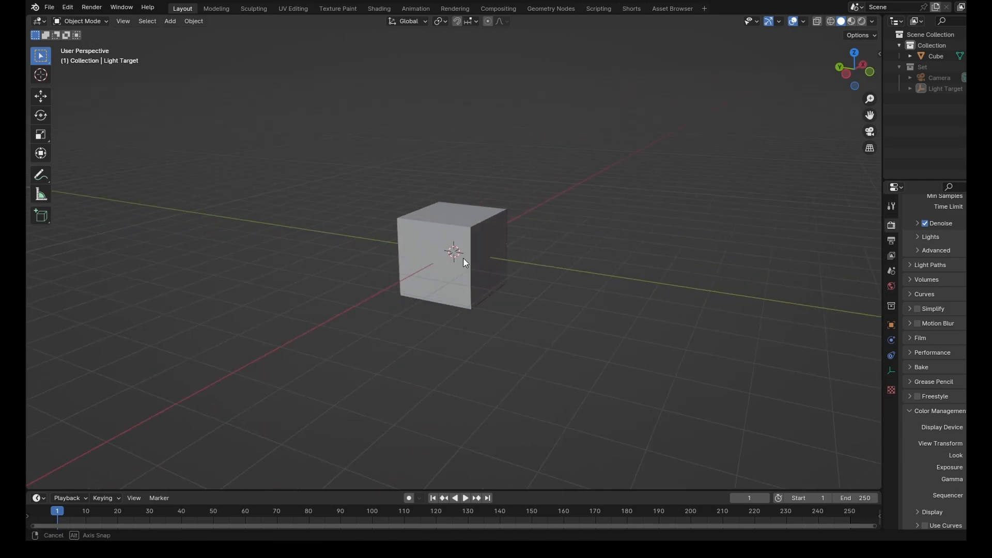
drag(465, 262, 456, 247)
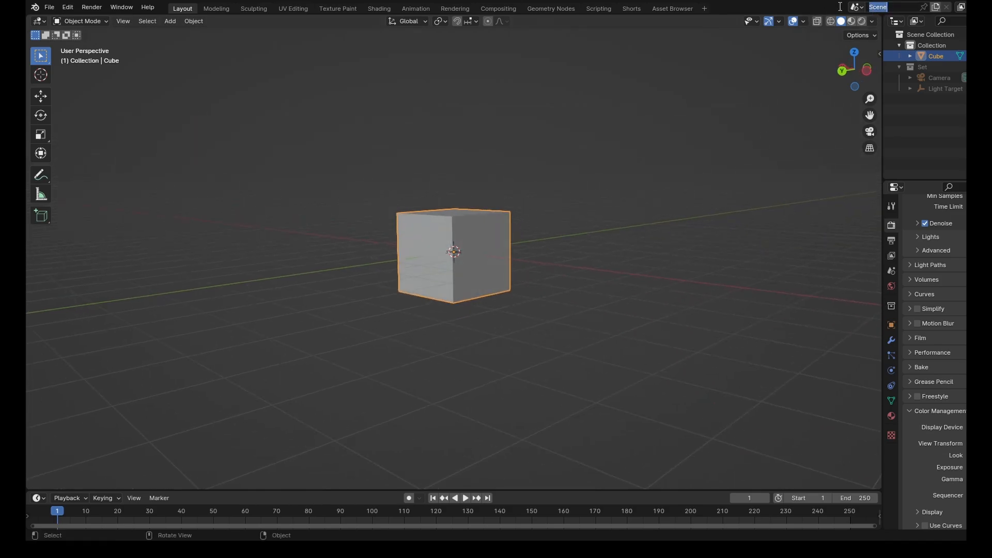
text(Main)
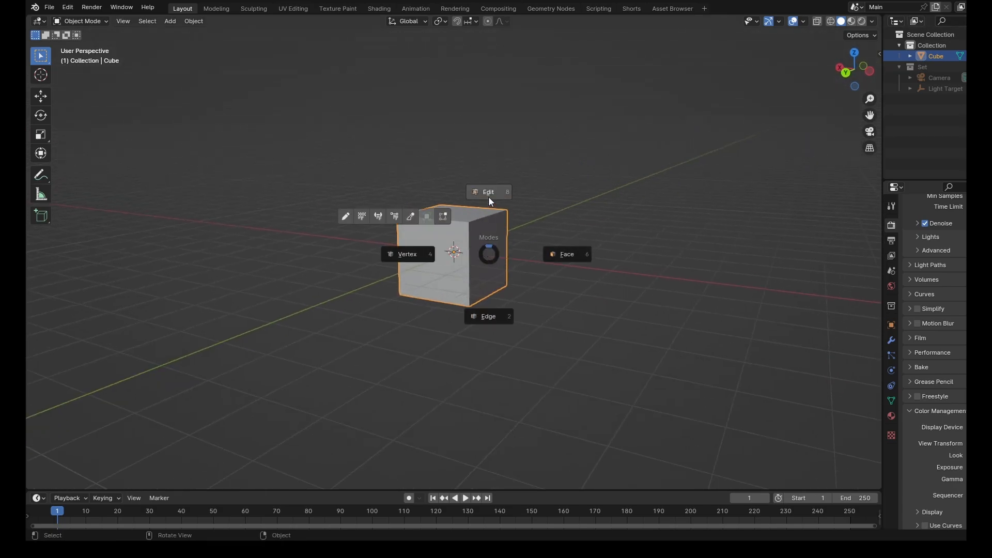
- In Edit Mode, inset all cube faces individually with a thin border thickness
click(488, 192)
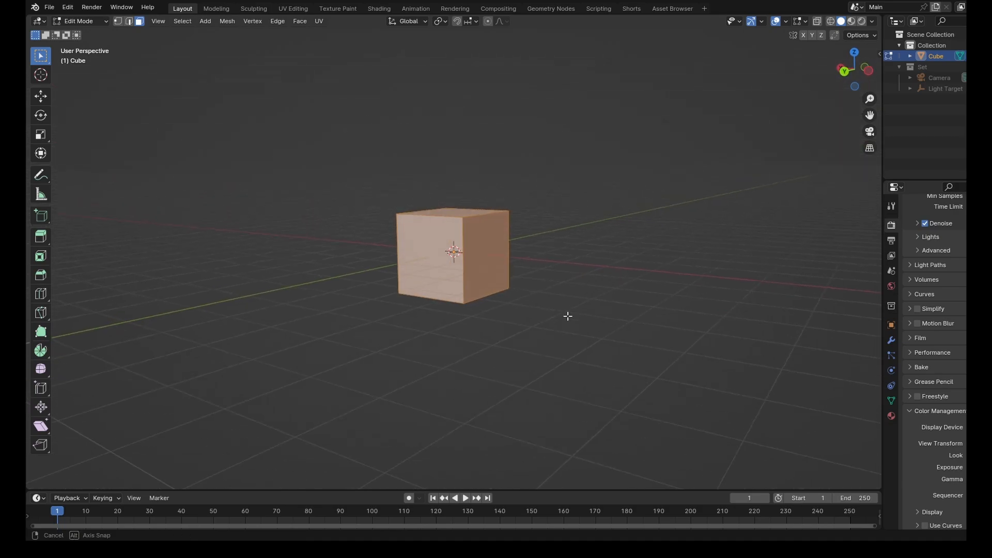
drag(567, 316, 576, 264)
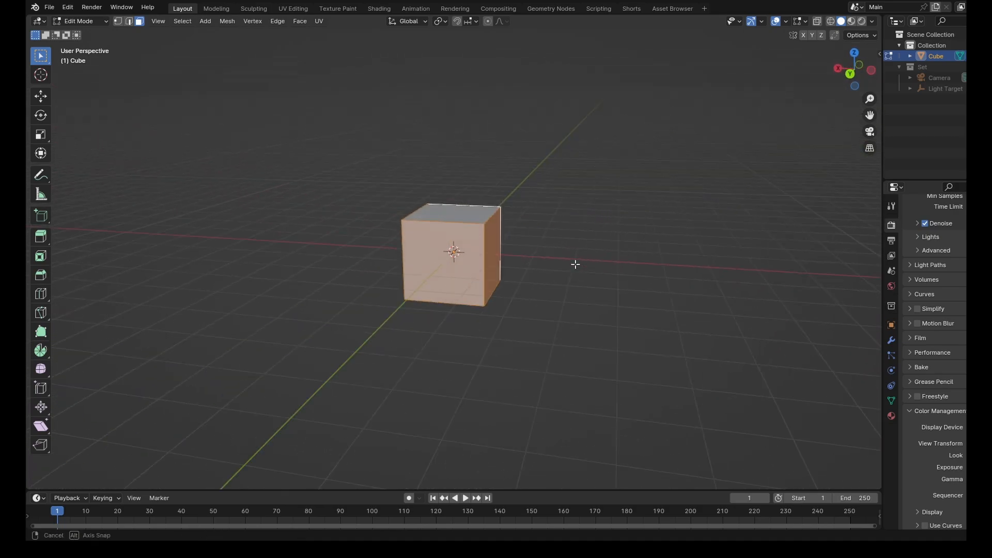
drag(569, 265, 494, 247)
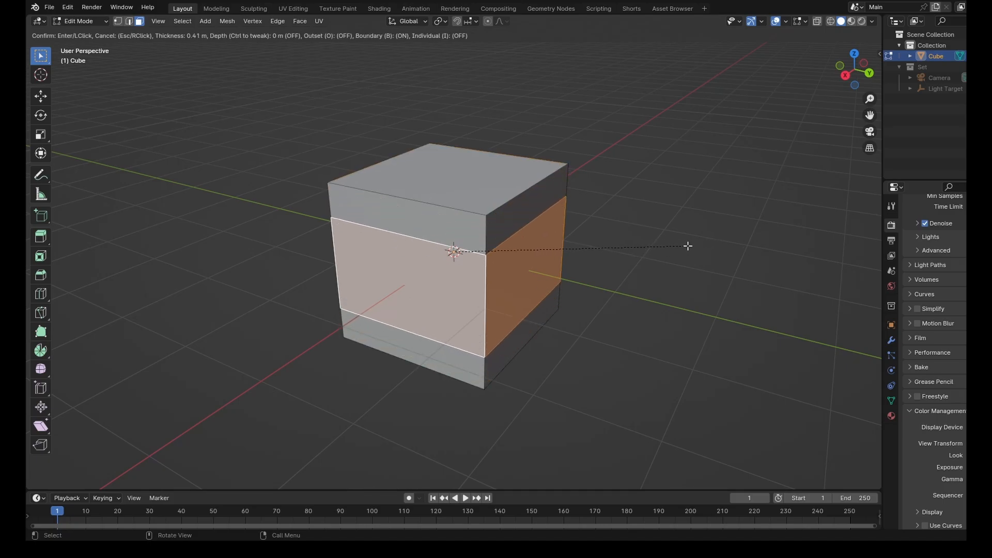
mouse_move(690, 247)
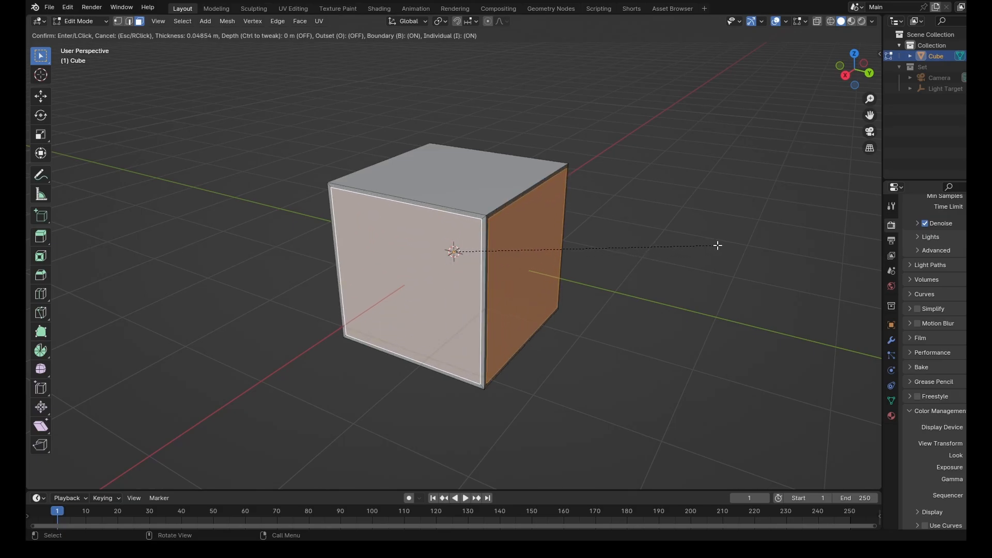
click(717, 245)
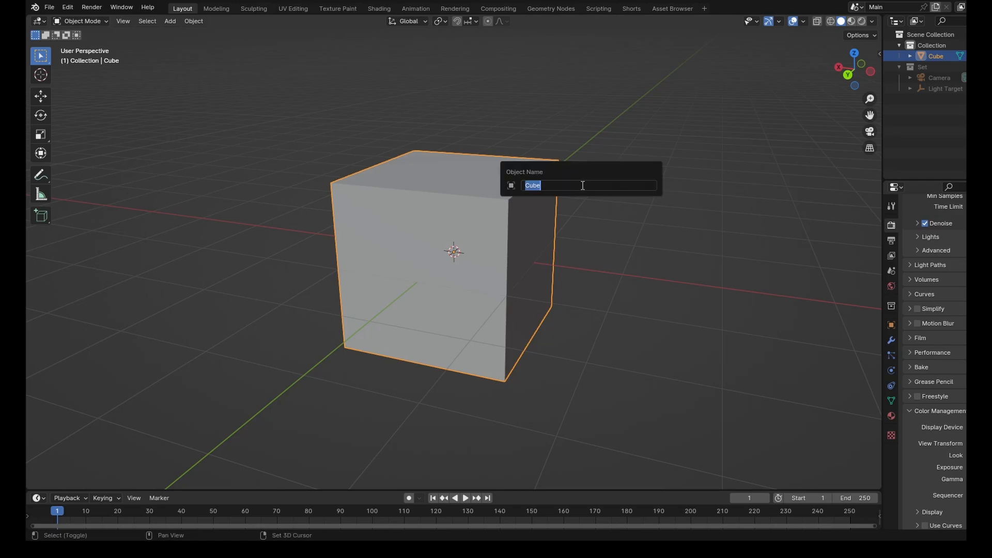
- Rename the cube 'Frame' and add a Bevel modifier with smooth shading
text(Frame)
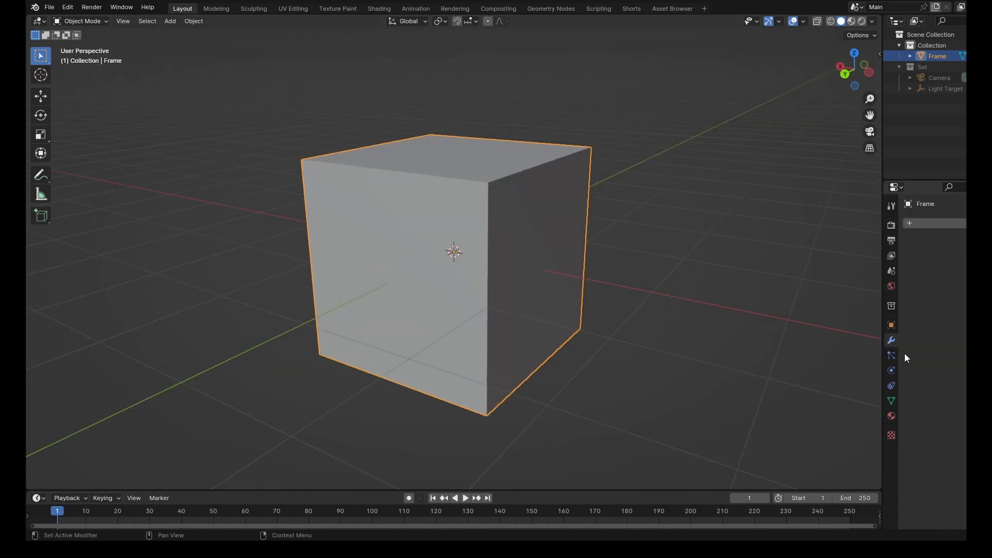
click(911, 223)
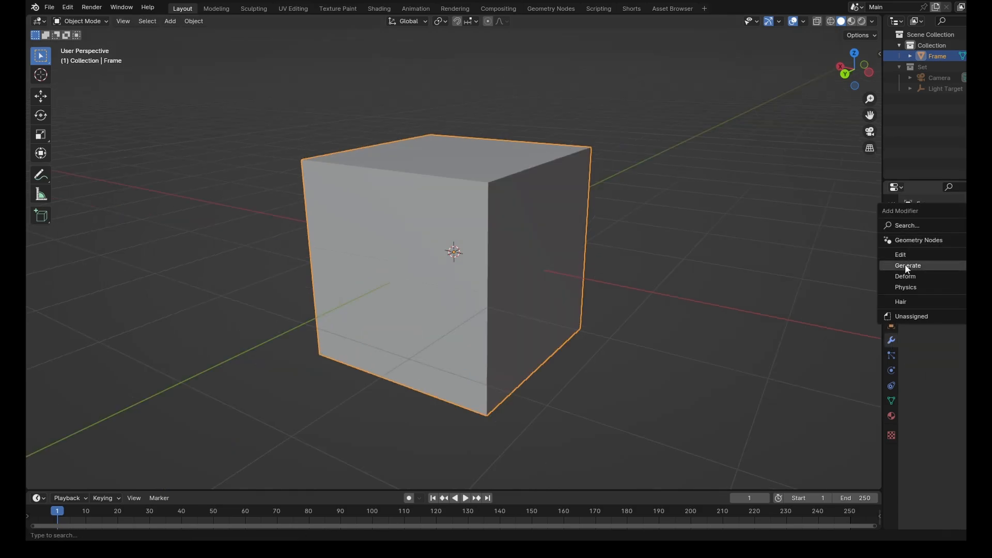
click(907, 265)
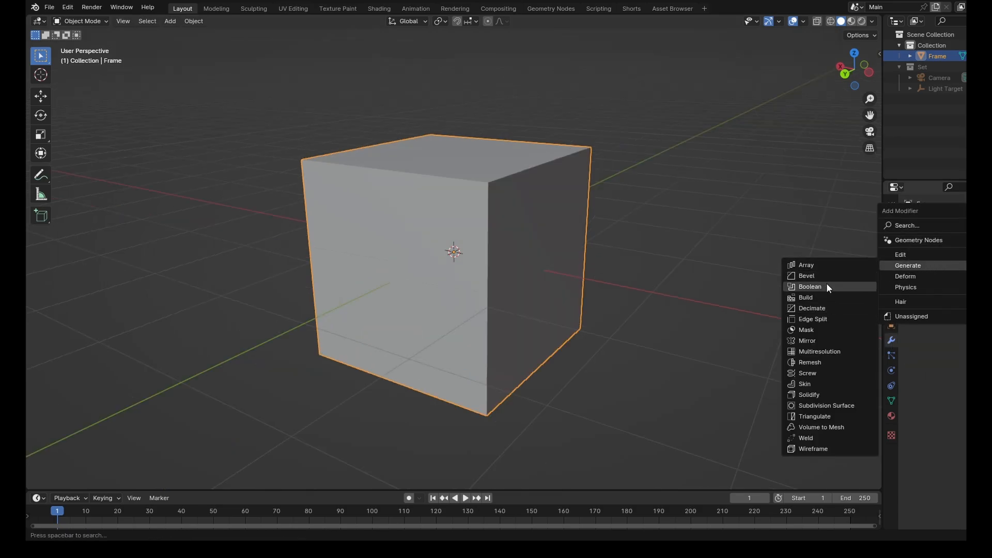
click(805, 275)
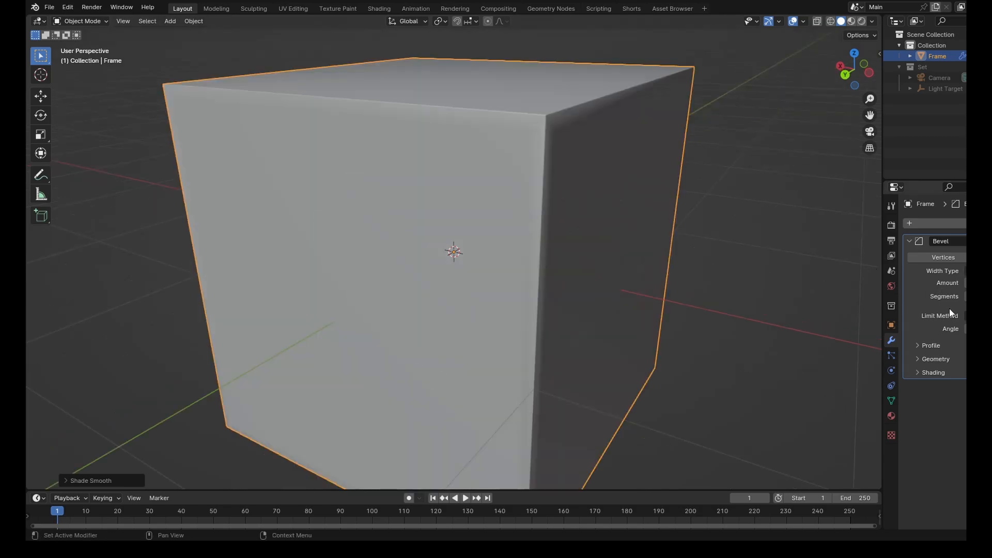
click(932, 372)
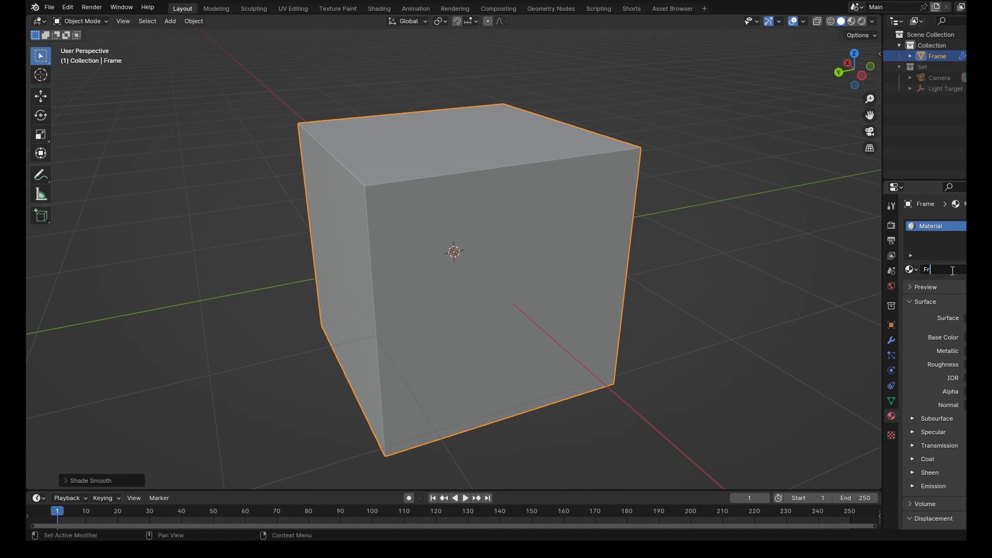
- Create materials 'Frame' and 'Holdout', setting Holdout's surface to a Holdout shader
text(Frame)
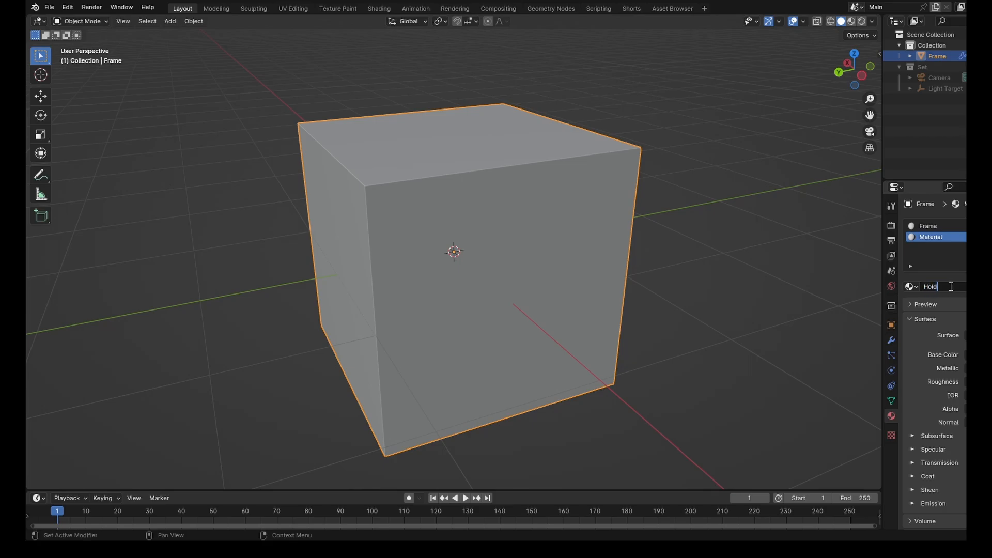
text(Holdout)
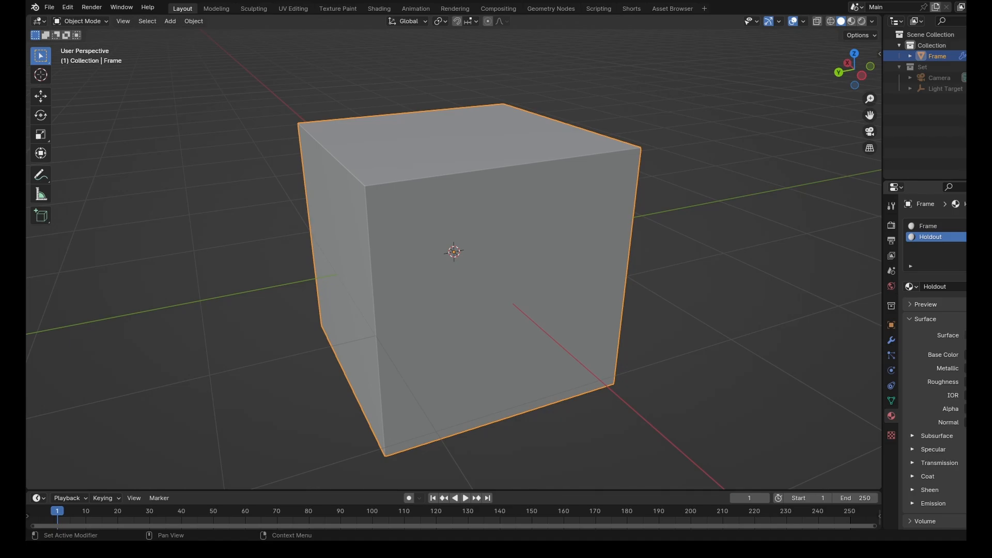
click(934, 286)
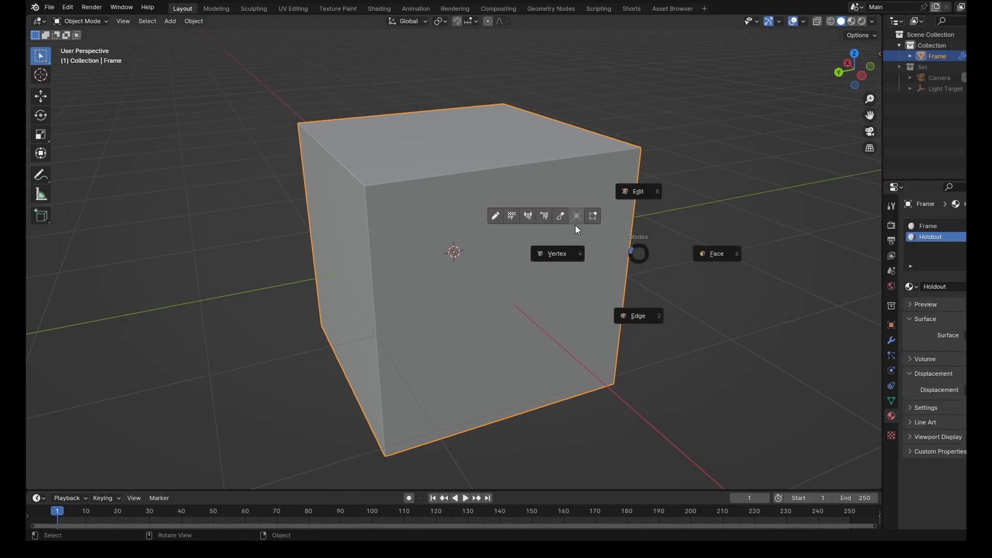
- Assign the Holdout material to Frame's inset inner faces, keeping the rim solid
click(637, 192)
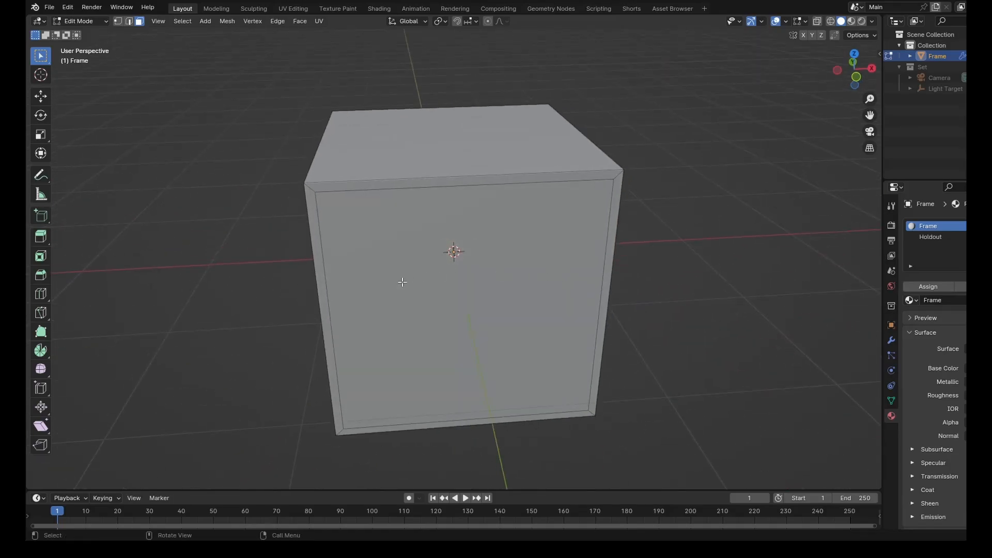
click(930, 236)
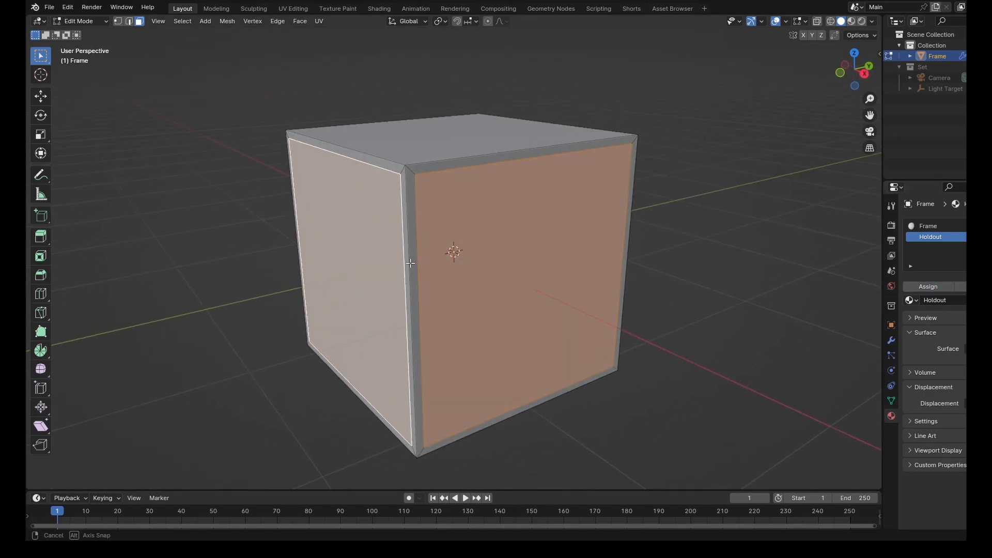
drag(411, 263, 334, 225)
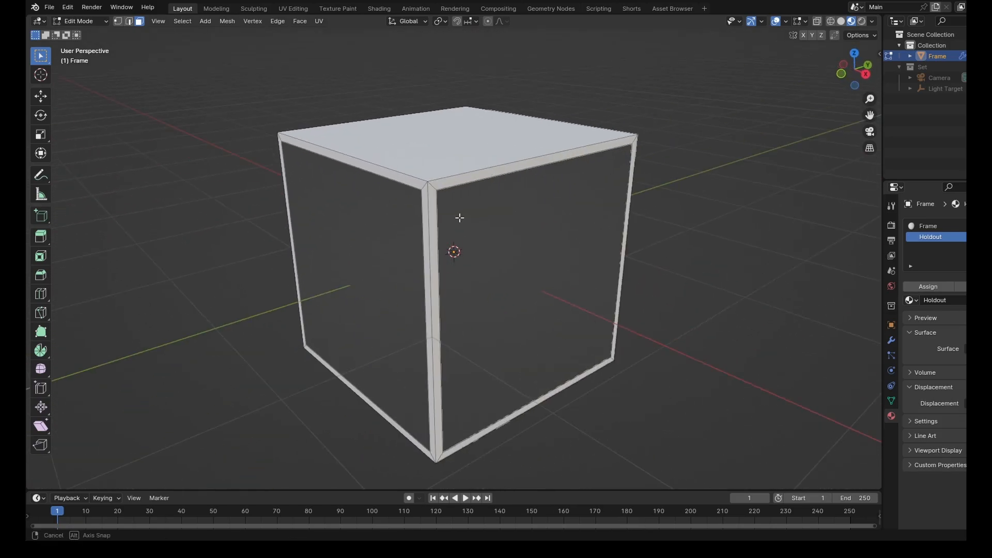
drag(459, 218, 782, 253)
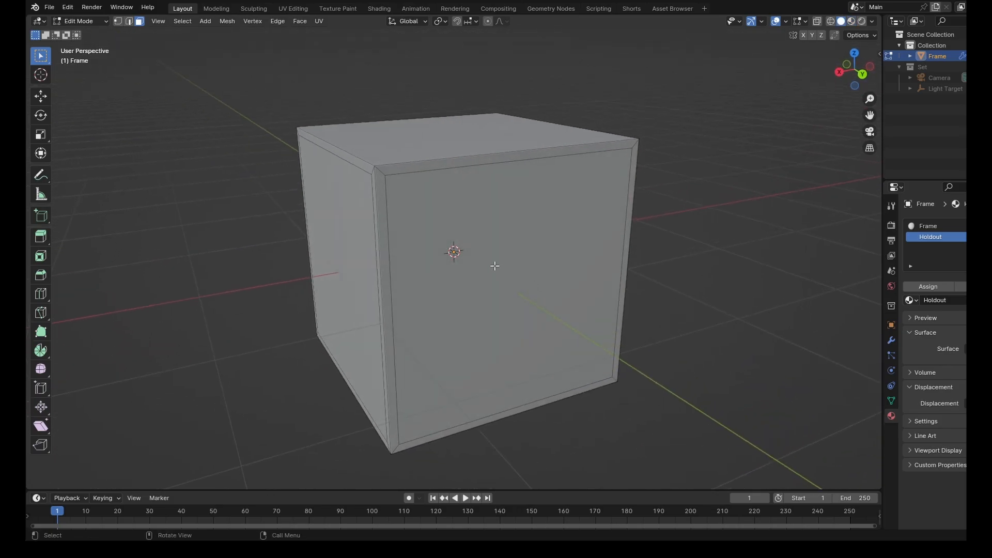
drag(494, 266, 503, 224)
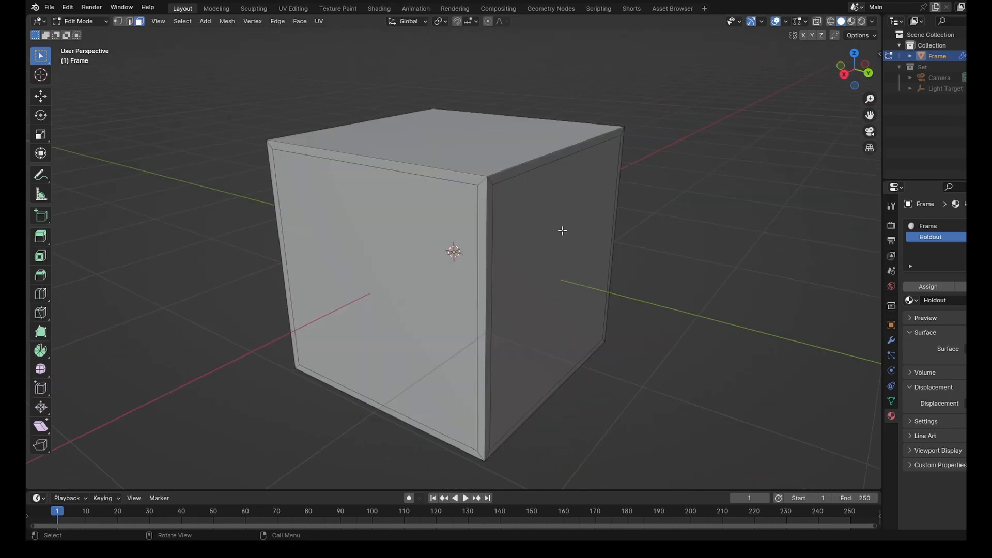
- Duplicate the inner face panels and separate them into a new object Frame.001
drag(562, 230, 431, 272)
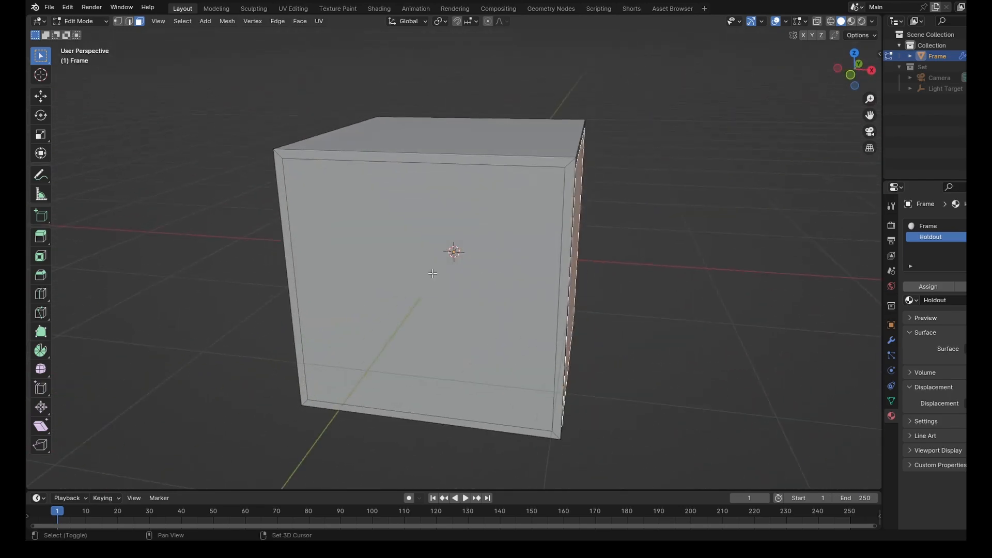
click(433, 272)
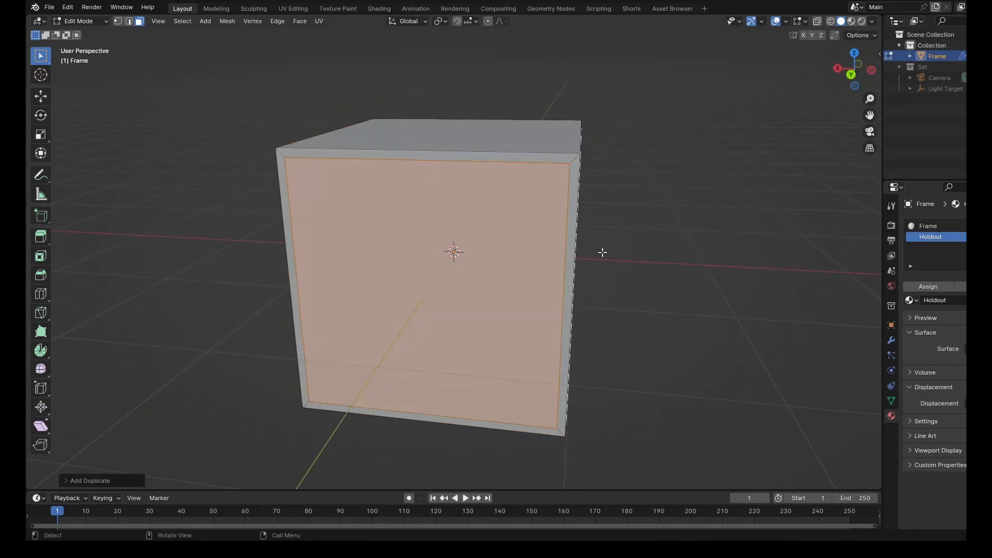
drag(601, 252, 613, 269)
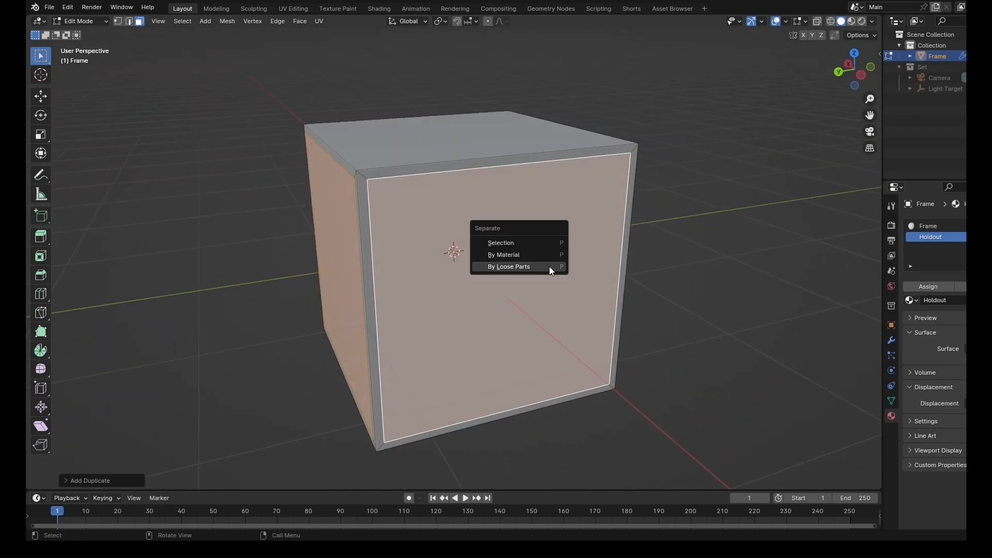
mouse_move(500, 241)
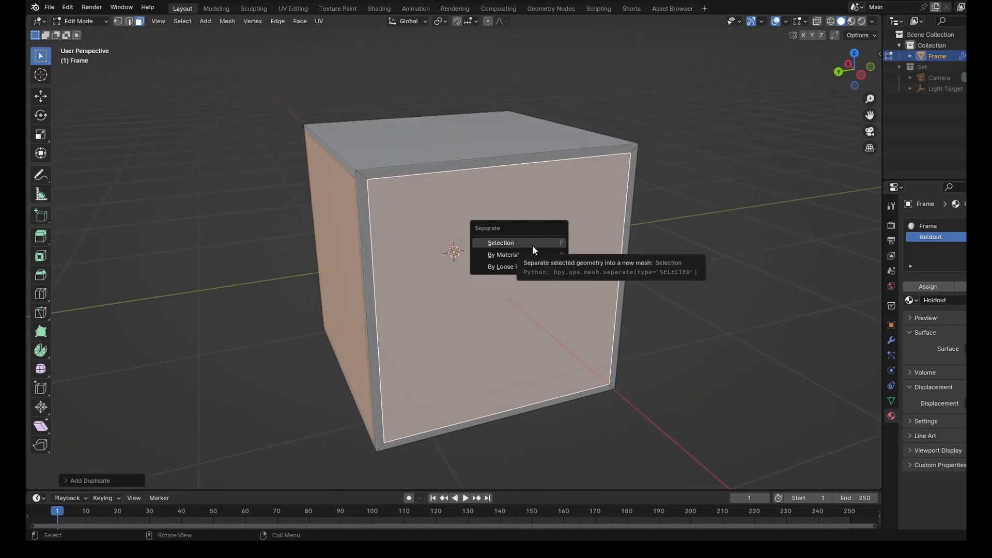
click(500, 242)
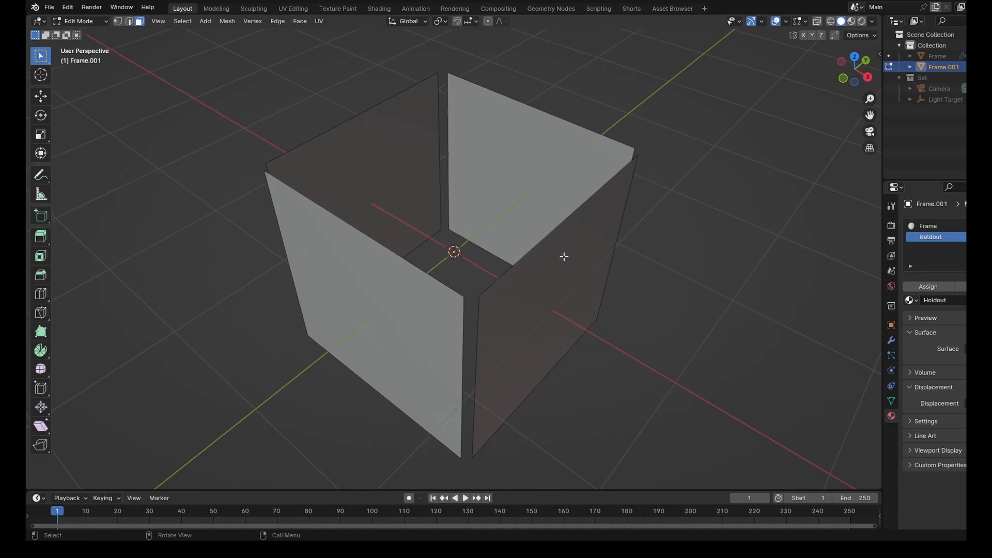
mouse_move(410, 157)
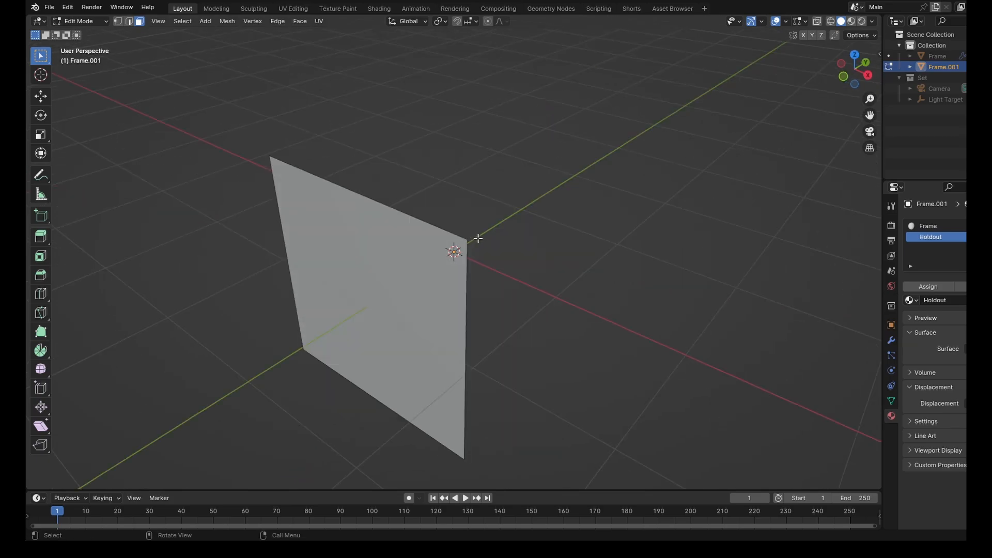
- Keep one panel of Frame.001 and extrude it into a long box
drag(475, 253, 468, 215)
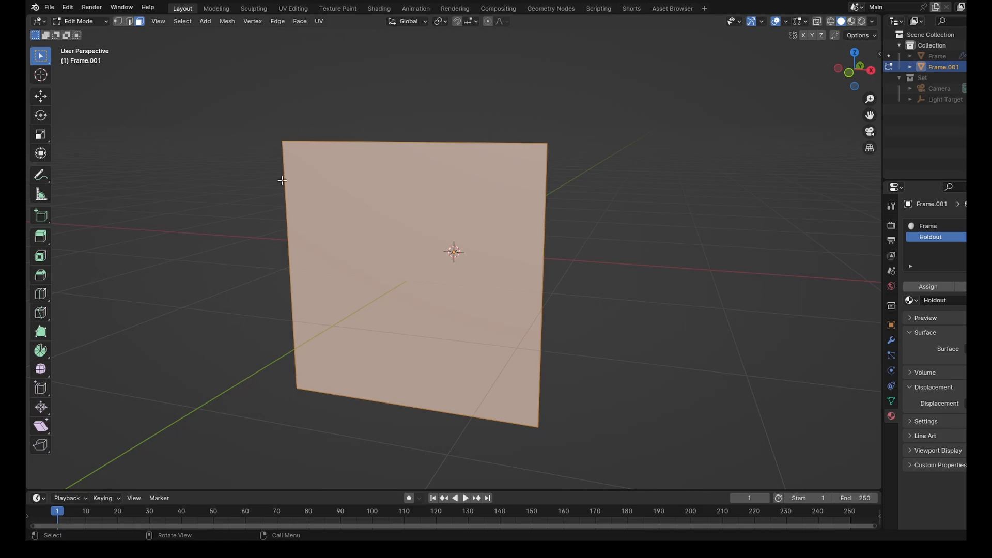
mouse_move(480, 180)
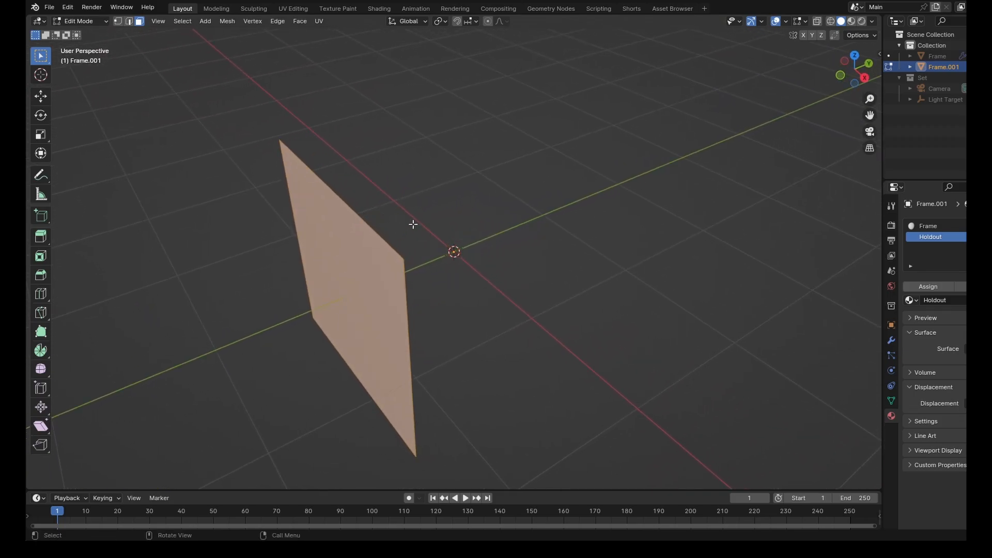
key(g)
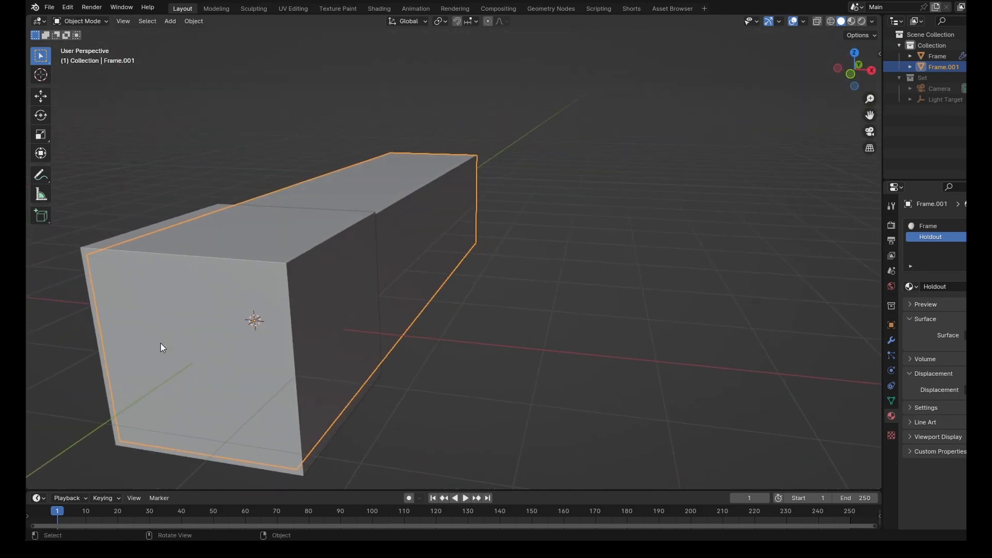
- Add sphere and cube empties around the cube named 'Camera Parent' and 'Frame Parent'
drag(161, 348, 280, 302)
text(Dimension 1)
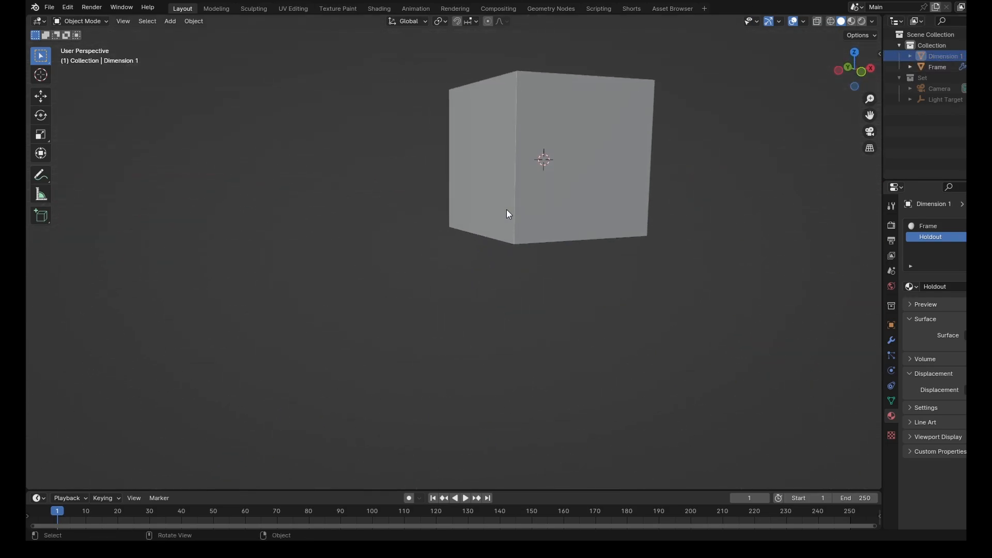
click(169, 21)
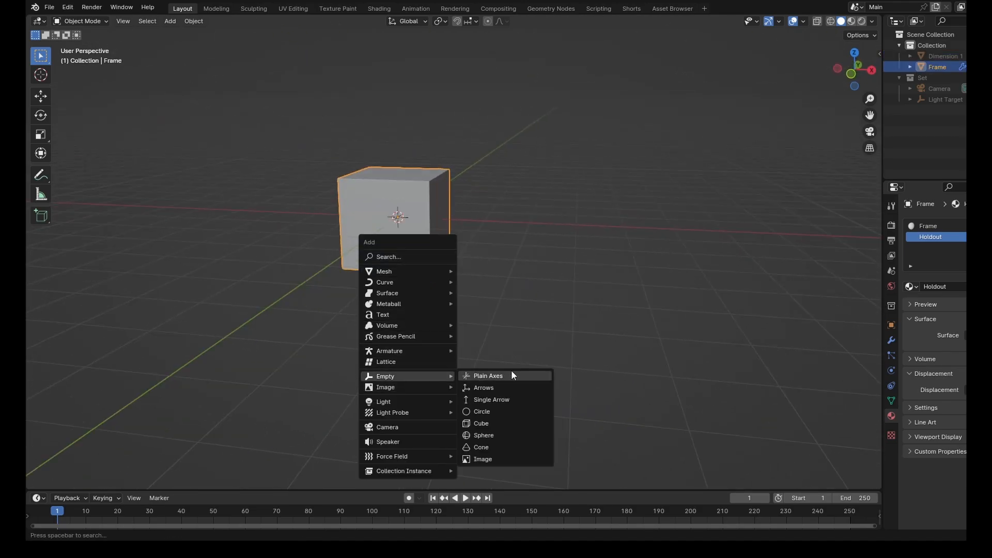
click(487, 375)
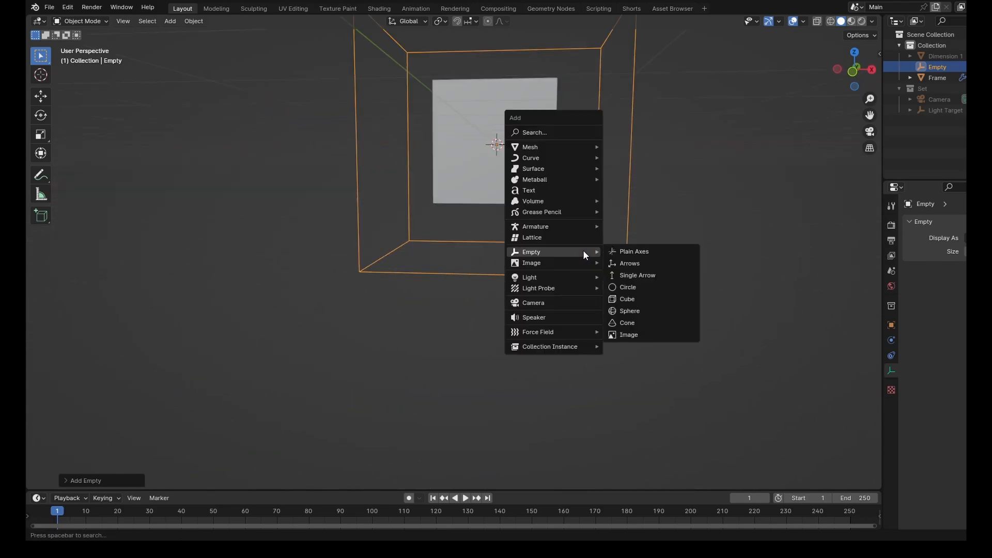
mouse_move(630, 311)
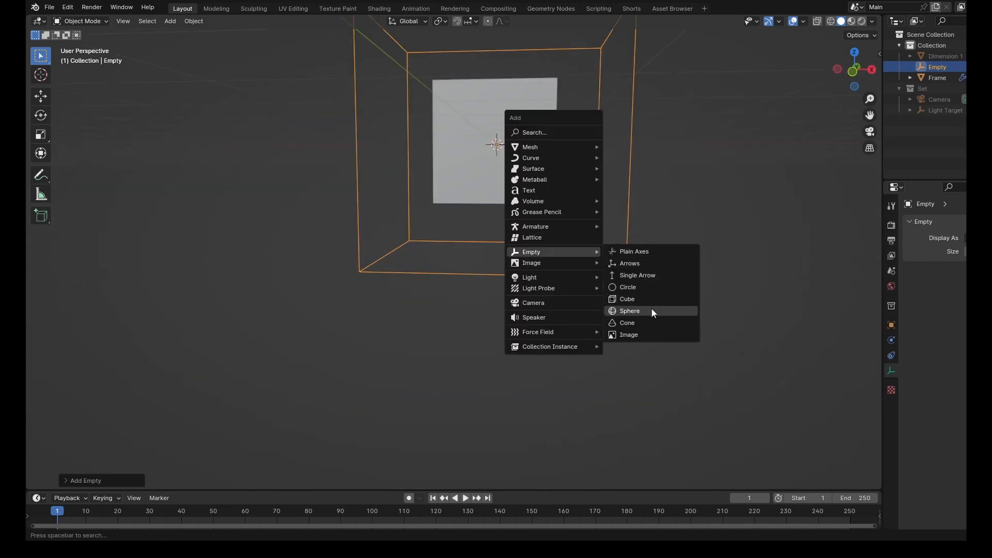
click(629, 311)
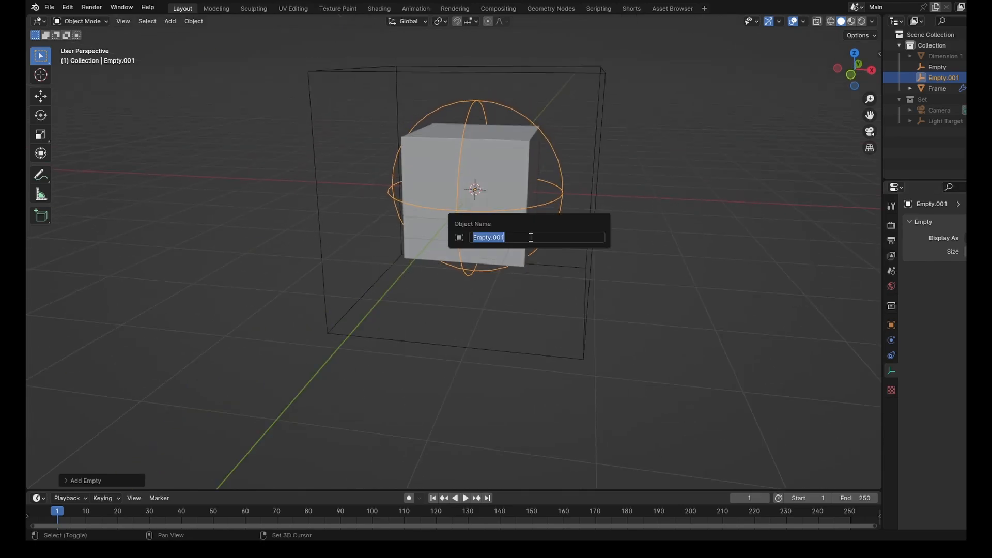
text(Camera Parent)
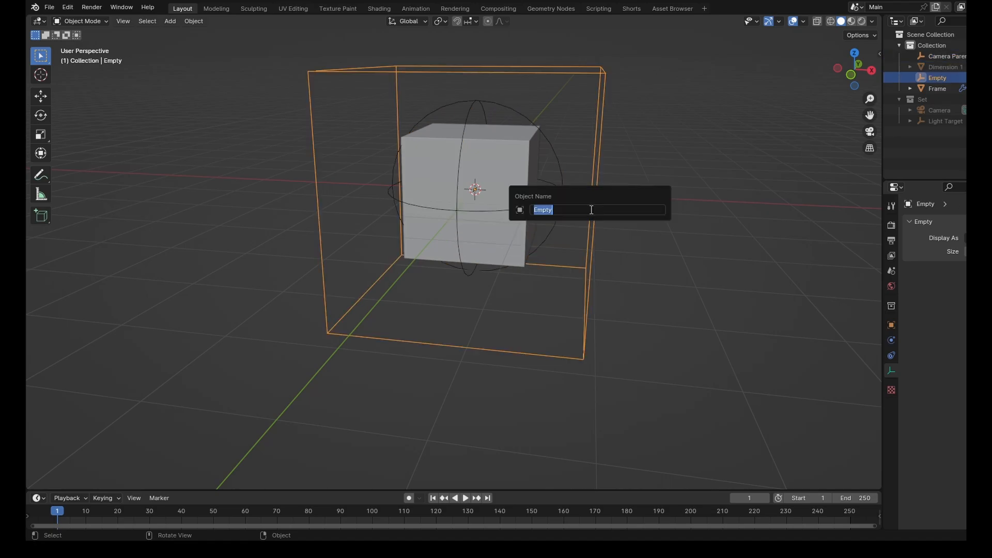
text(Frame Pa)
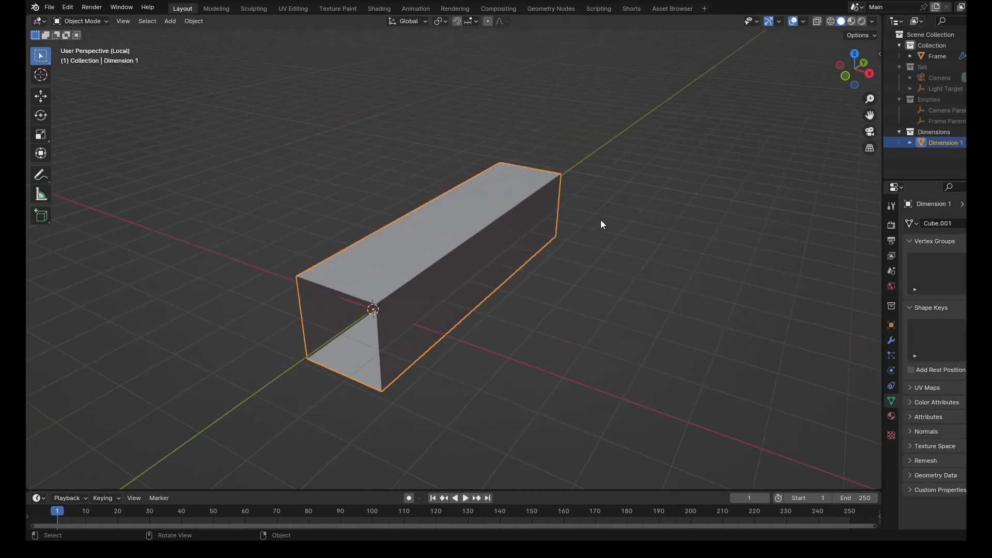
- Extend Dimension 1's tunnel end and assign the Holdout material to its rim faces
drag(601, 224, 658, 244)
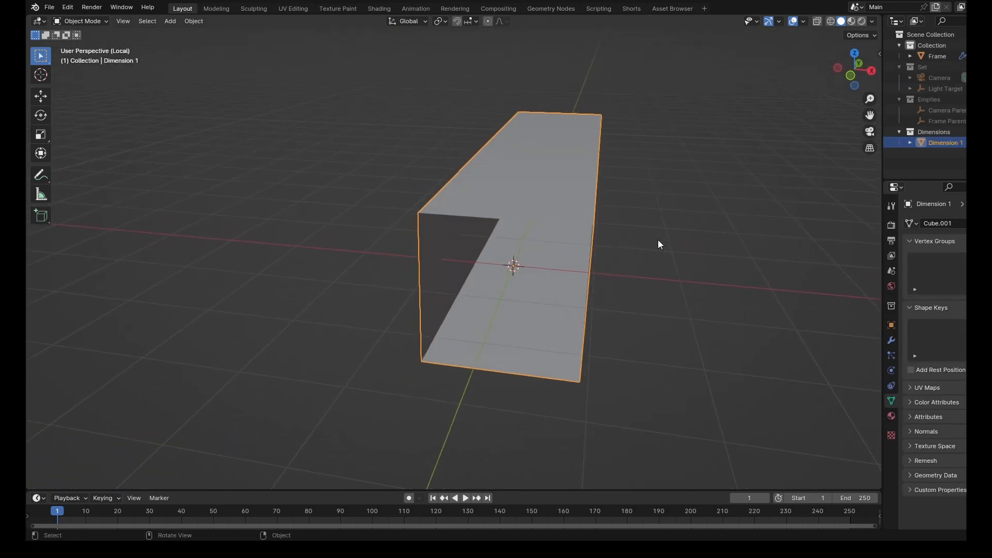
key(Tab)
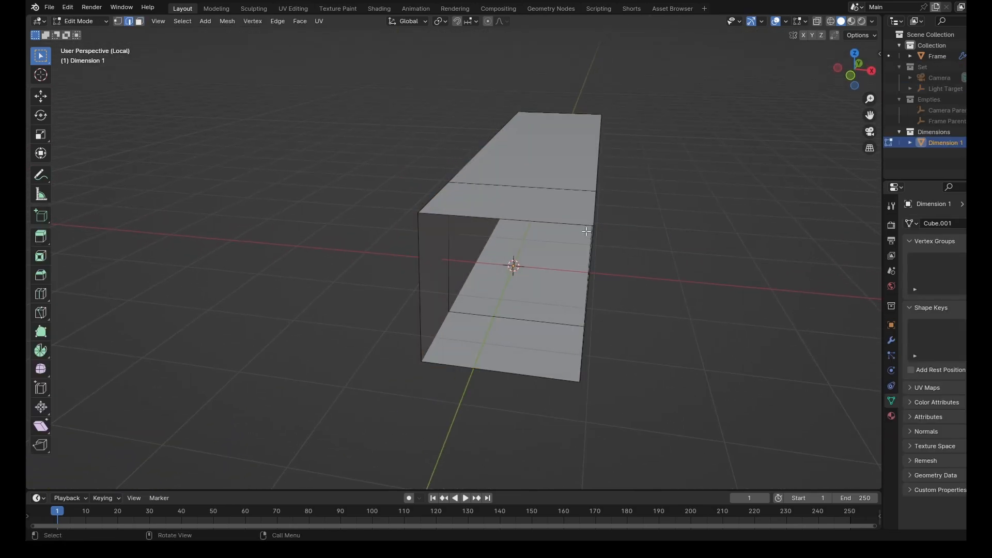
drag(585, 230, 551, 295)
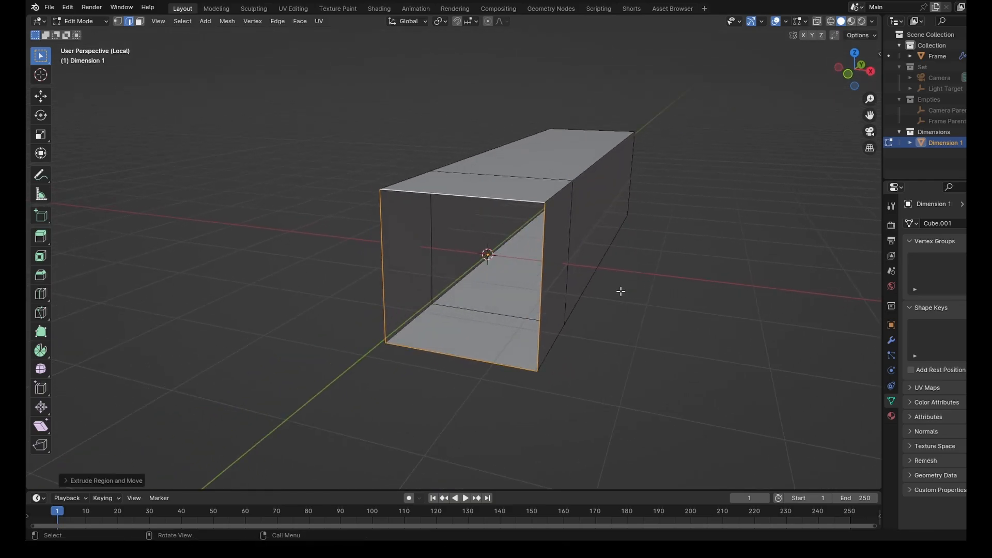
key(s)
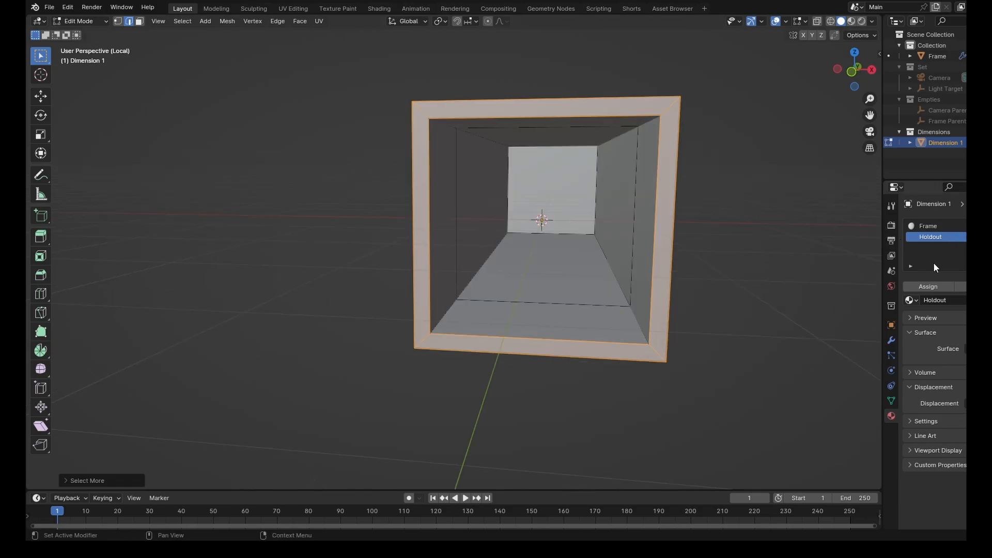
click(931, 236)
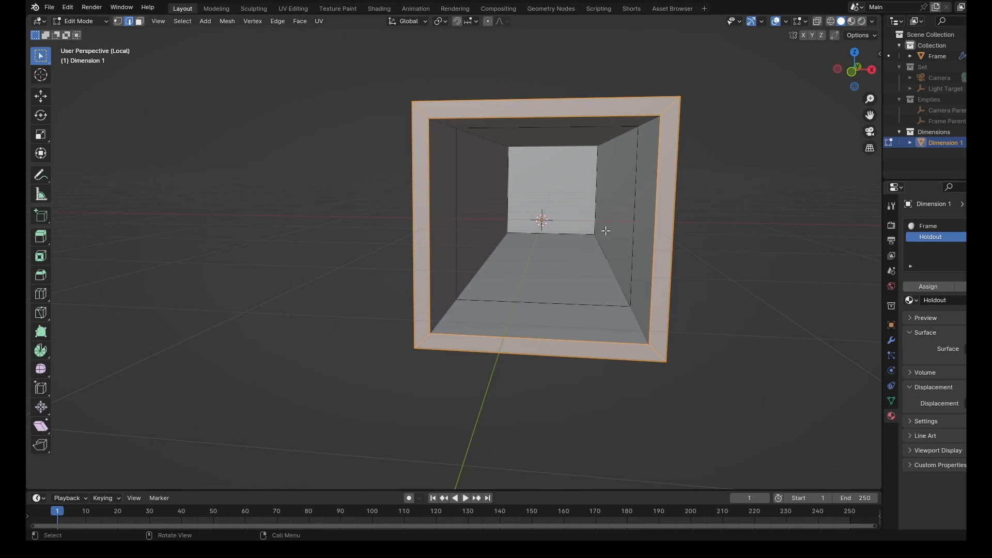
click(927, 226)
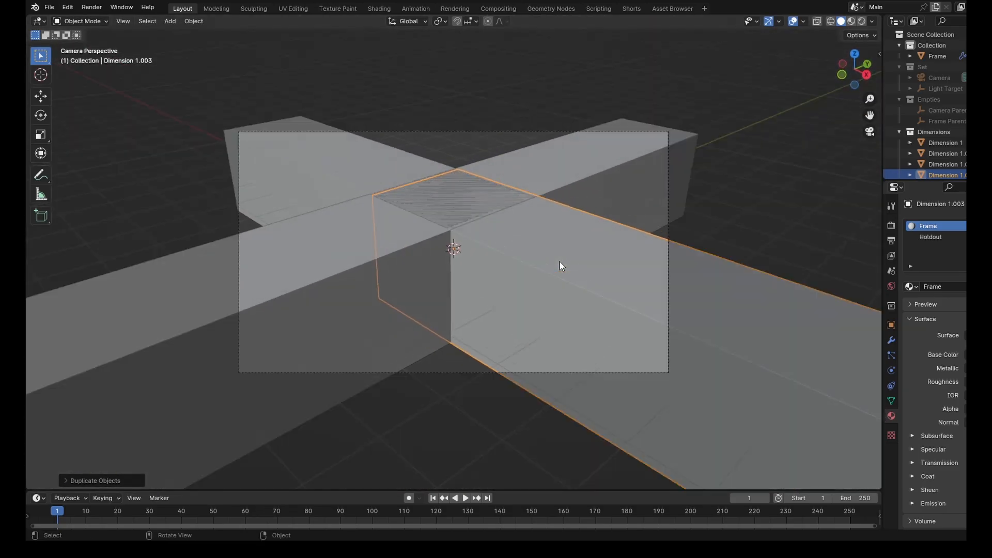
- Name the first duplicated tunnel in the cross 'Dimension 2'
drag(560, 266, 452, 277)
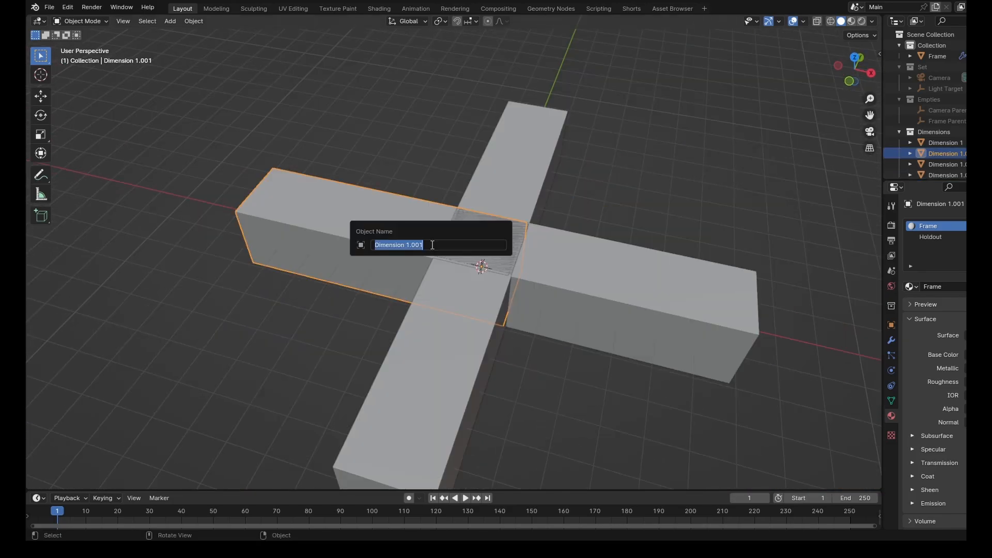
text(Dimension 2)
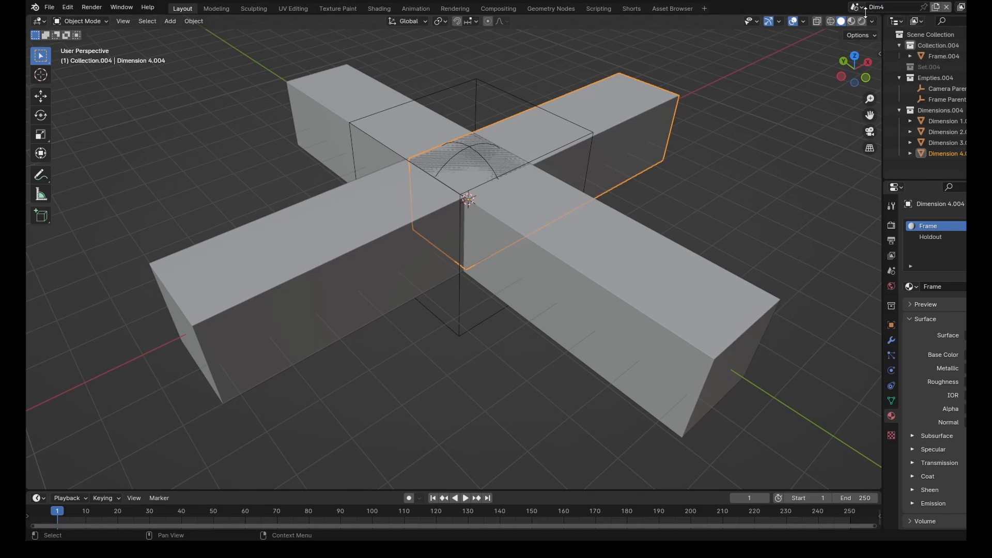
- Switch through the Dim2 and Dim4 scenes, deleting the unneeded Dimension tunnels and frame copies
click(858, 7)
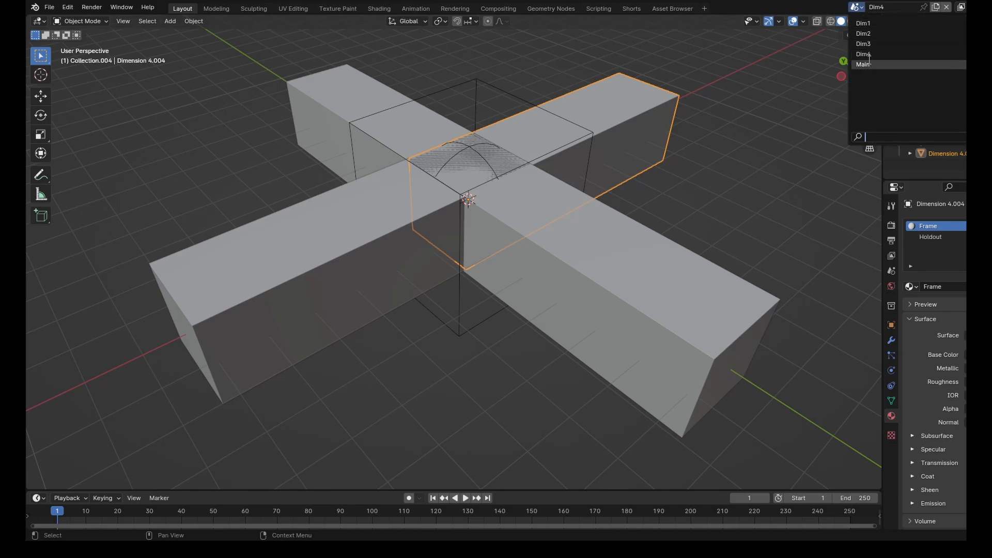
click(864, 64)
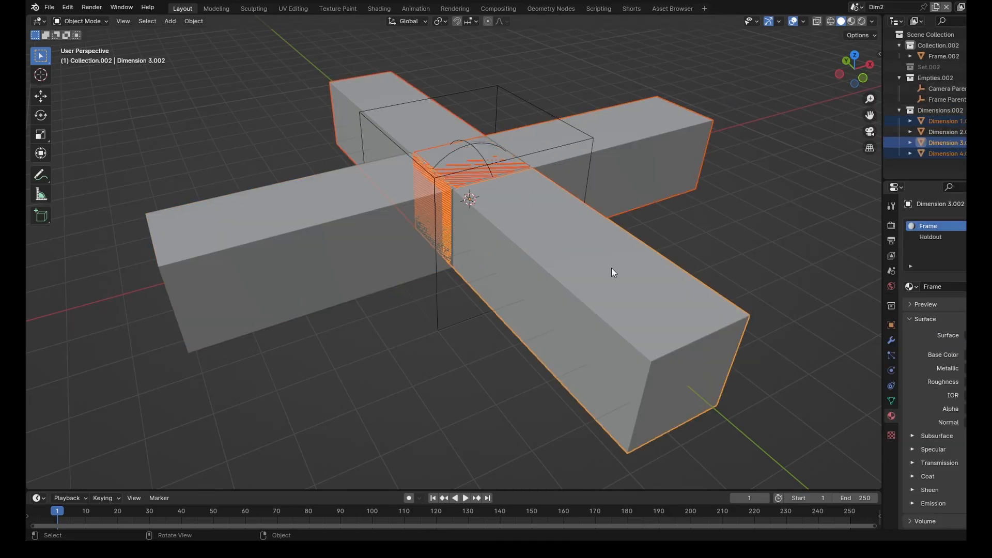
click(942, 153)
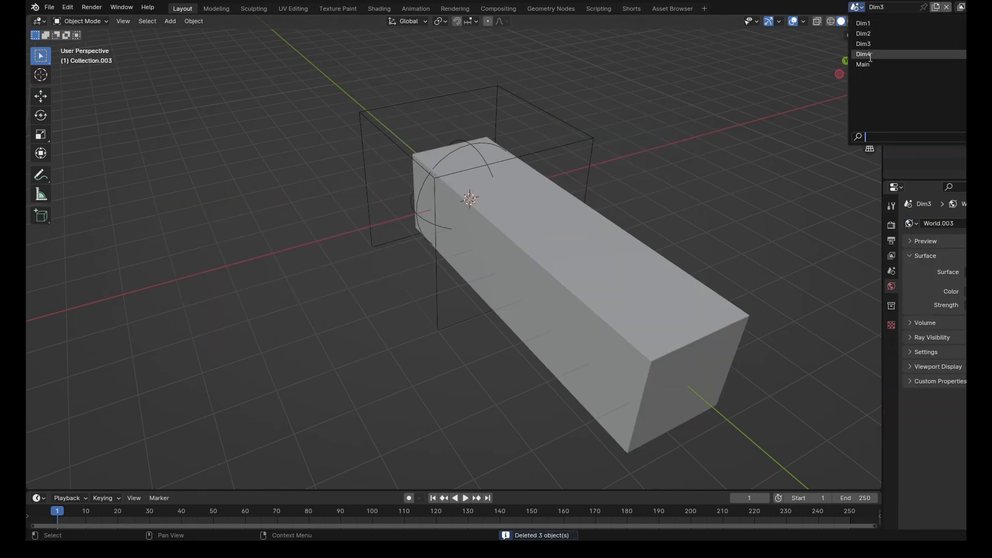
click(863, 54)
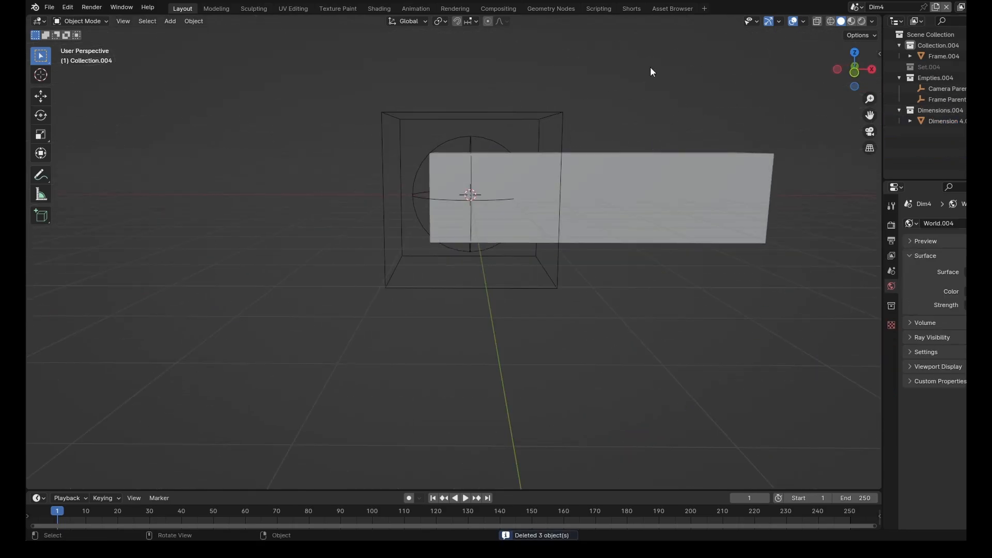
click(460, 160)
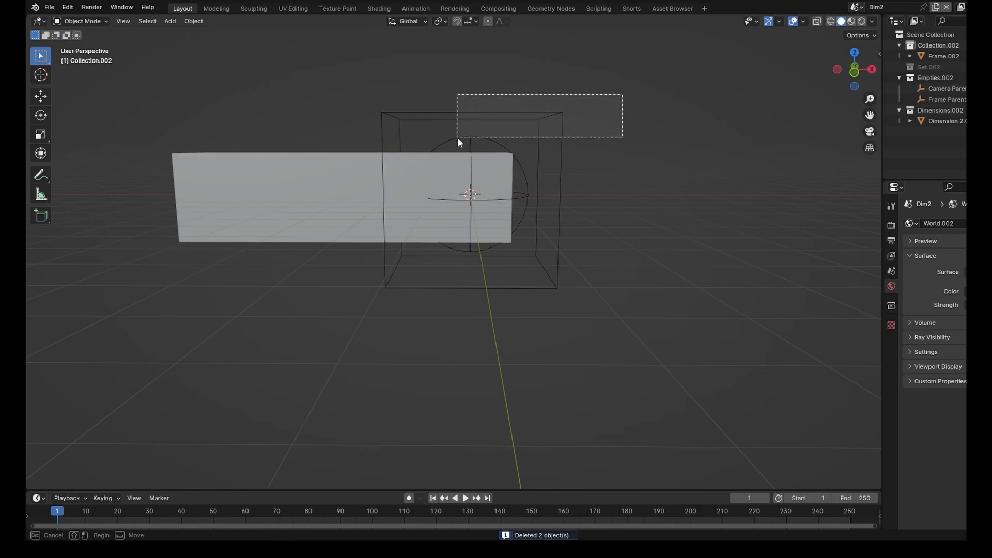
- Cycle through Dim1, Dim2 and Dim4 to check each keeps only its own tunnel
click(876, 8)
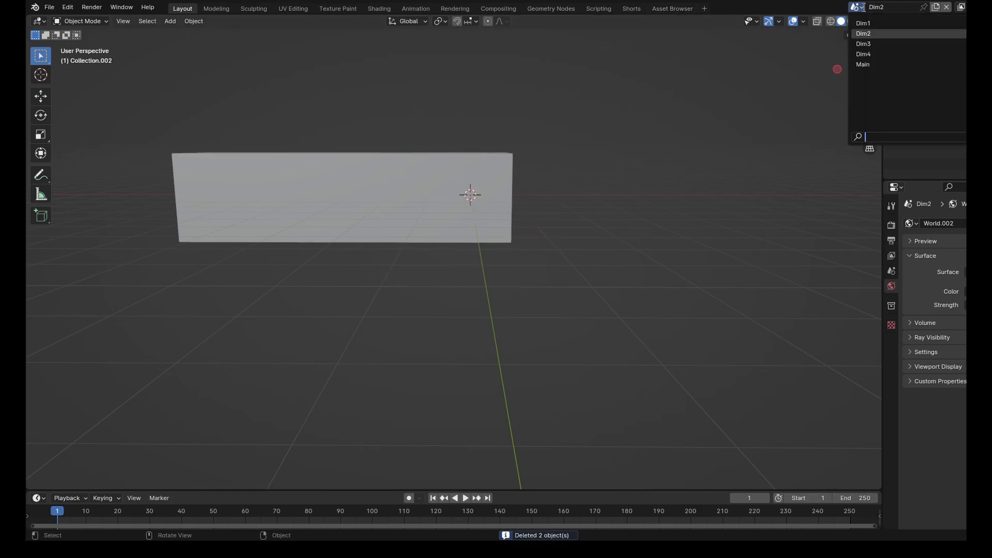
click(863, 22)
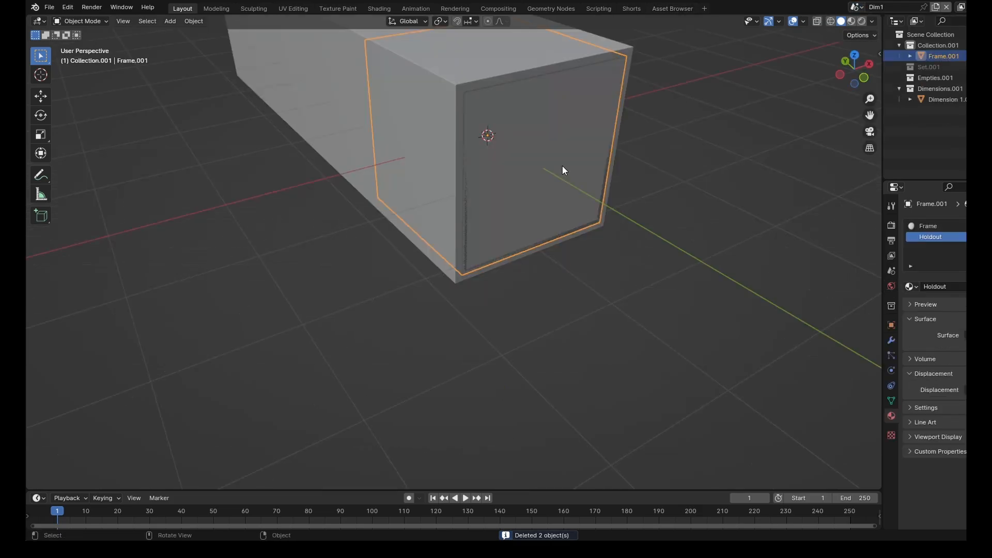
click(855, 7)
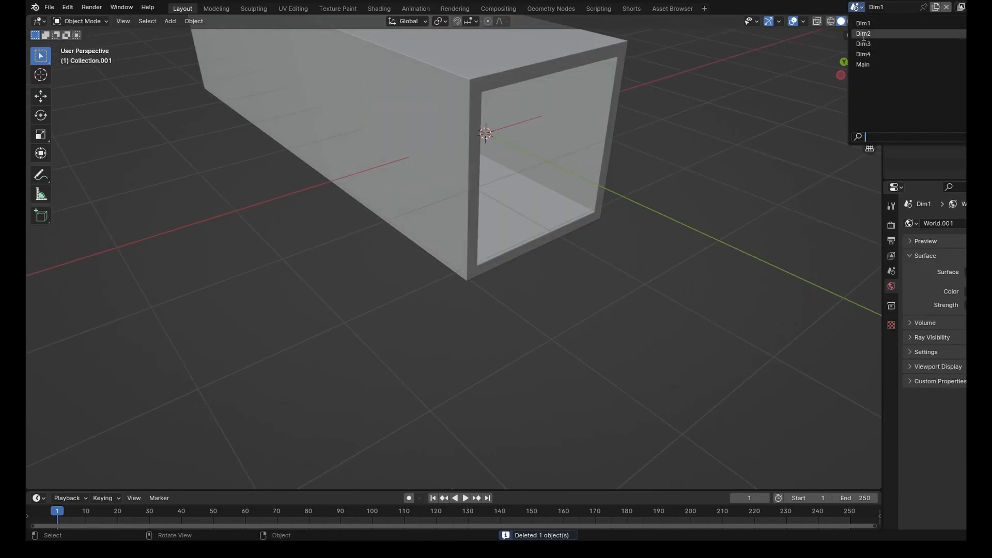
click(862, 33)
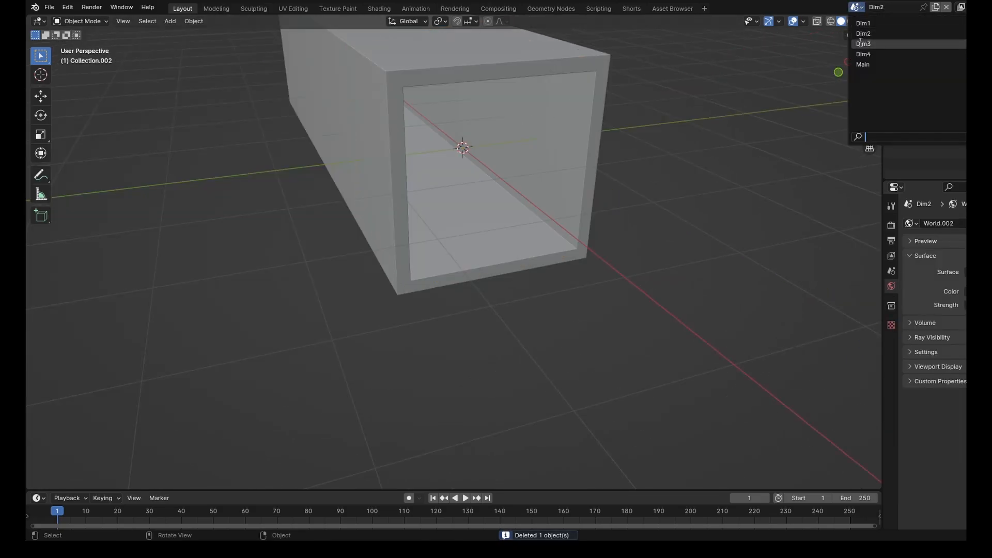
click(863, 54)
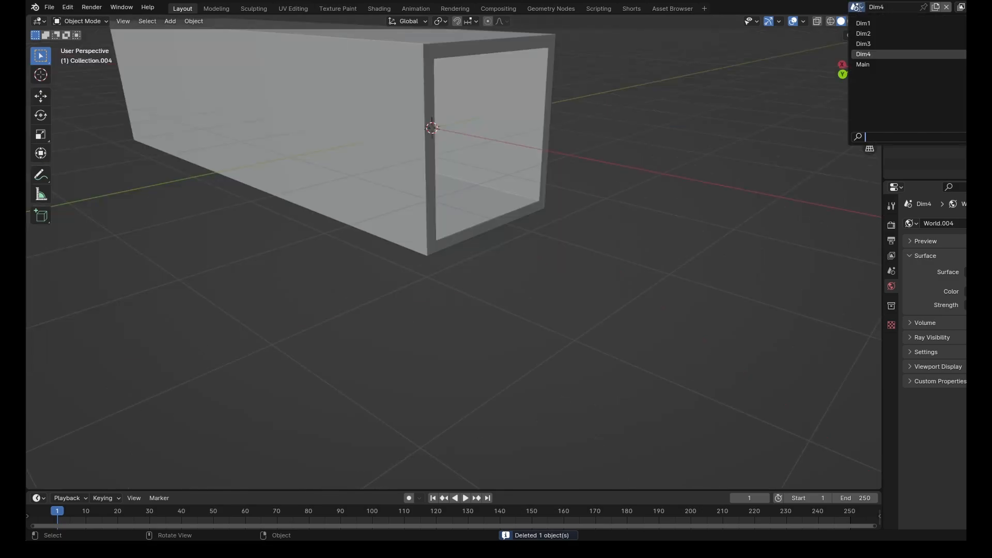
click(861, 64)
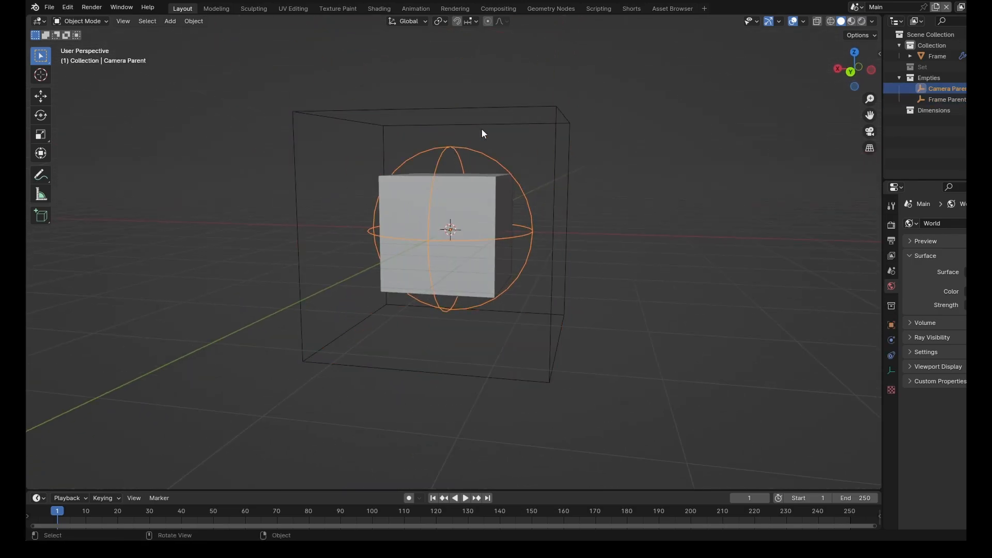
- Link both parent empties into the Dim scenes and parent each tunnel to Frame Parent
click(948, 100)
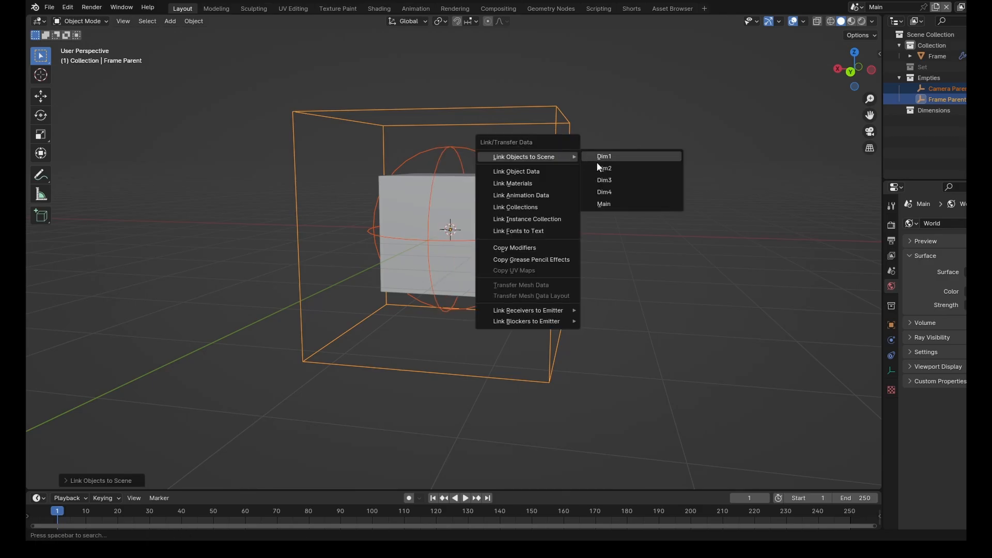
click(605, 172)
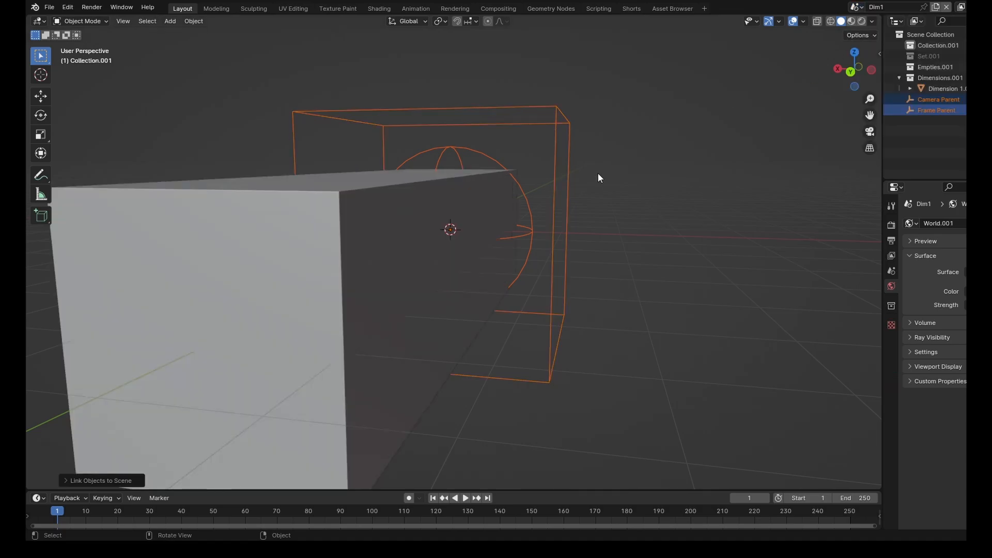
drag(598, 178, 655, 213)
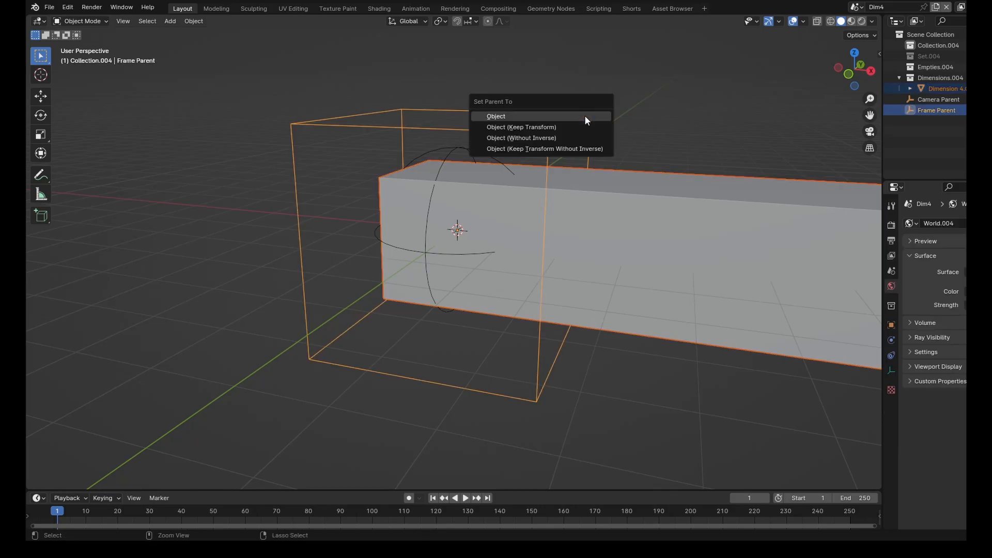
click(495, 115)
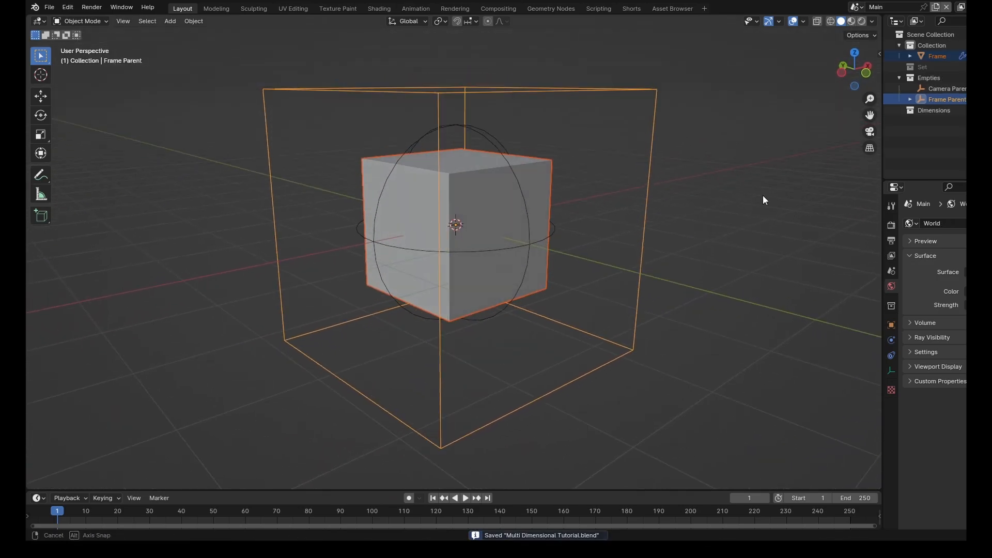
- In Dim1, add a small UV sphere with reduced ring count and duplicate it into several spheres
click(854, 7)
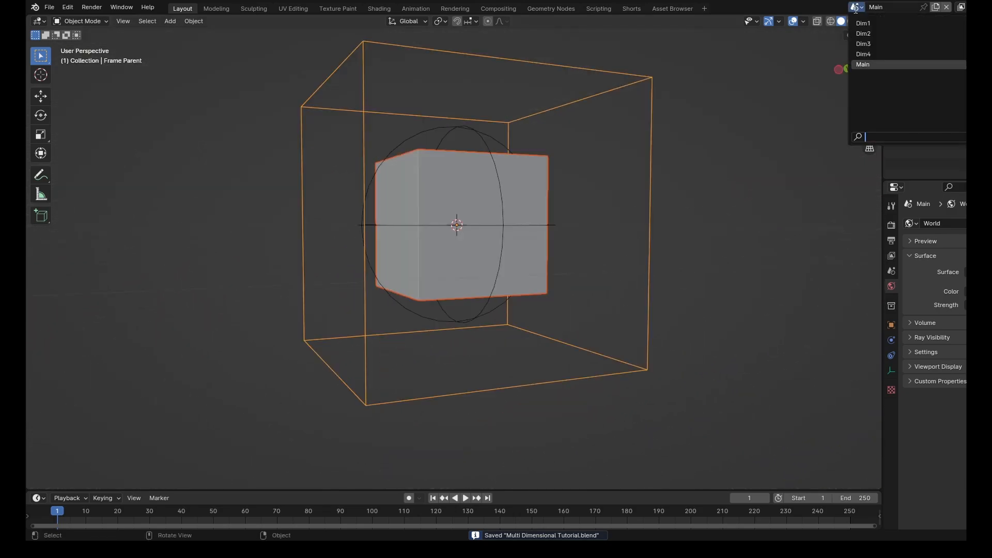
click(861, 23)
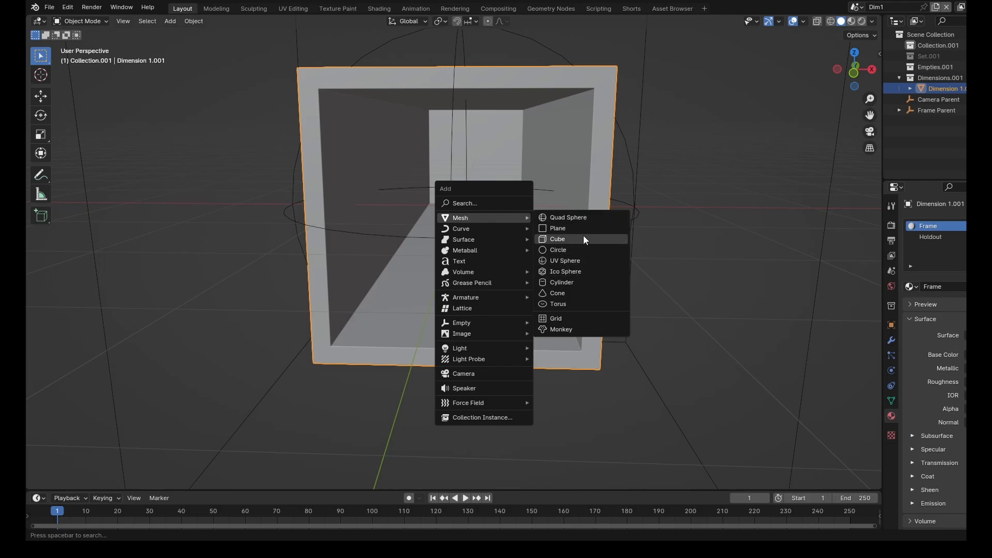
mouse_move(567, 217)
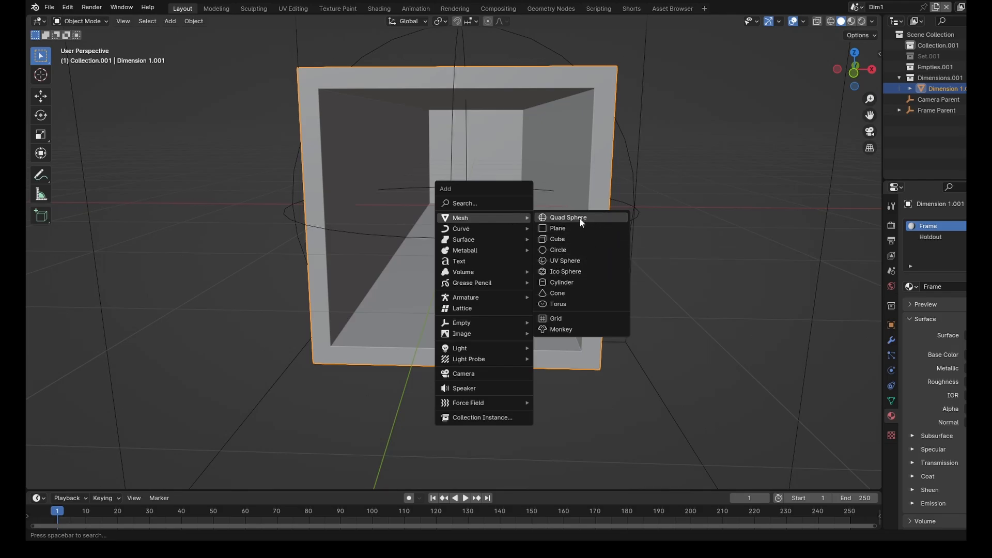
click(564, 261)
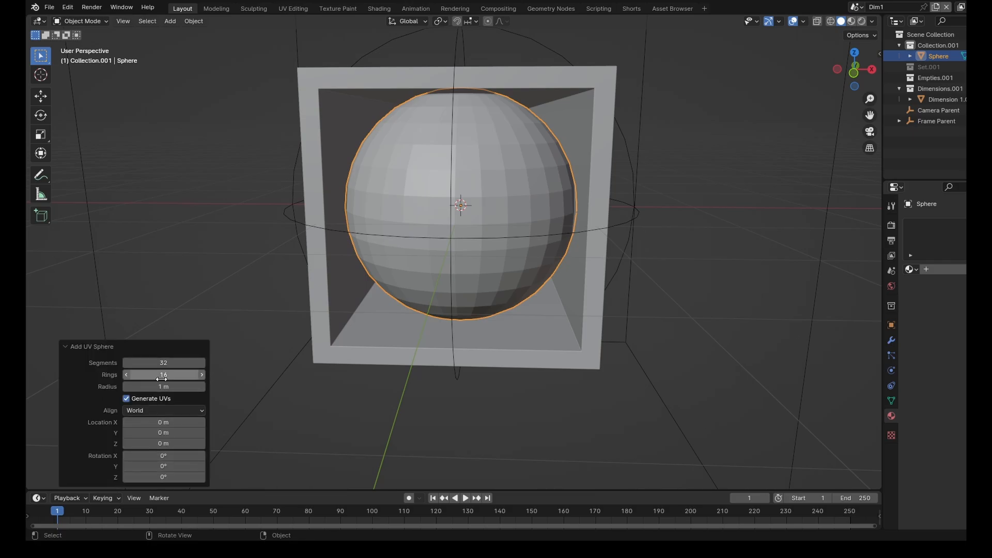
click(164, 386)
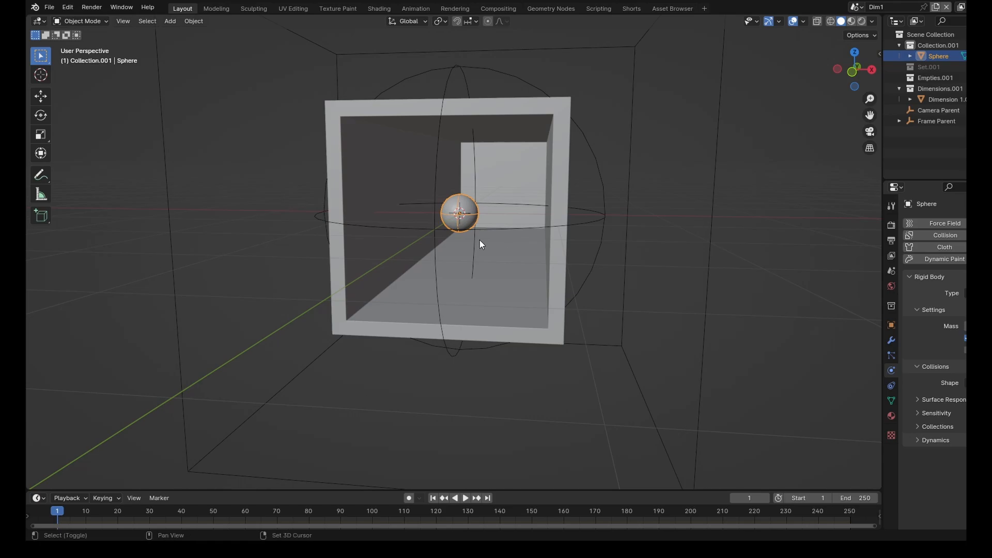
key(shift+d)
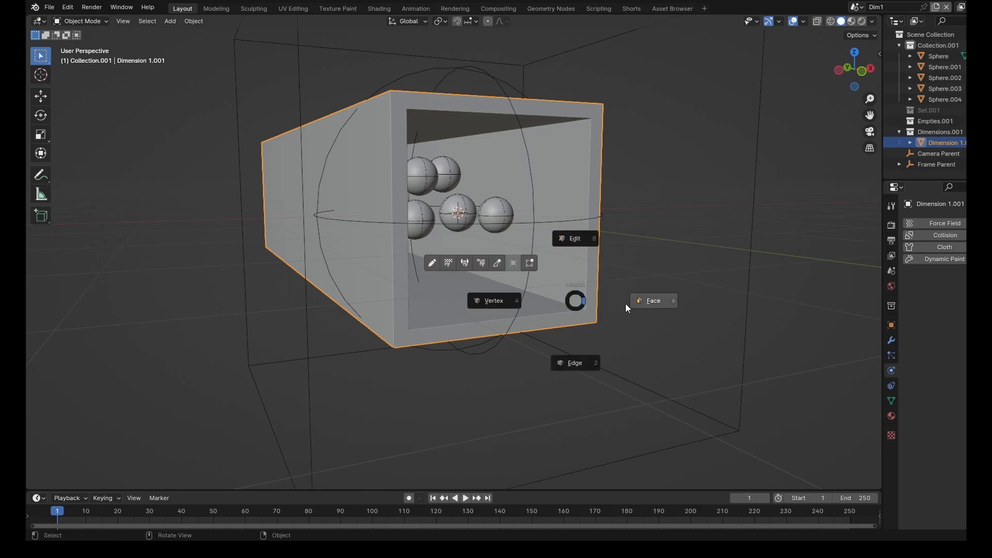
mouse_move(653, 300)
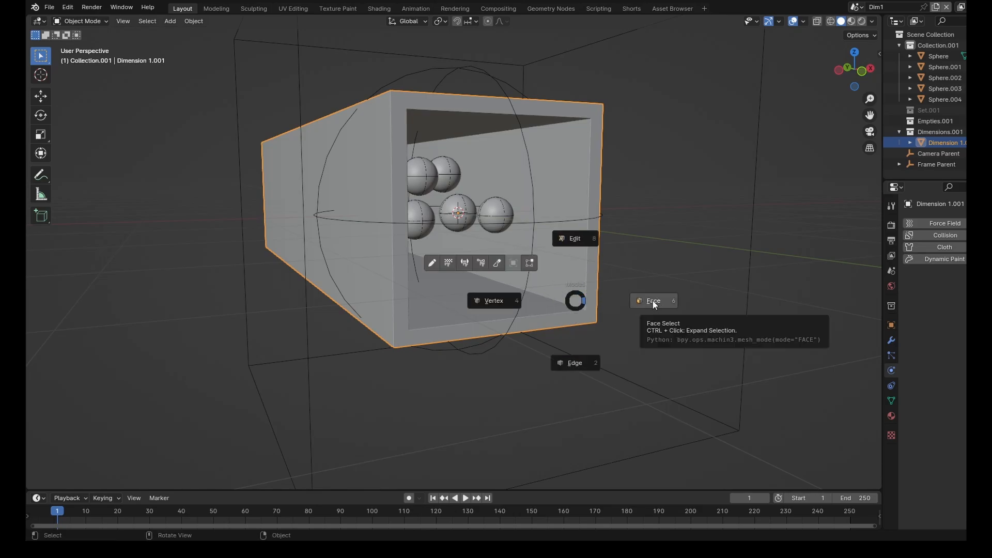
- Duplicate the tunnel's inner faces, separate them by selection, and name the object Walls
click(653, 301)
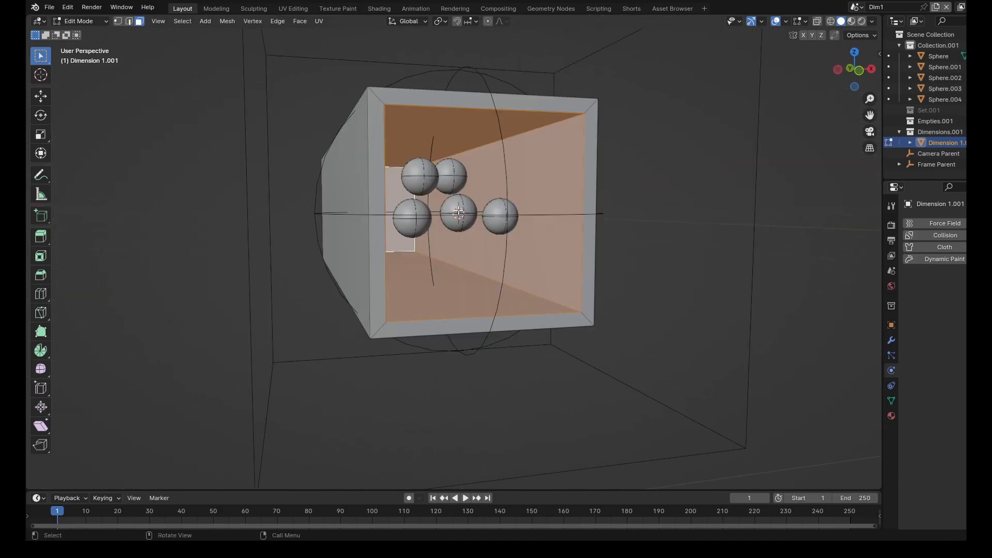
key(shift+d)
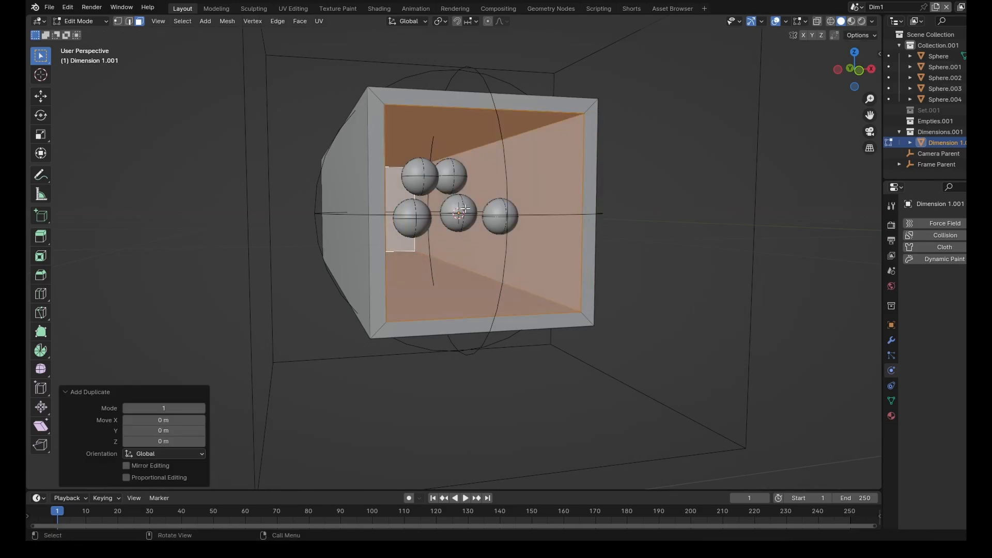
key(p)
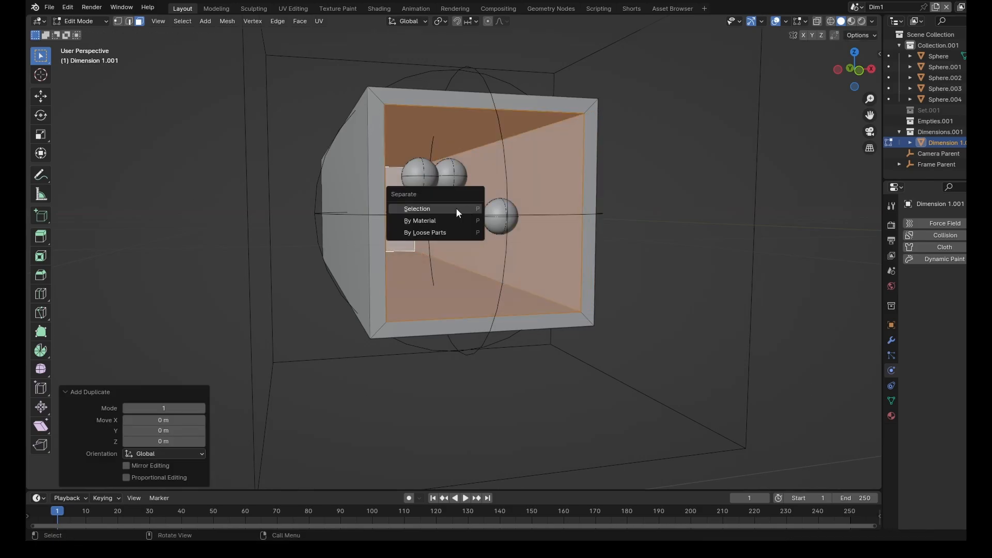
click(417, 209)
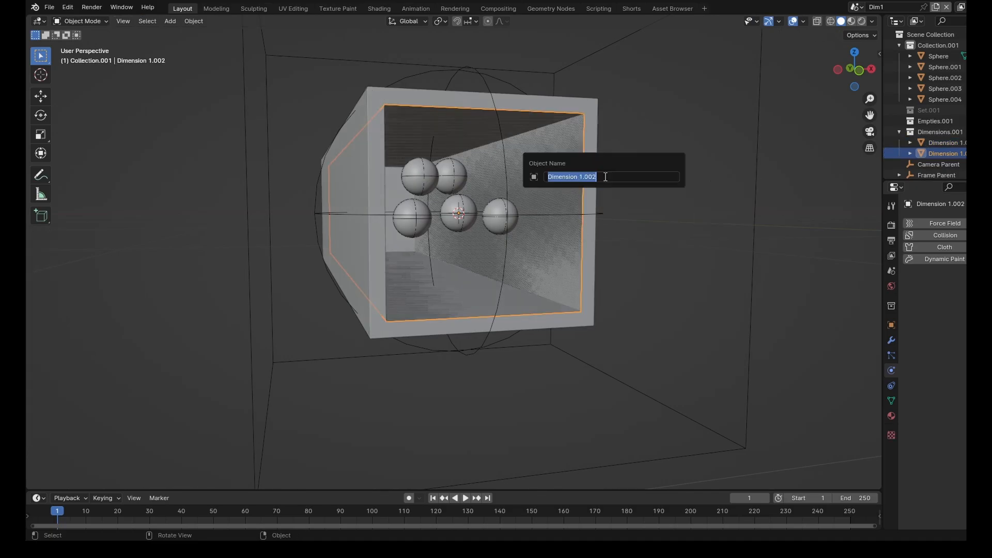
text(Walls)
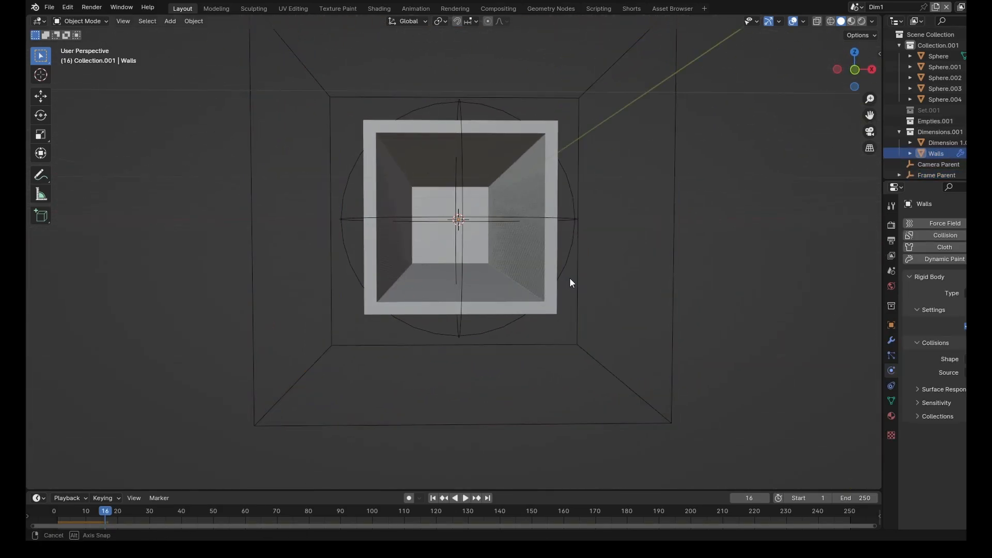
- Play the rigid body simulation so Dim1's spheres settle, then switch over to Dim2
drag(569, 283, 618, 300)
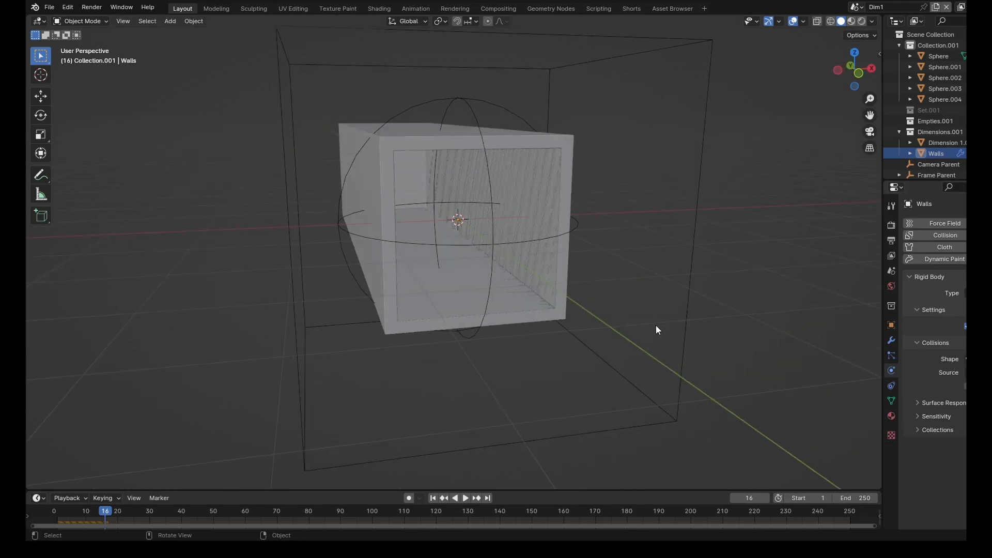
drag(657, 330, 602, 357)
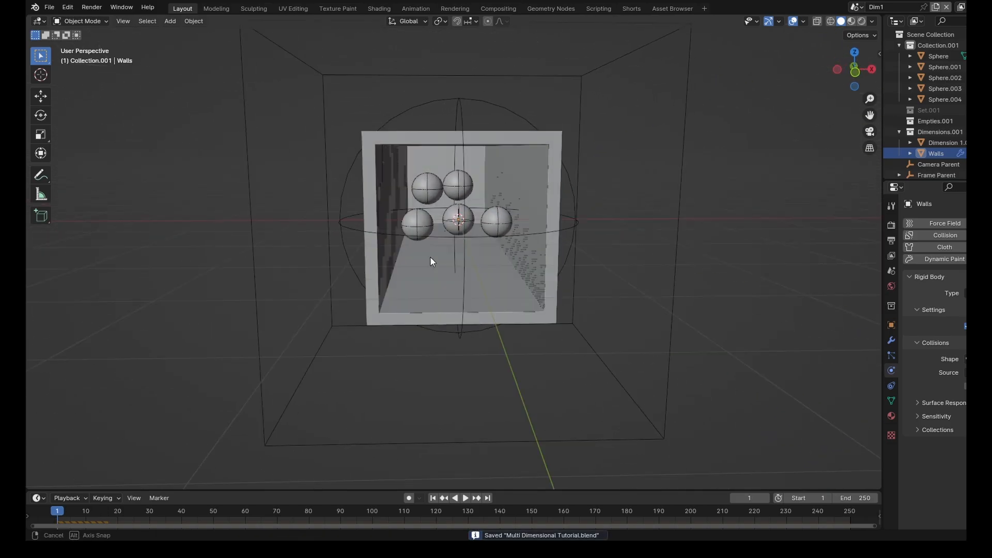
click(465, 497)
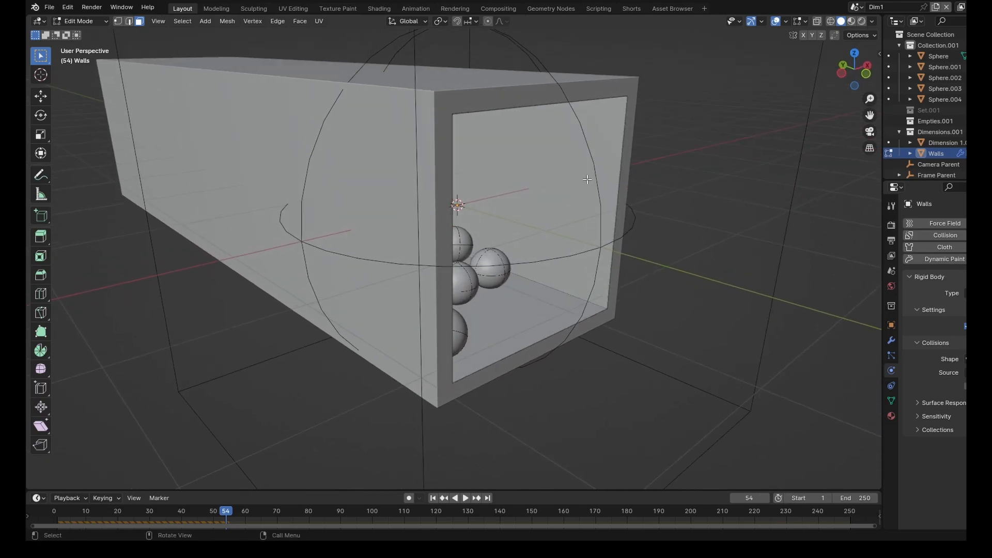
click(584, 179)
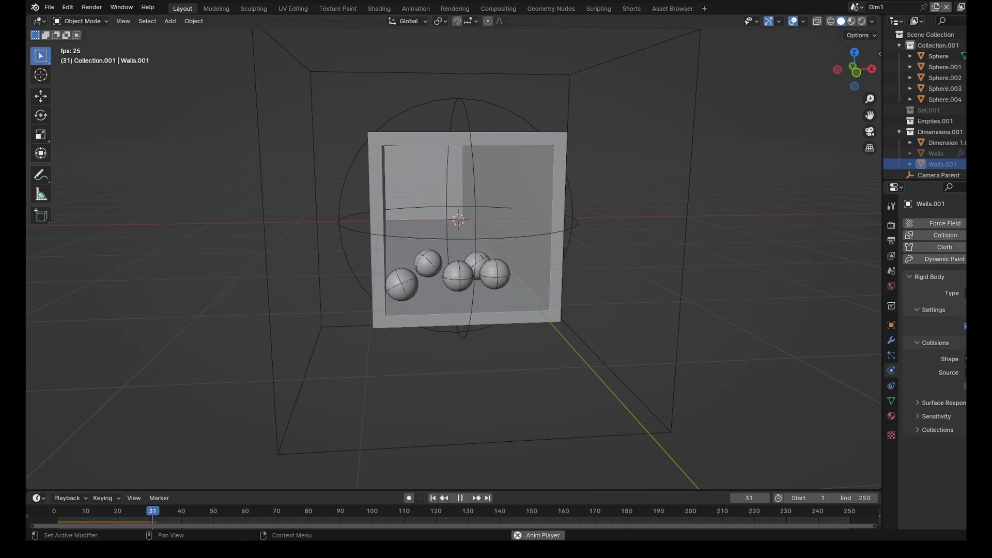
click(460, 497)
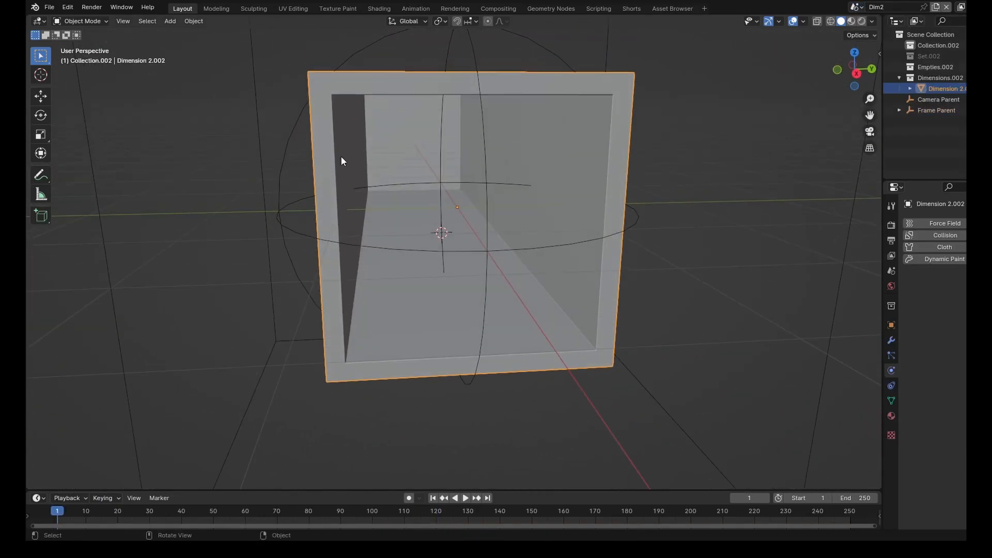
click(49, 7)
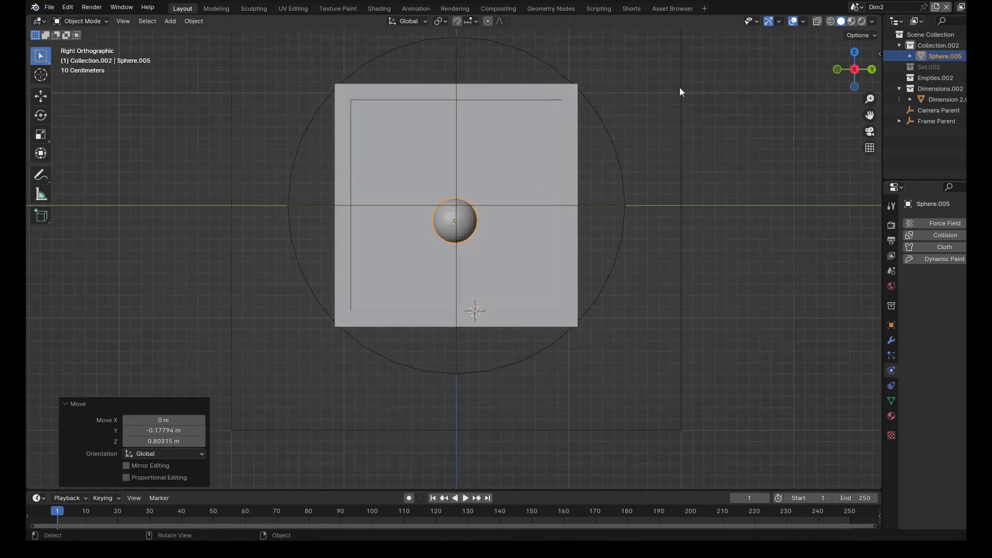
- Drop leg and limb assets onto Dim2's sphere and apply the Monster Skin Blue material
click(672, 9)
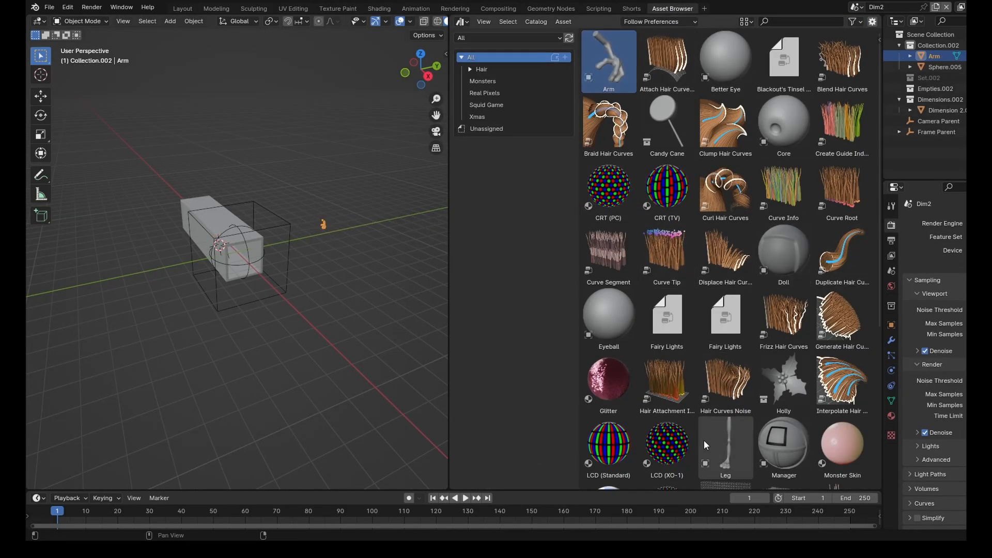
click(724, 447)
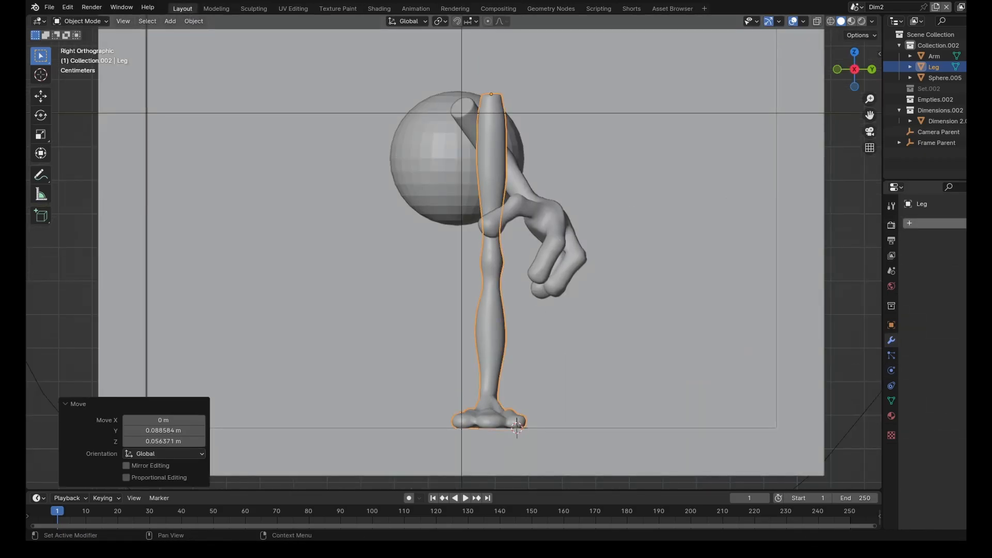
click(672, 8)
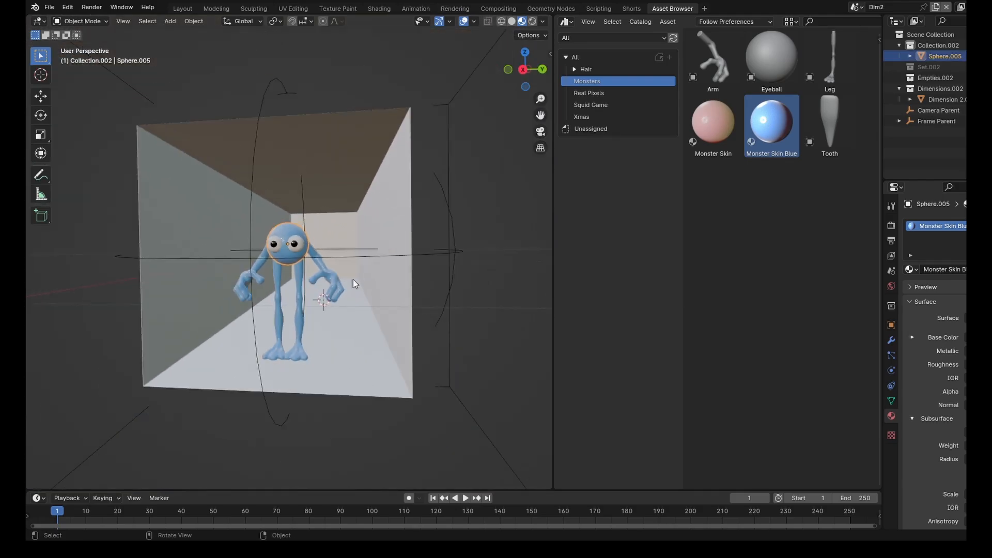
drag(355, 283, 478, 117)
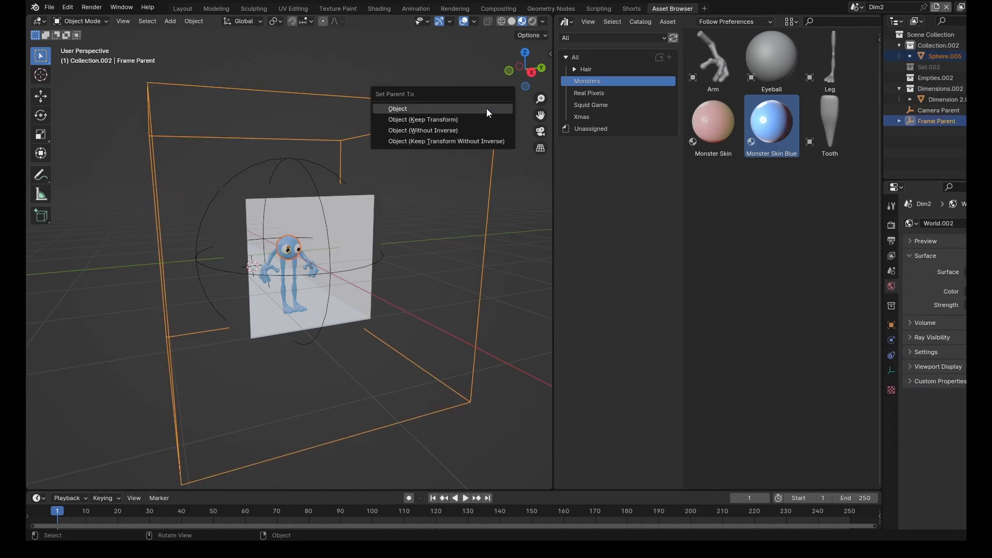
- Parent the blue monster to Frame Parent and check it inside the tunnel
click(397, 109)
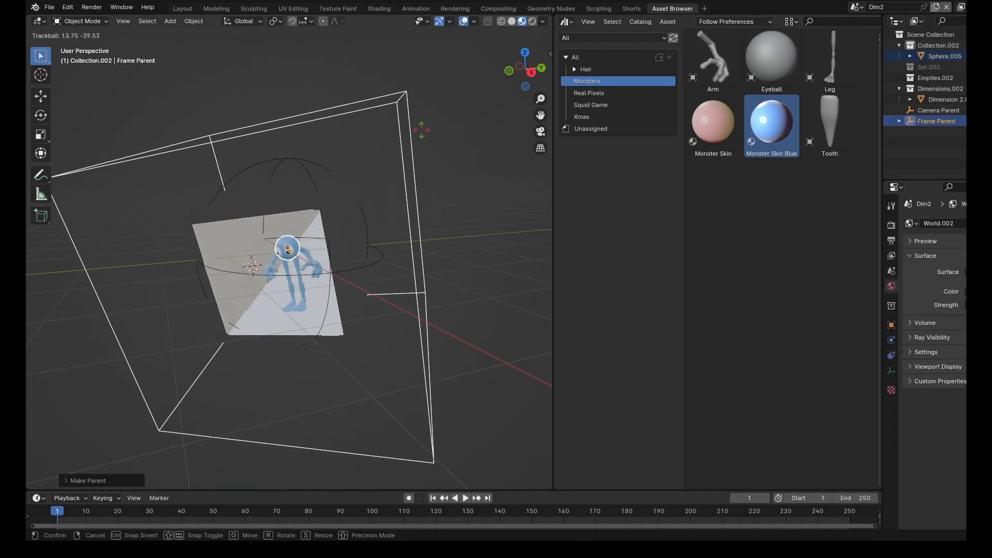
click(397, 185)
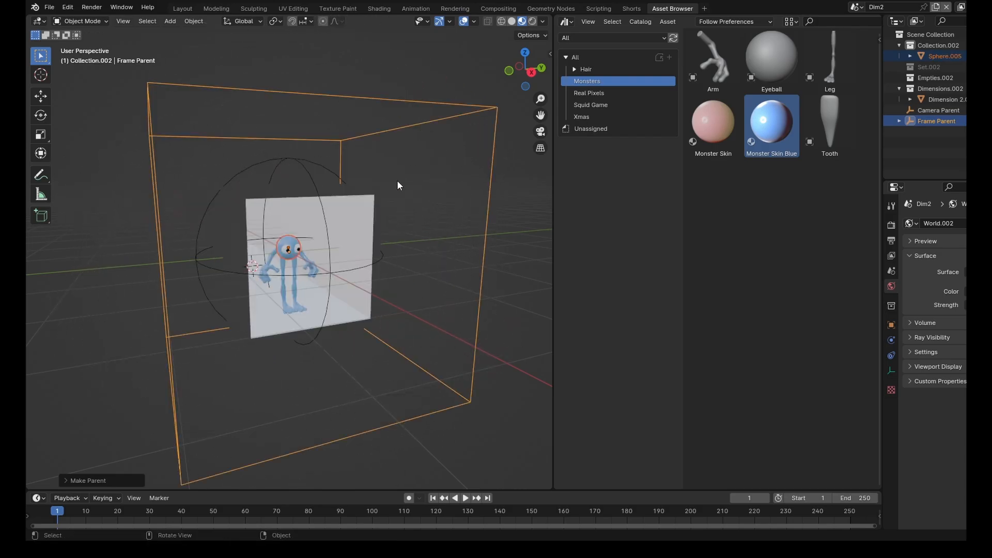
drag(399, 185, 355, 280)
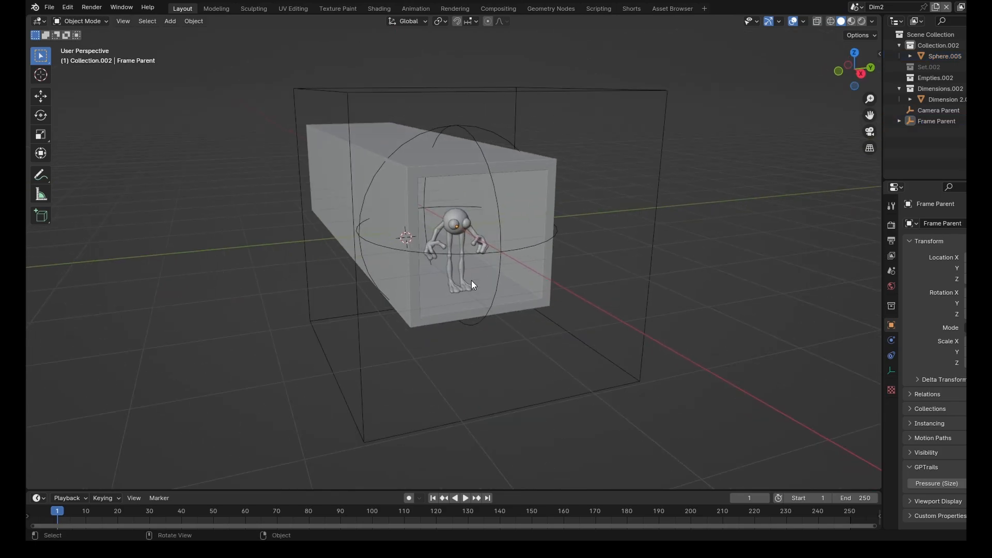
- Switch to the Main scene and render the Frame cube
click(876, 7)
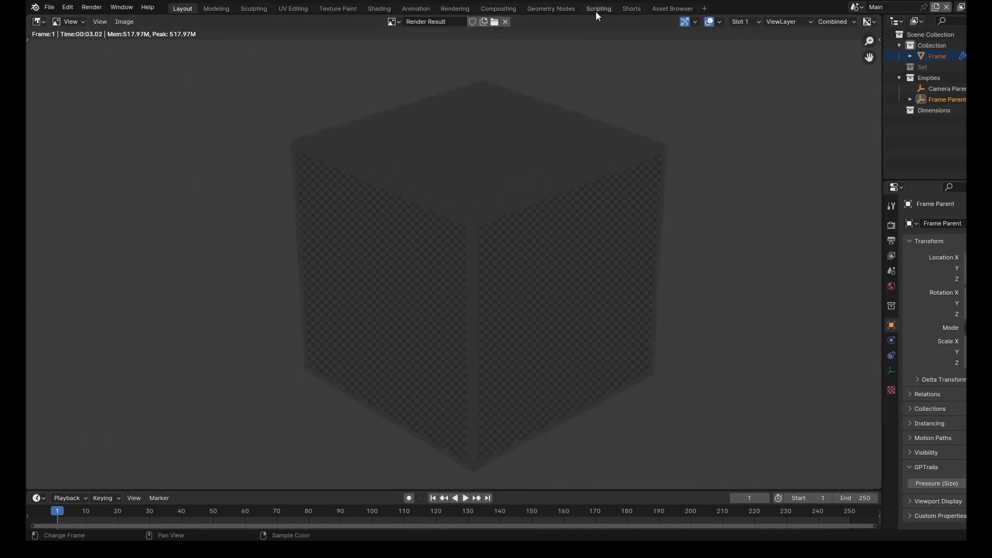
- Enable Use Nodes in the Compositing workspace and lay out Render Layers nodes for Main, Dim1 and Dim2
click(498, 8)
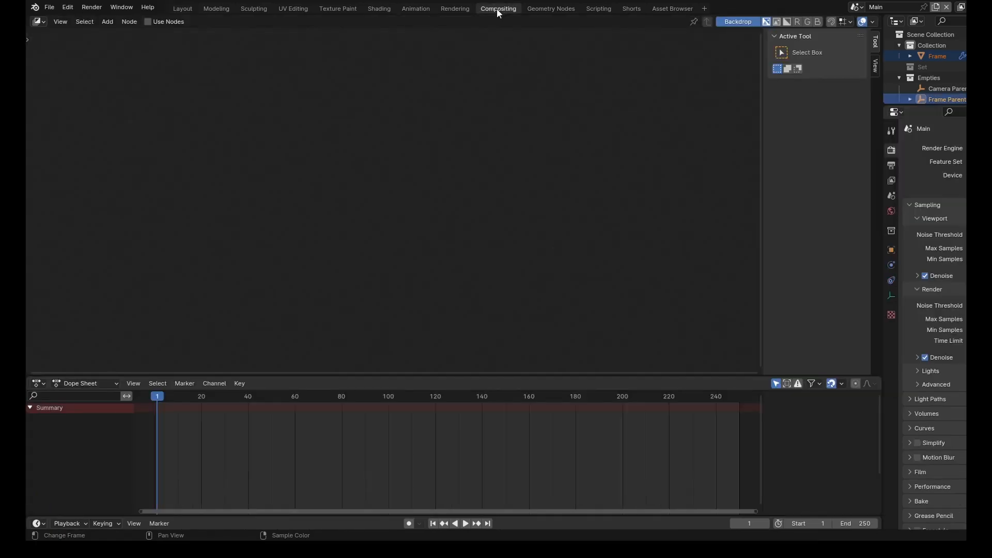
click(147, 21)
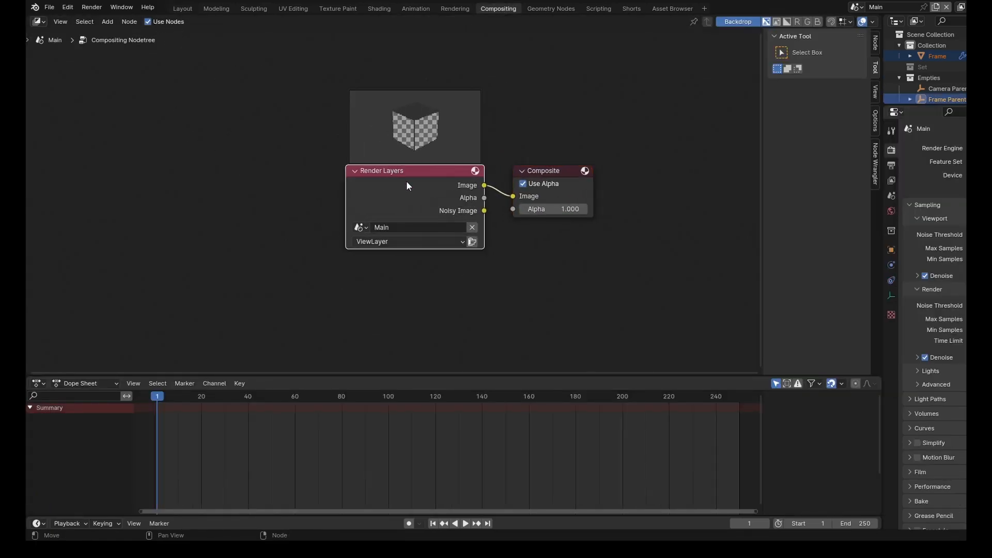
drag(407, 171, 287, 111)
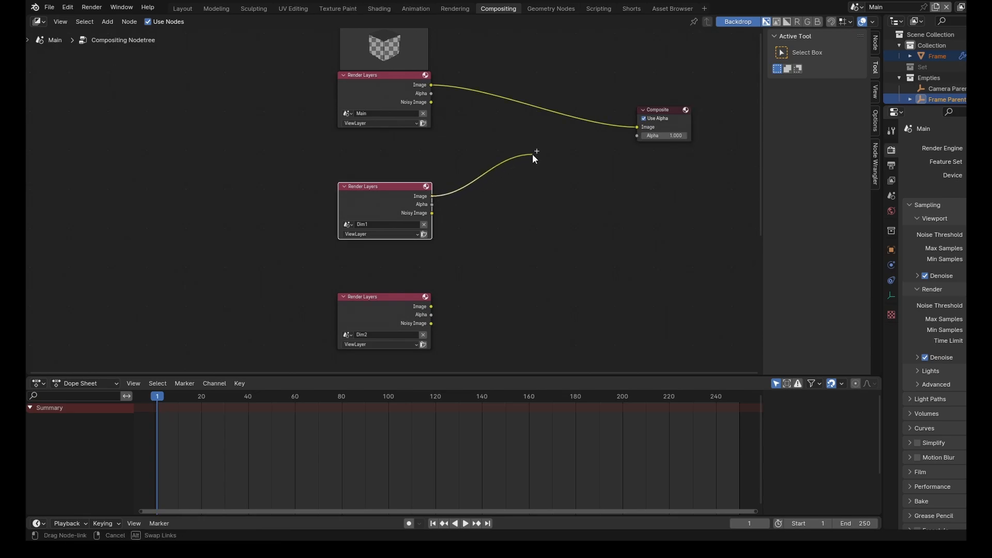
- Insert an Alpha Over node on the Dim1 image link to chain it toward the Composite output
click(536, 154)
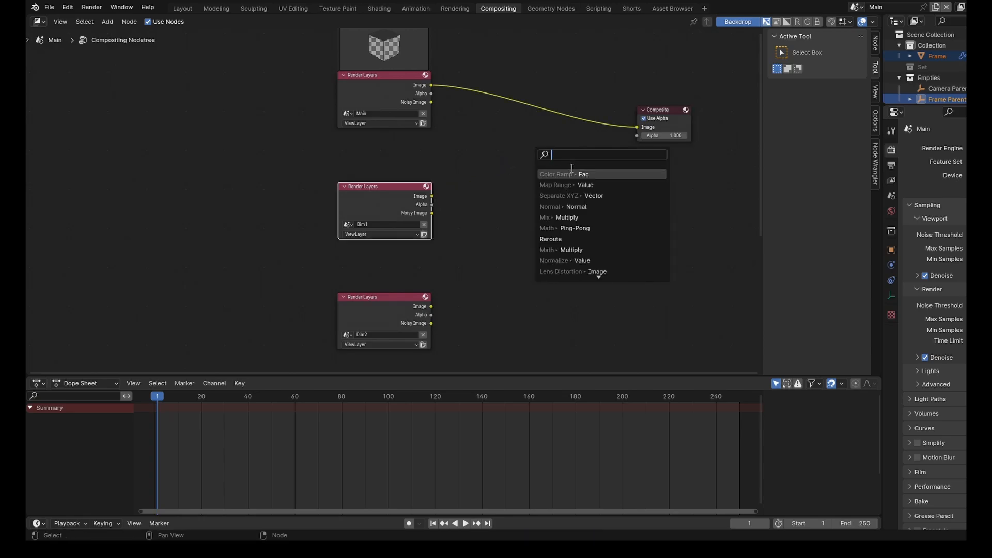
text(alpha)
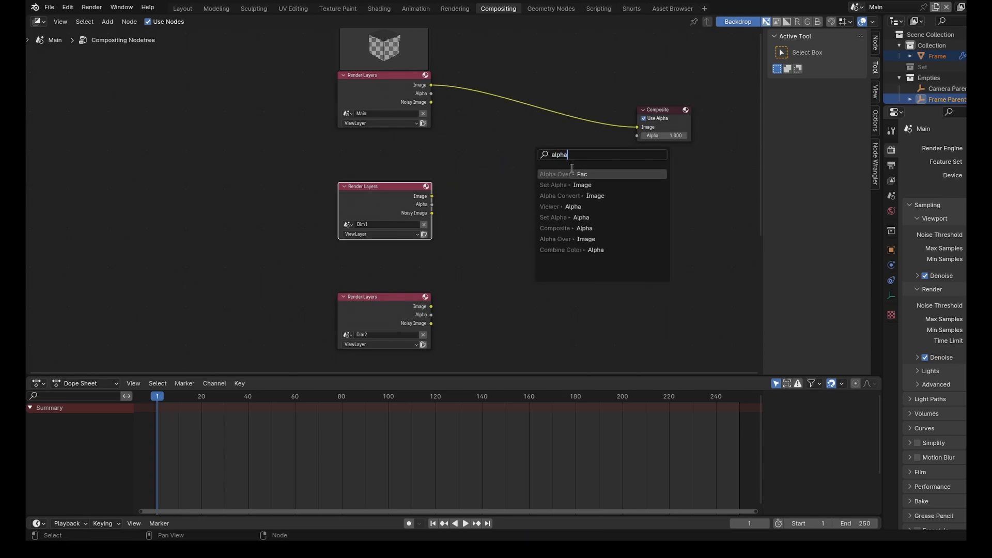
click(556, 174)
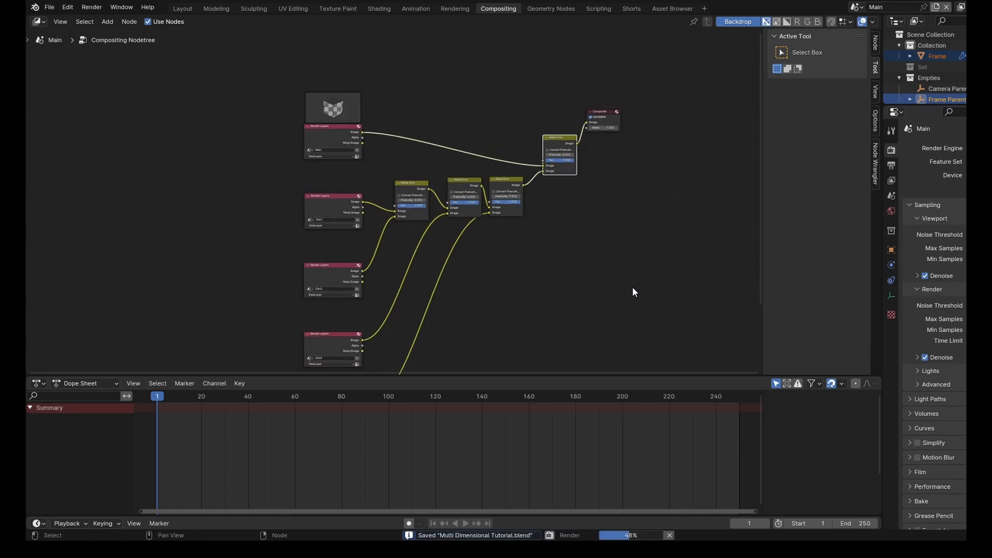
mouse_move(409, 221)
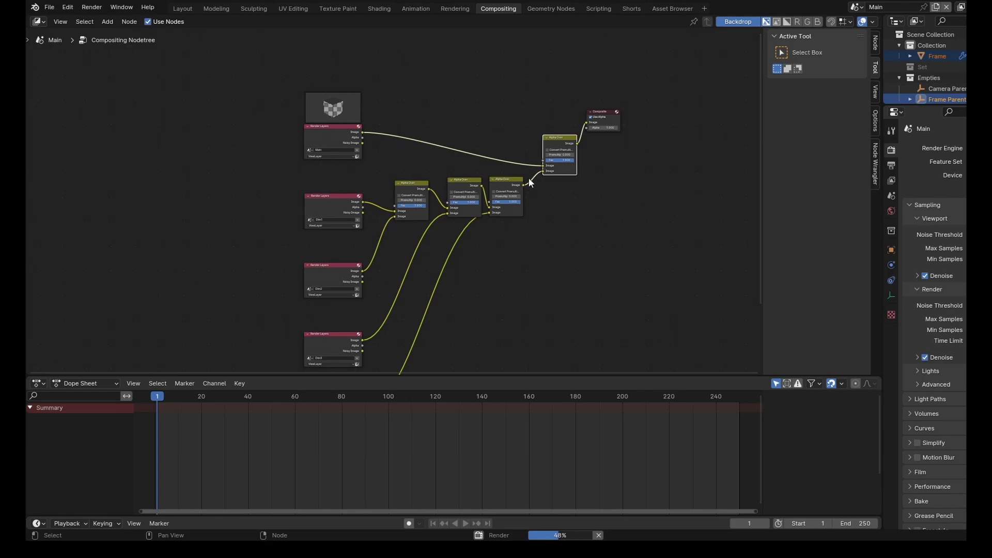
mouse_move(455, 179)
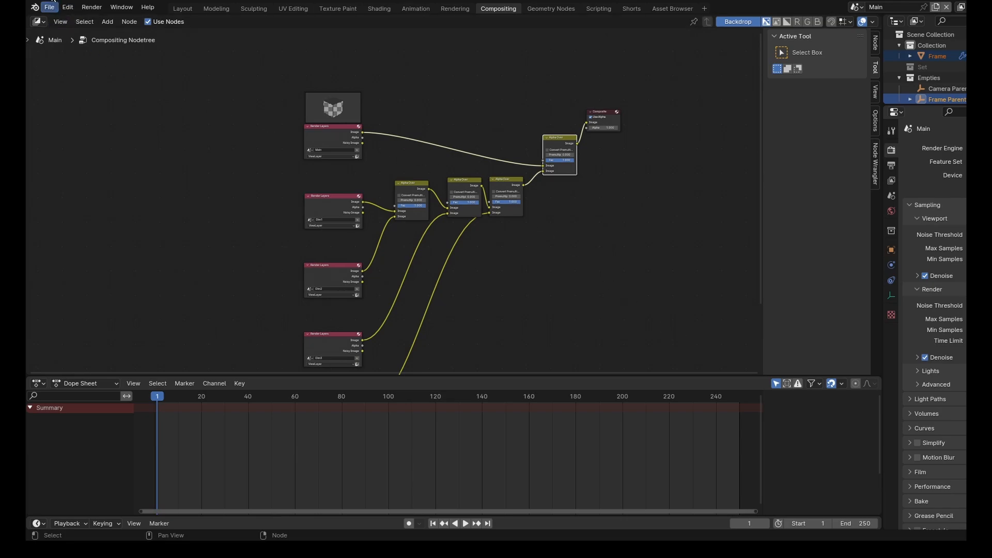
- Render the composited frame showing the cube with spheres and blue monster
click(181, 8)
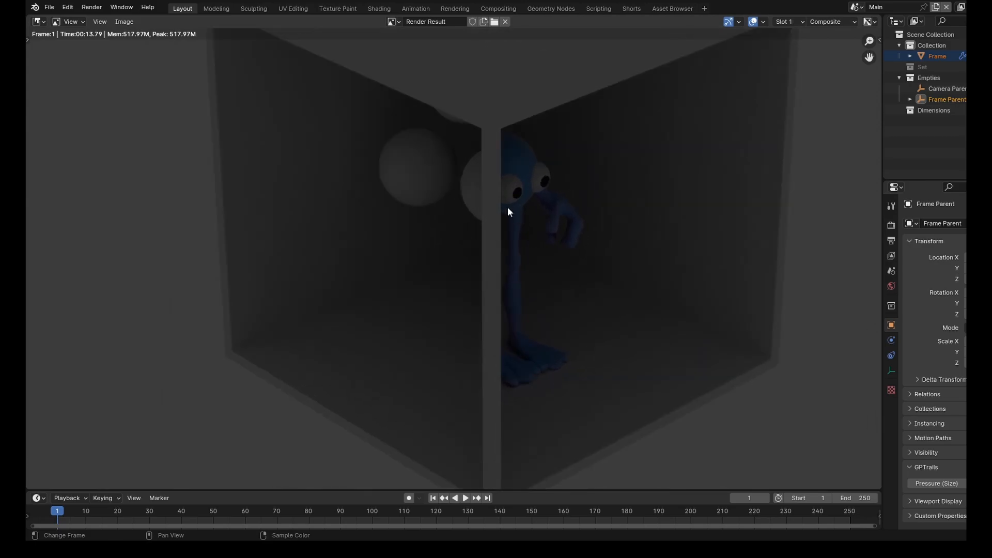
mouse_move(405, 162)
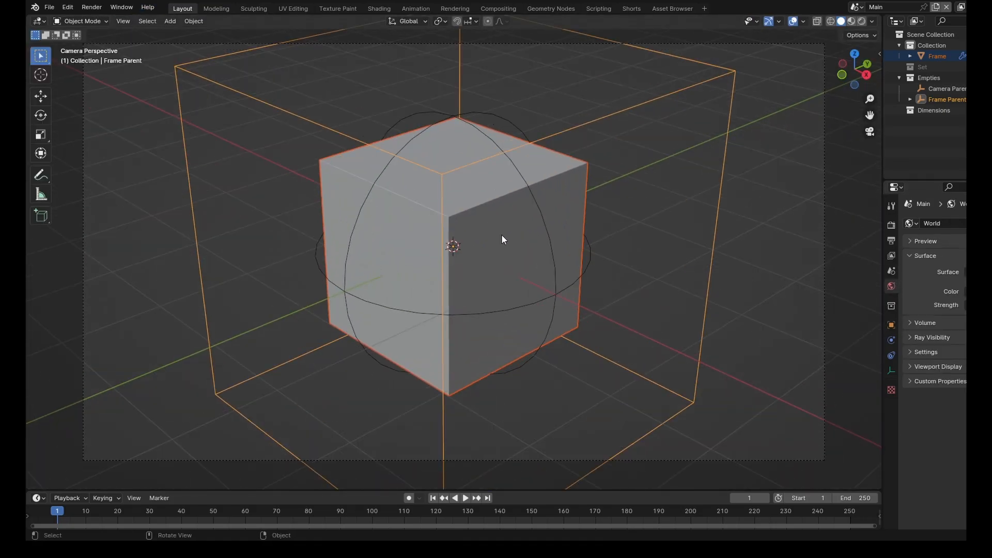
- Set the Main world's surface color to an Environment Texture
scroll(down, 3)
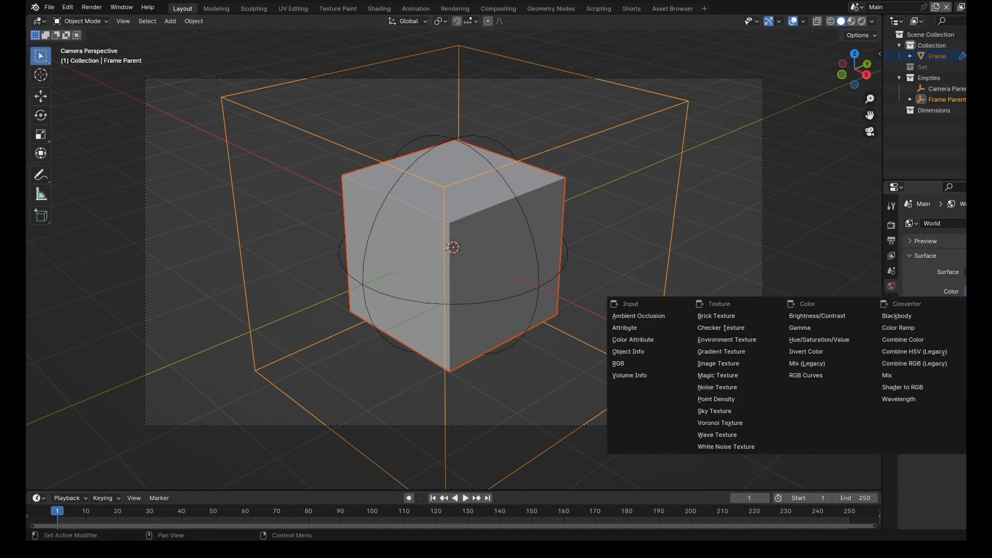
mouse_move(648, 327)
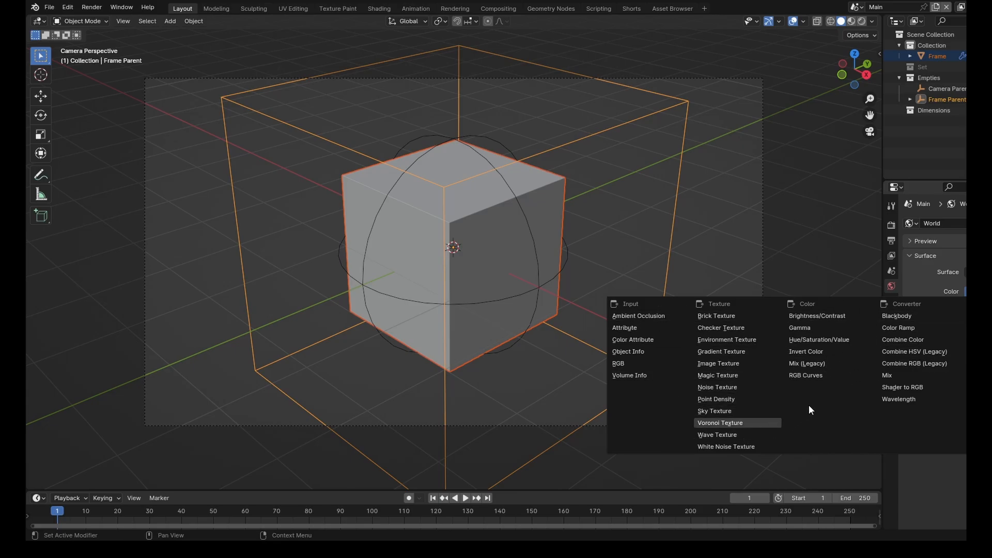
mouse_move(717, 340)
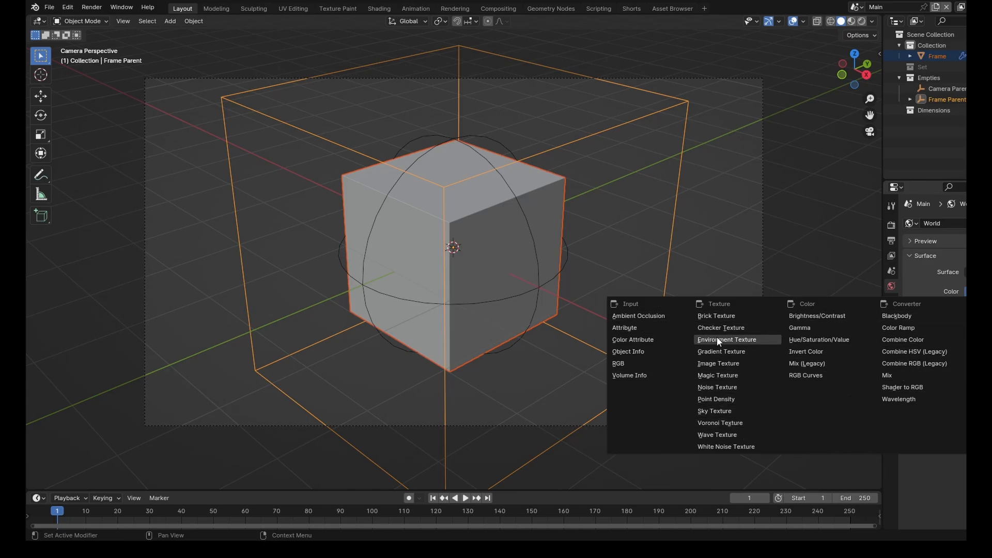
click(726, 340)
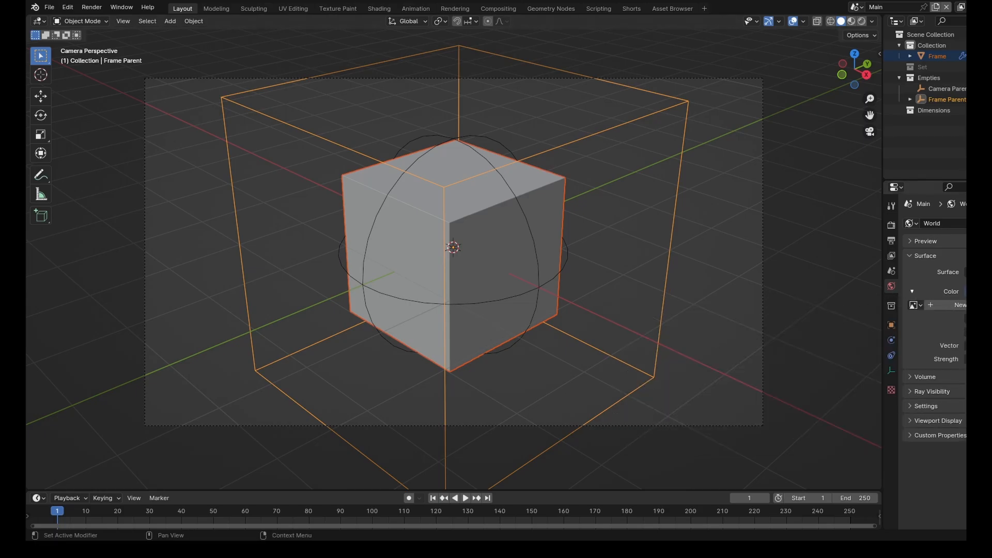
mouse_move(188, 174)
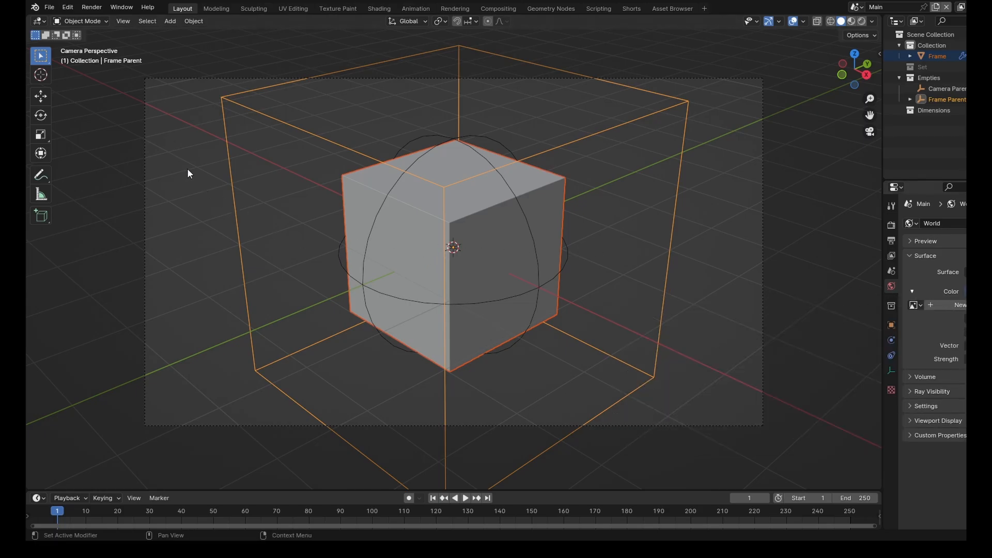
mouse_move(523, 287)
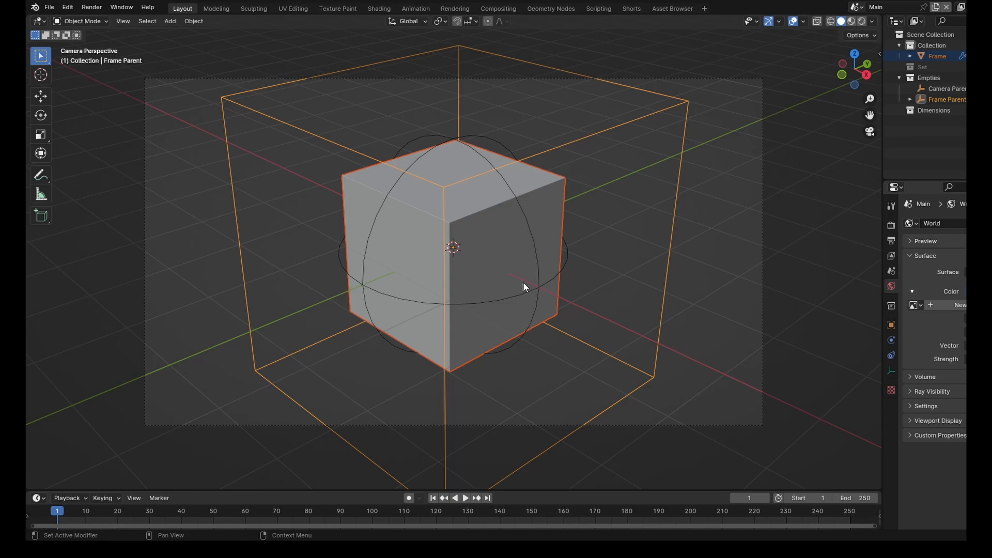
mouse_move(502, 225)
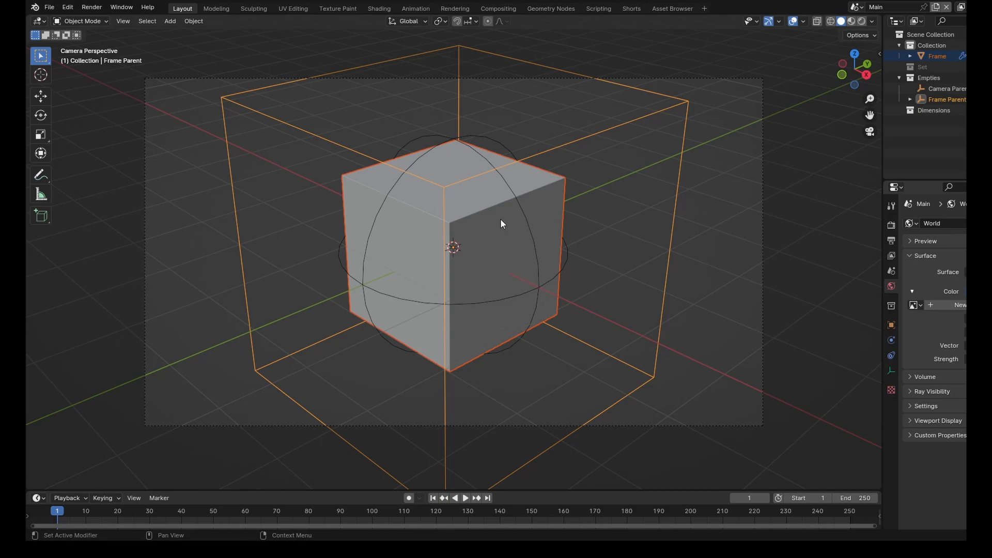
mouse_move(680, 304)
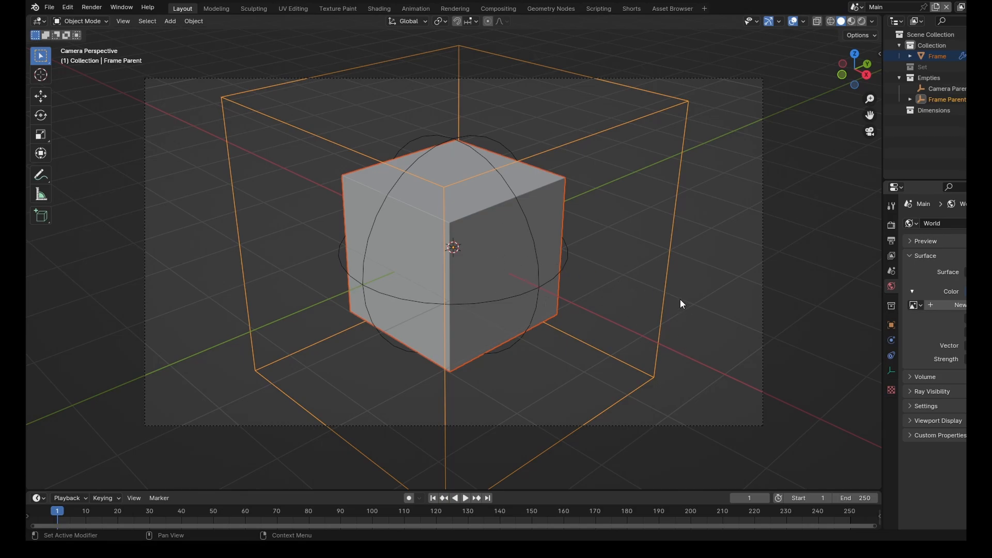
mouse_move(941, 289)
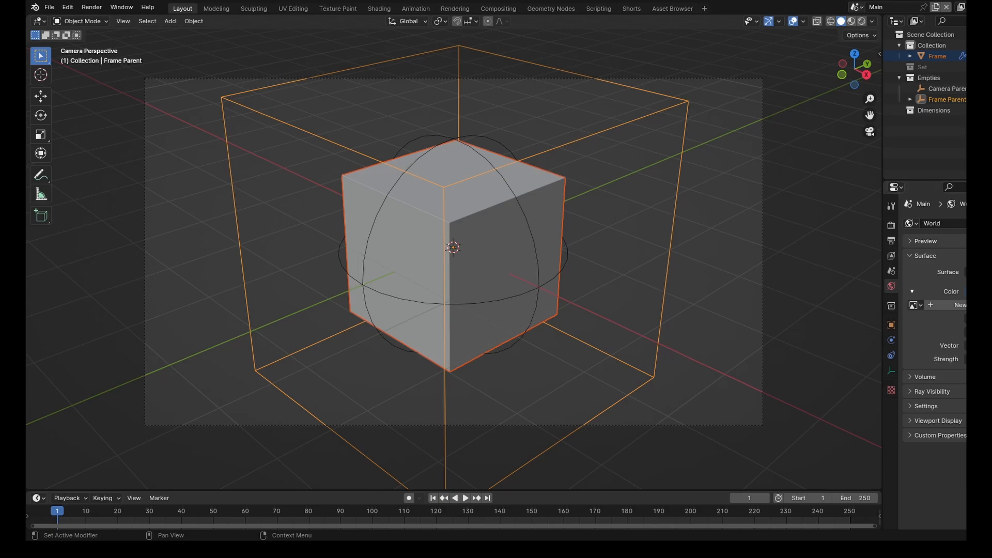
mouse_move(485, 252)
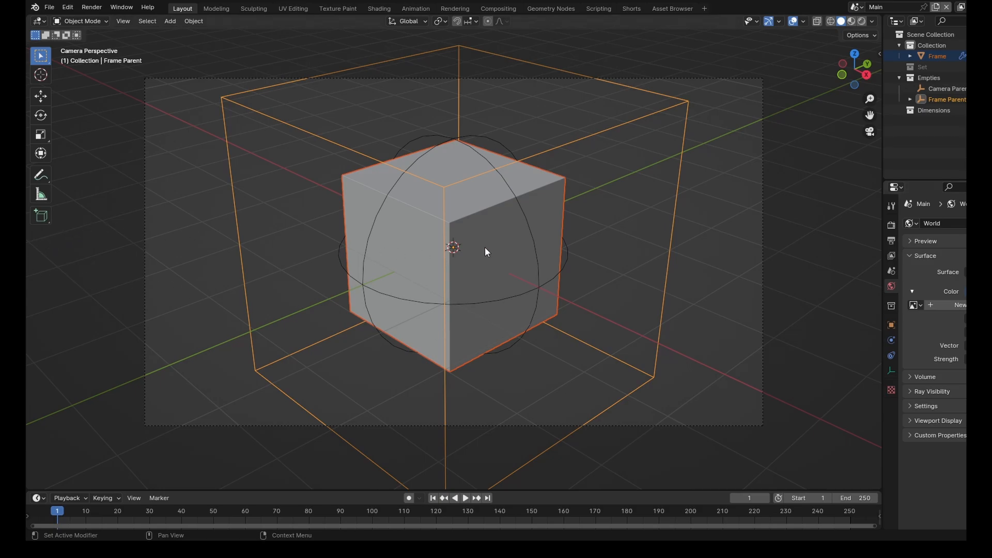
mouse_move(938, 480)
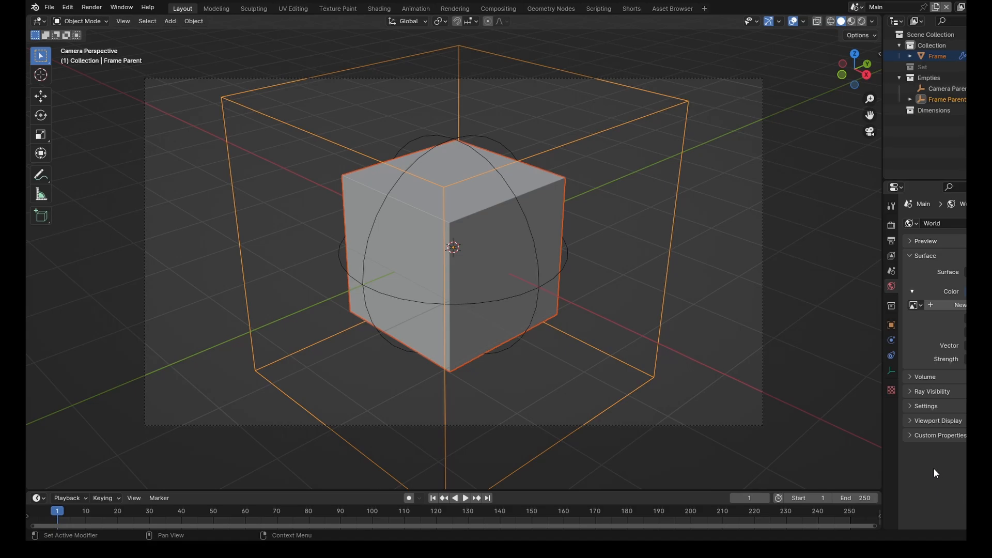
mouse_move(937, 473)
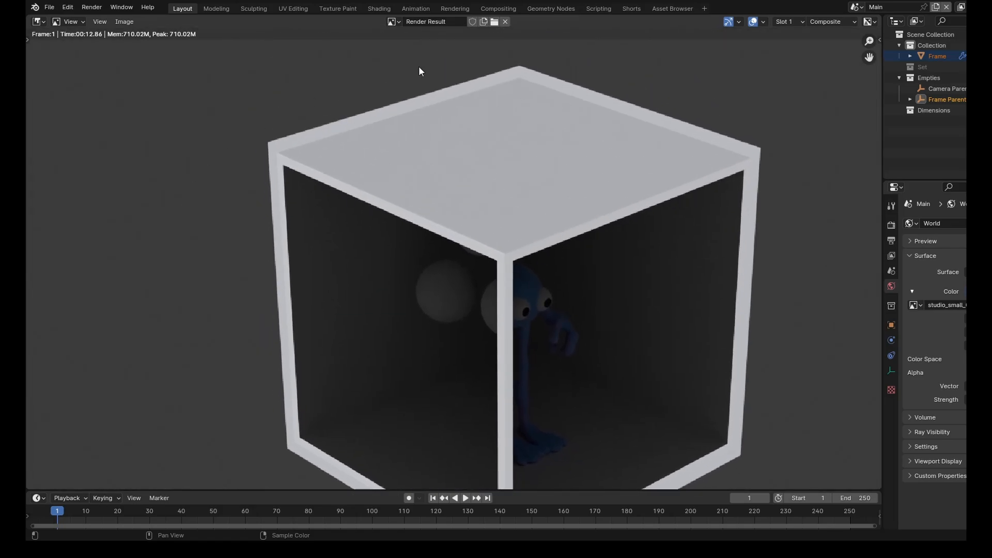
- Set the Dim1 and Dim2 World Color to an Environment Texture using the studio HDRI
drag(420, 71, 521, 169)
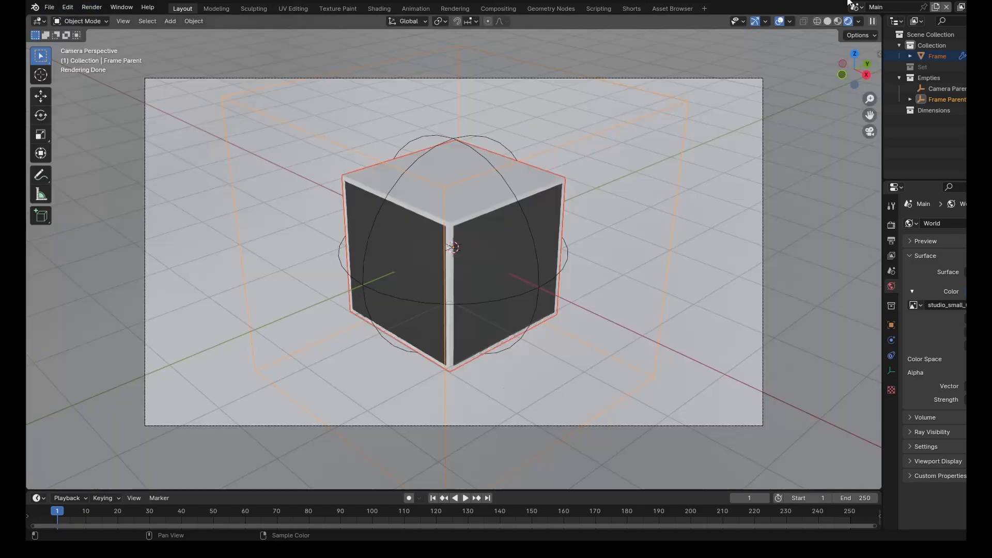
click(876, 7)
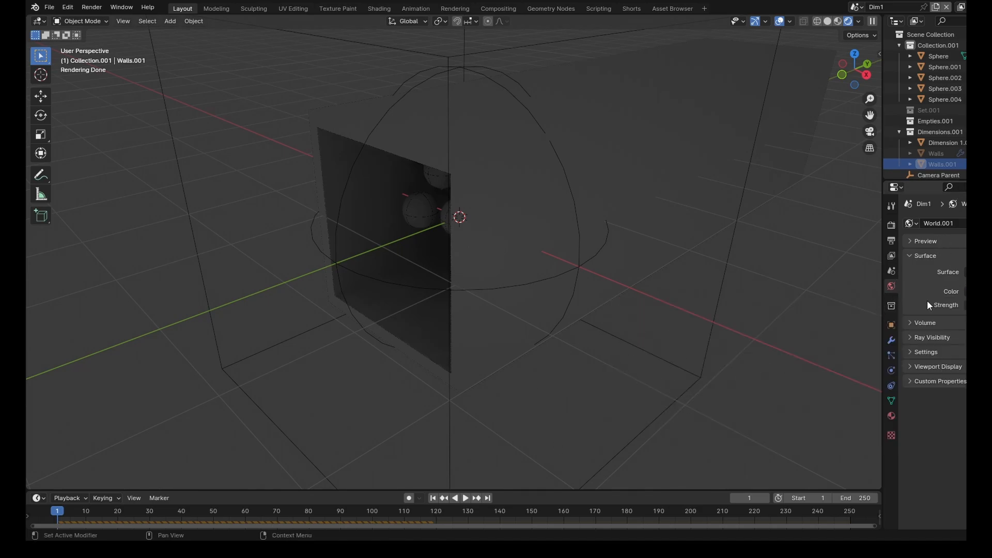
click(942, 291)
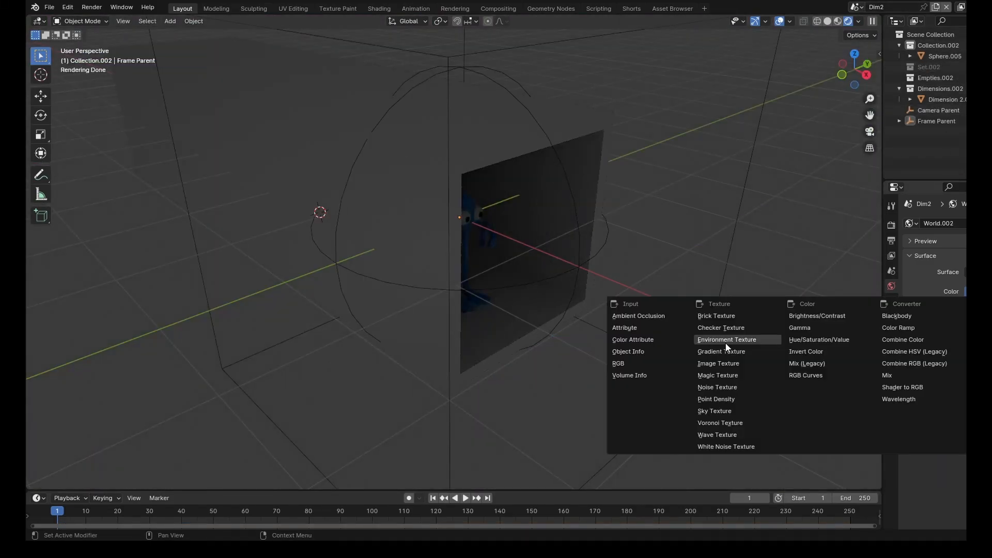
click(725, 339)
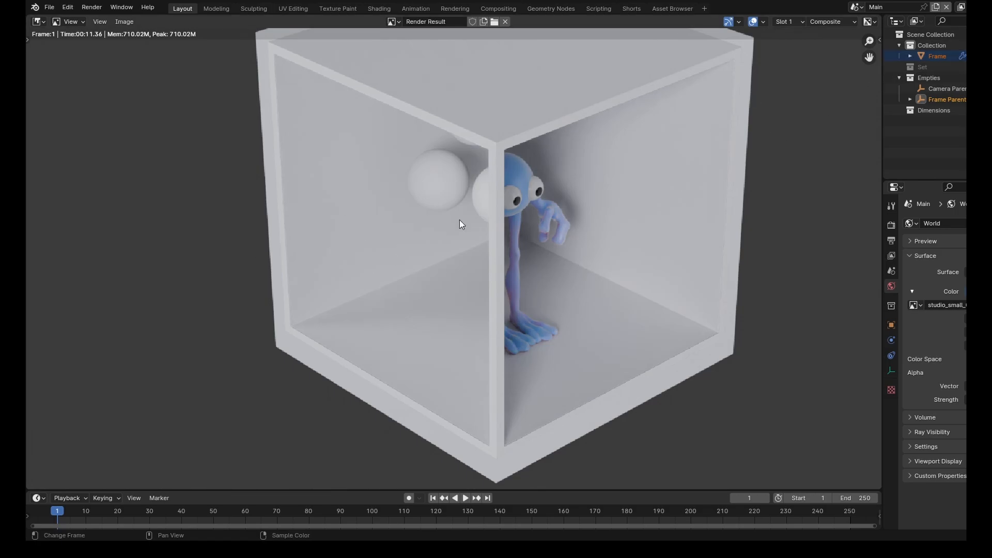
scroll(down, 3)
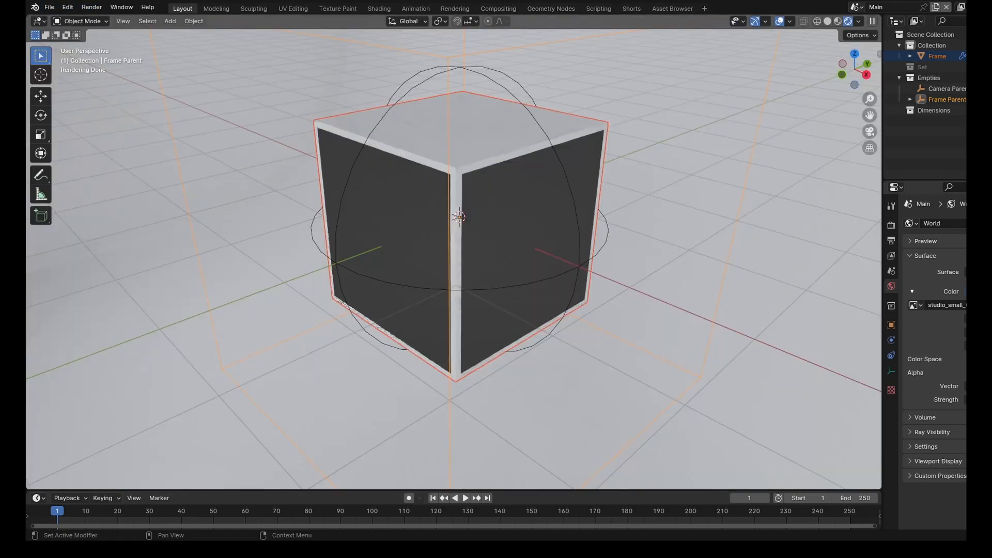
- Switch scenes via the scene selector and enter Edit Mode on the Dimension 1.001 tunnel mesh
click(856, 7)
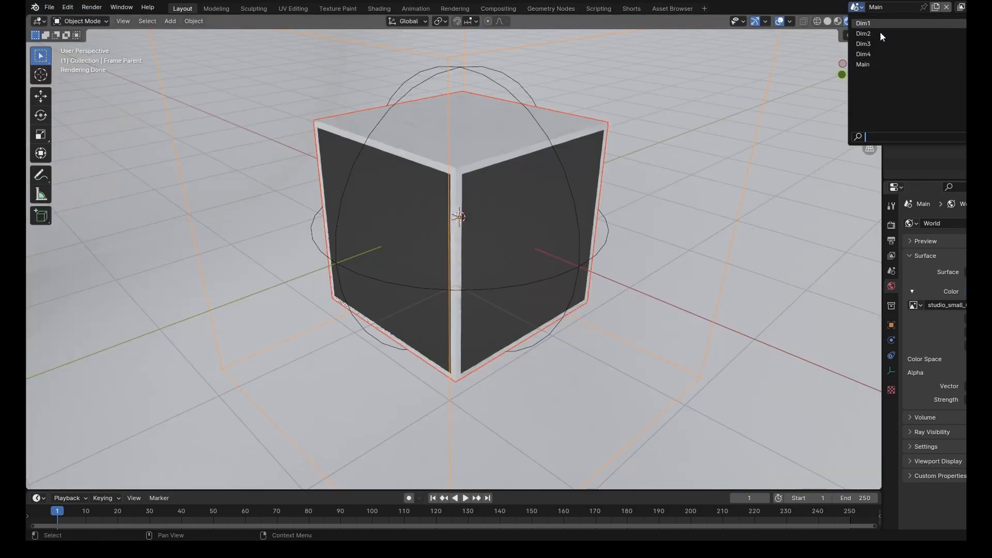
click(861, 23)
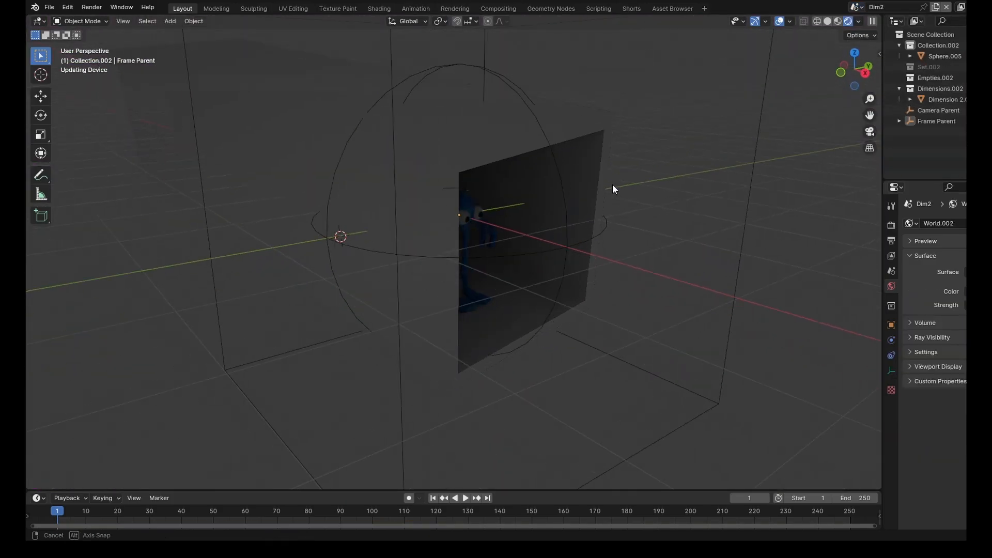
key(Tab)
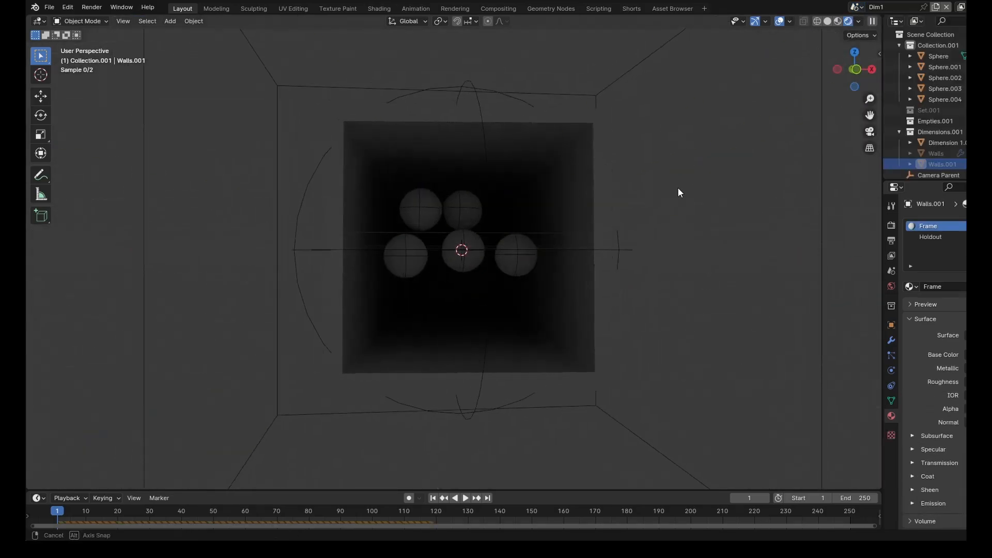
key(Tab)
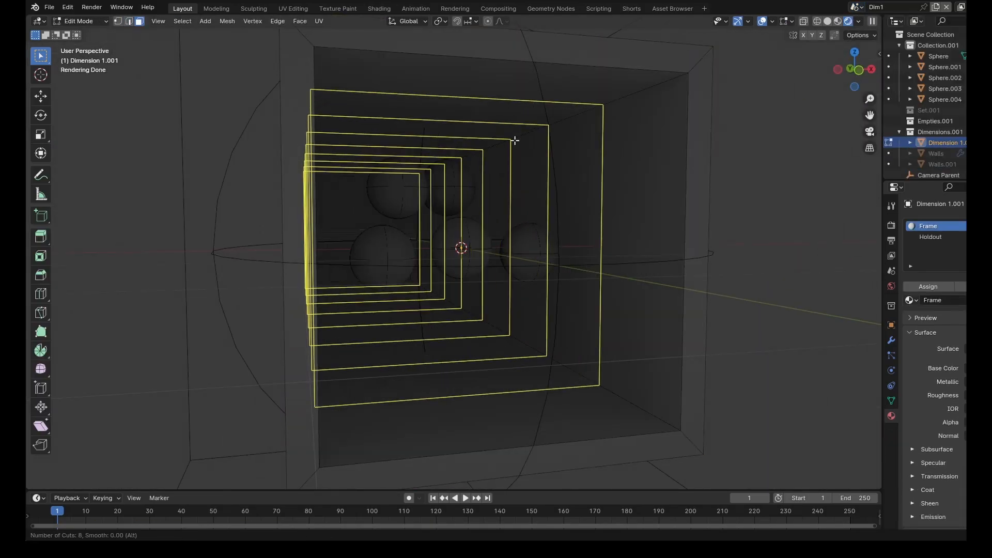
click(582, 114)
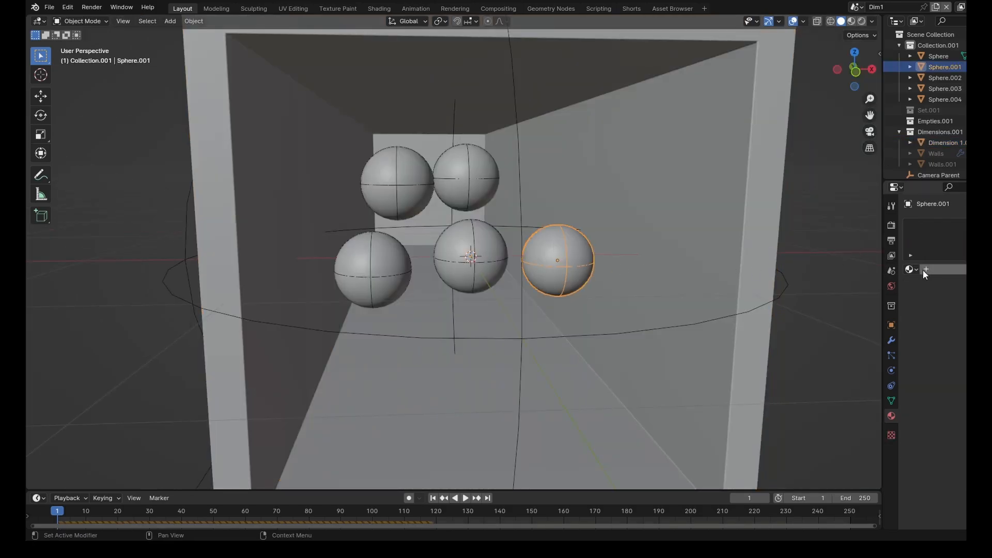
- Create Material.001 on Sphere.001 and start linking materials back in the Main scene
click(924, 269)
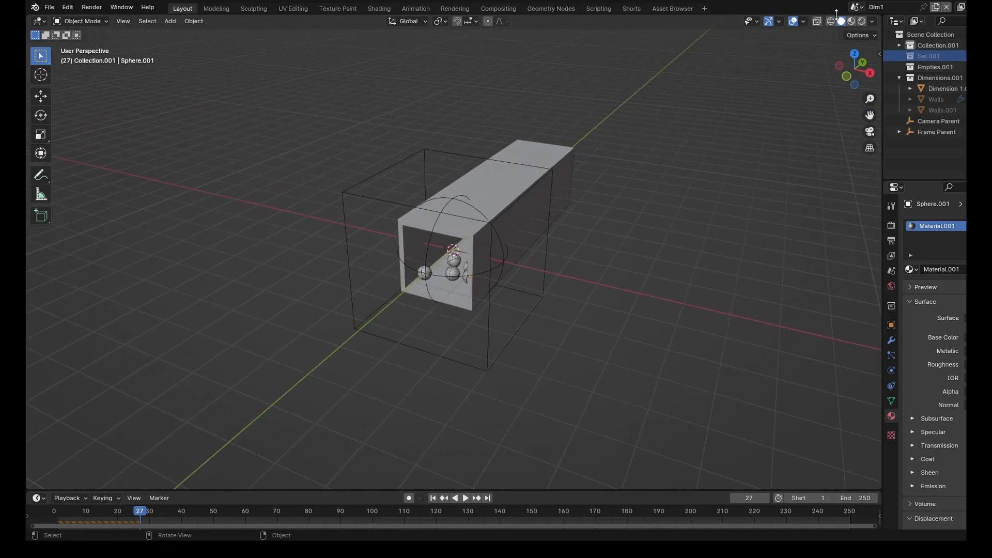
right_click(928, 56)
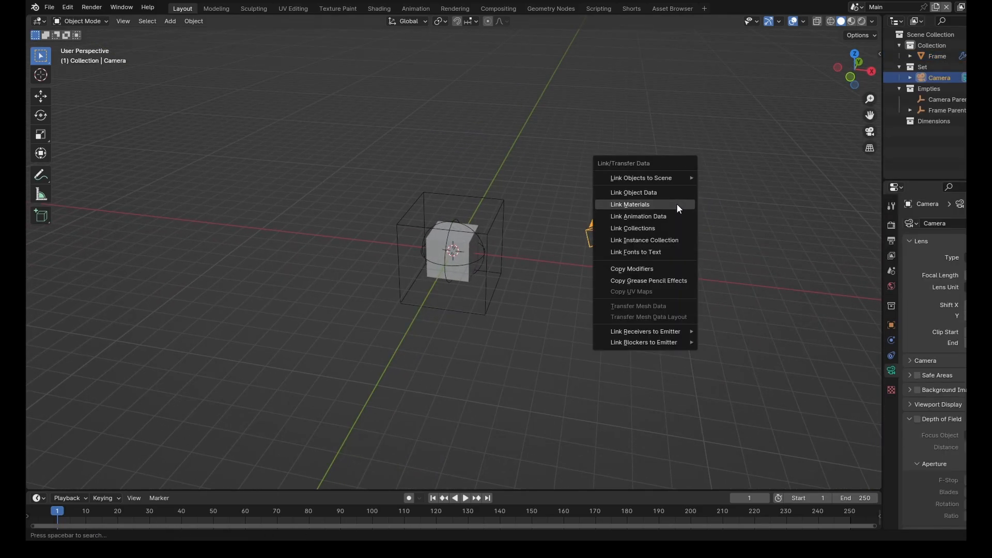
- Parent the Main scene camera to the Camera Parent empty, then return to Dim1
click(640, 177)
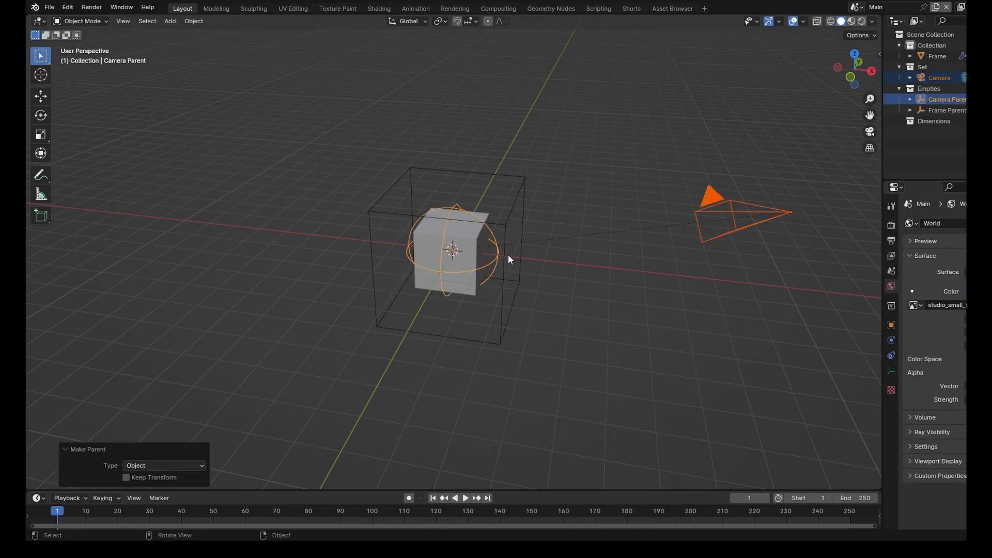
click(875, 7)
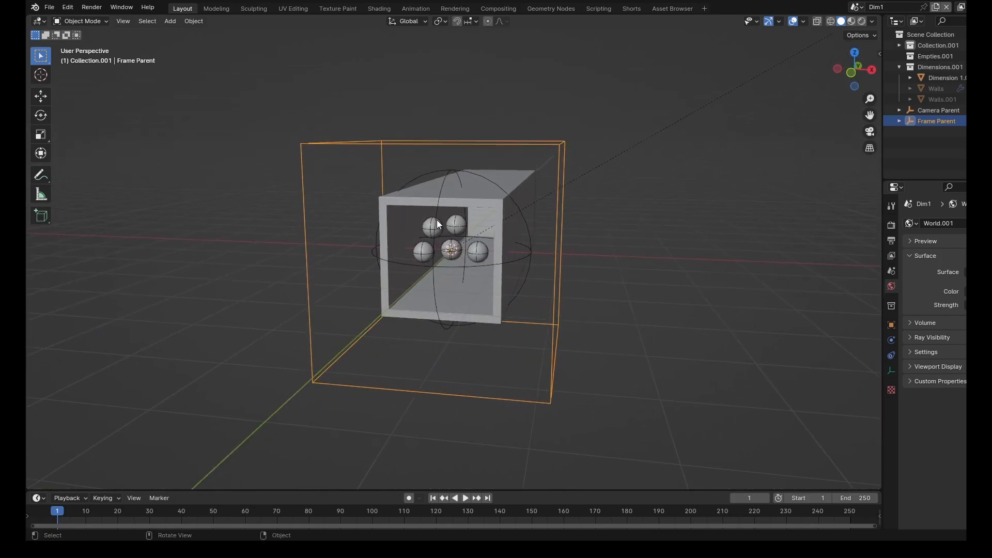
- Keyframe the Frame Parent's location and rotation, rewind to frame 1 and hide the spheres
key(i)
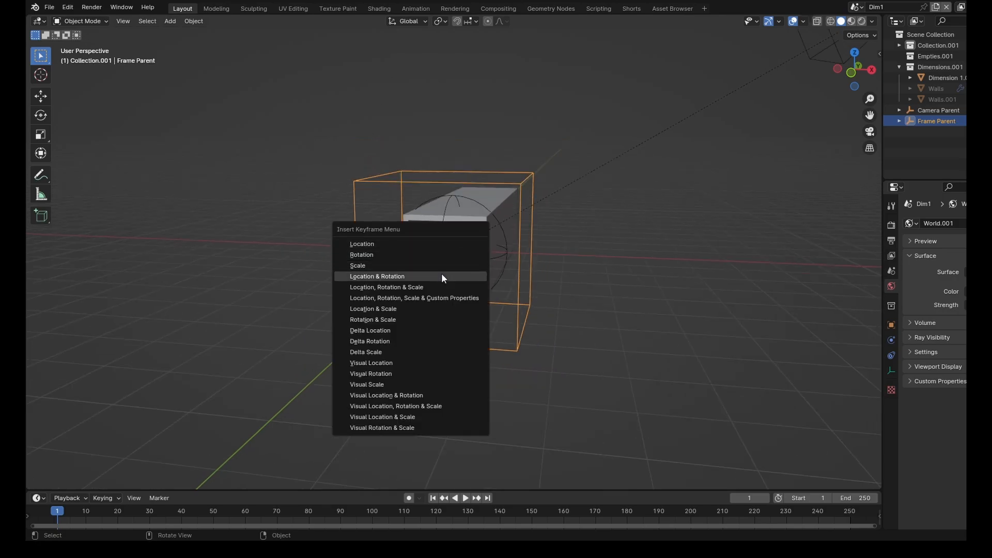
click(376, 276)
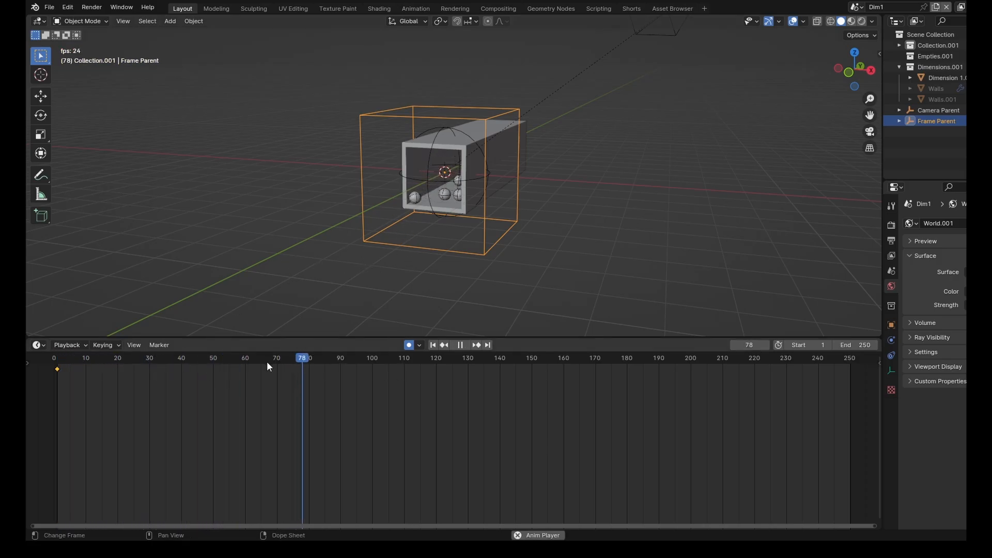
click(433, 345)
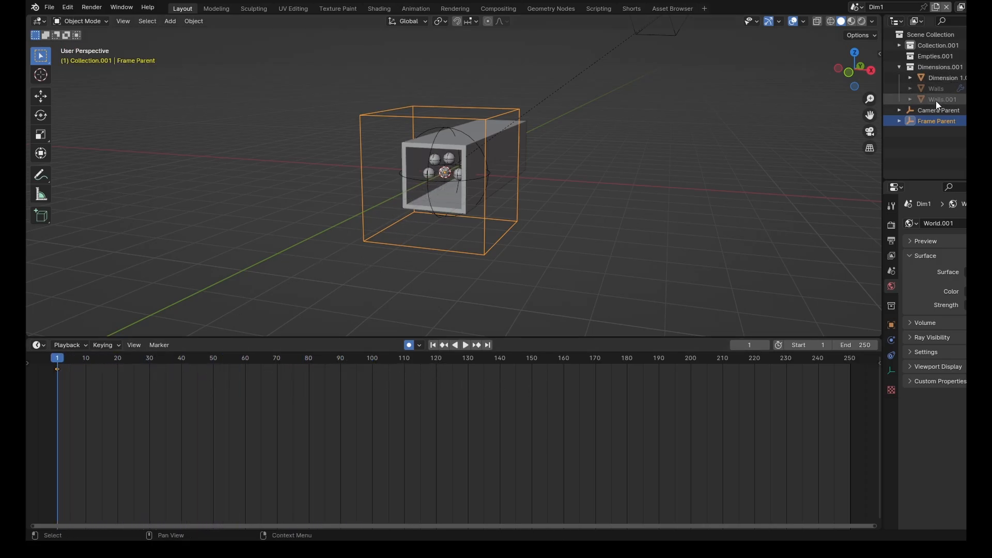
click(449, 156)
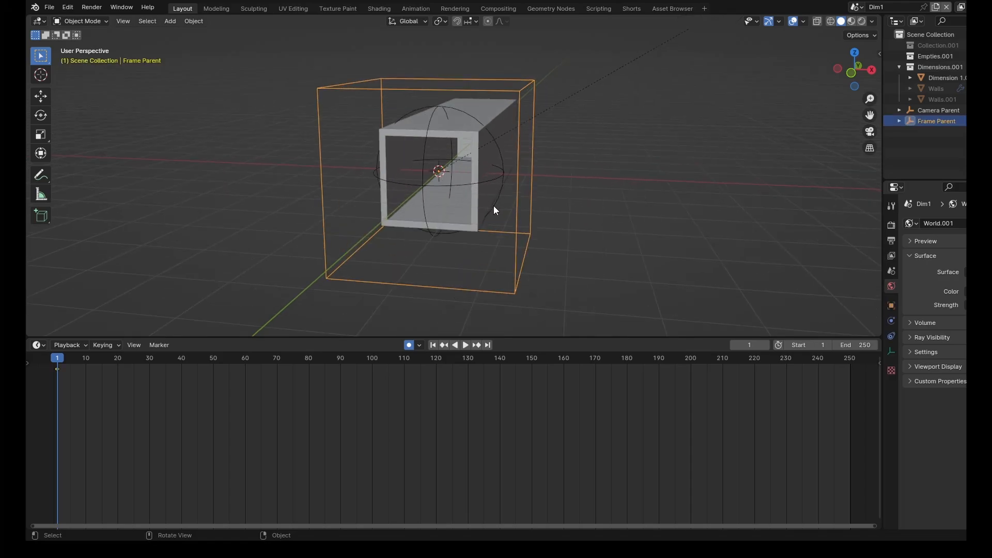
- Play back the baked animation and box-select the keyframes from about frame 110 onward
click(466, 345)
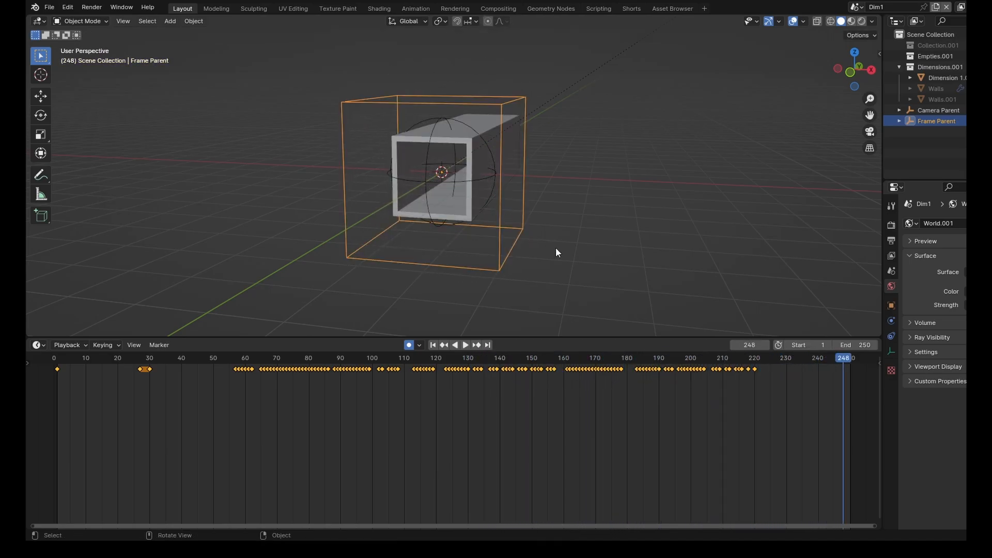
click(786, 358)
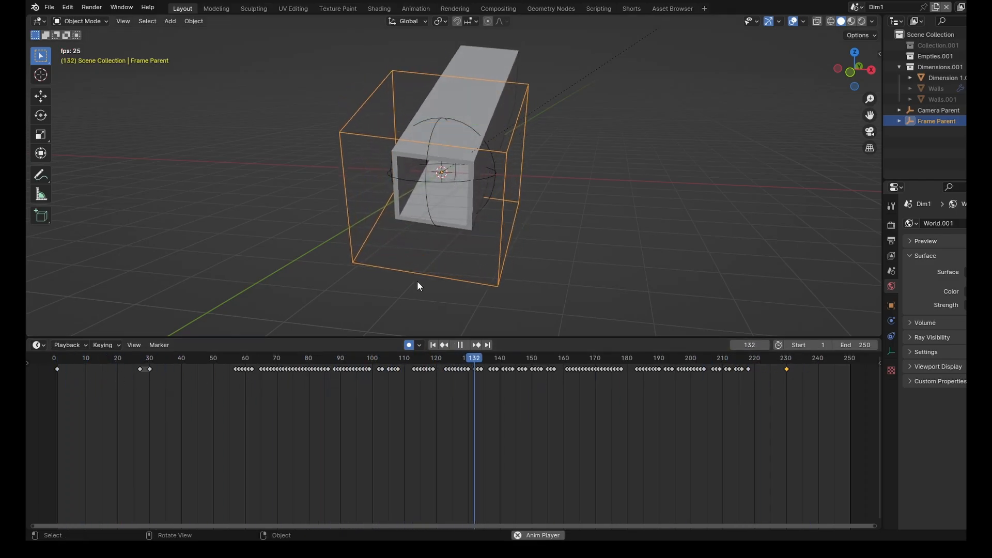
click(459, 345)
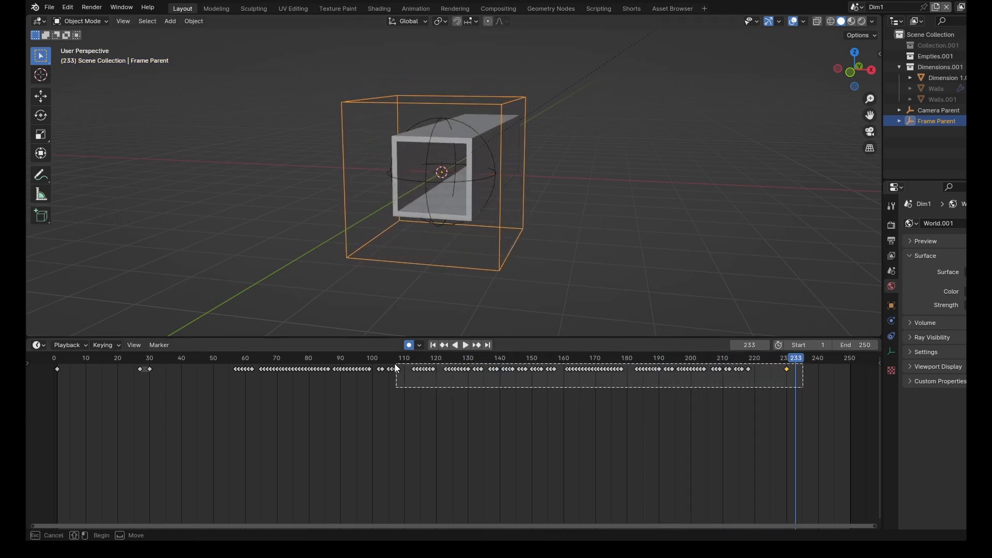
drag(598, 369, 468, 428)
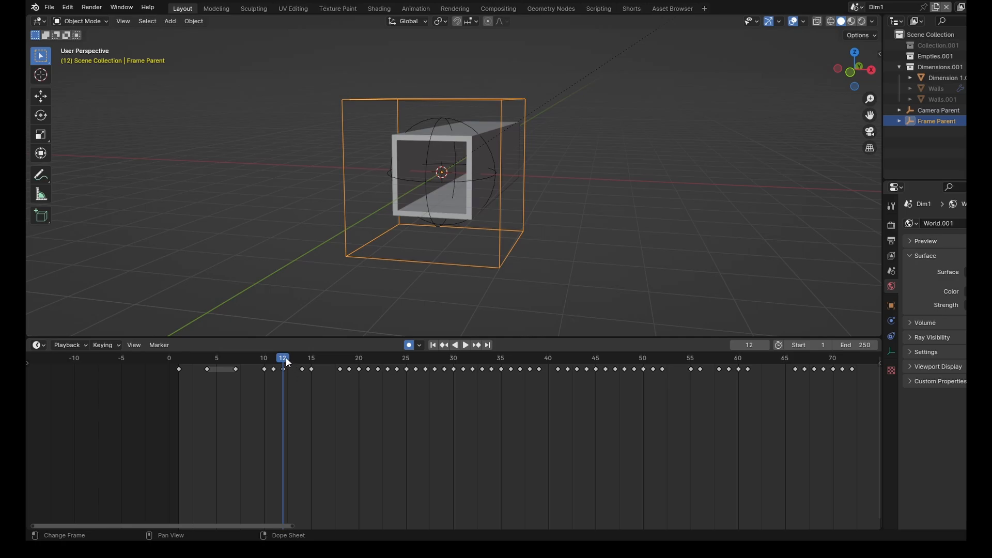
click(465, 345)
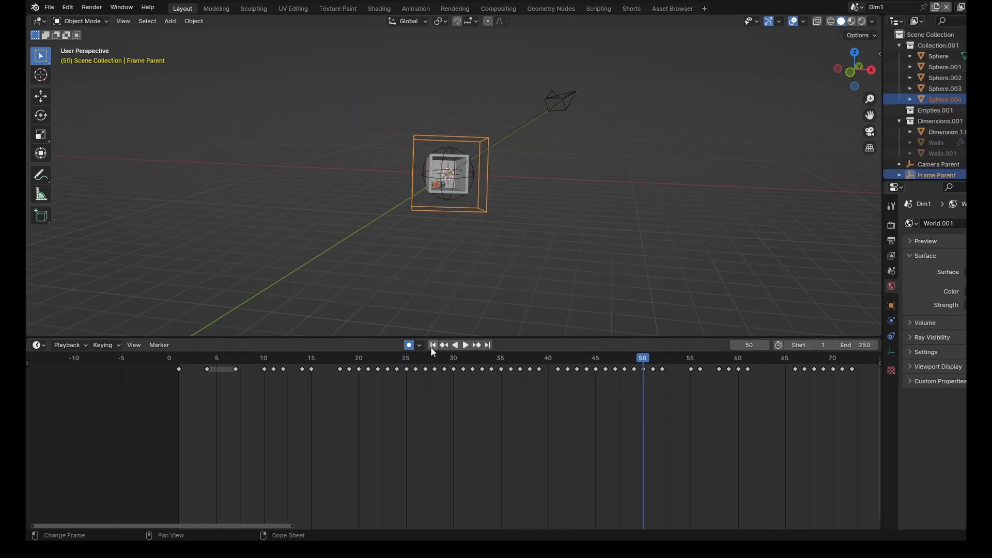
- Rewind to frame 1, check the Rigid Body World cache and play the spheres rolling in the tunnel
click(433, 345)
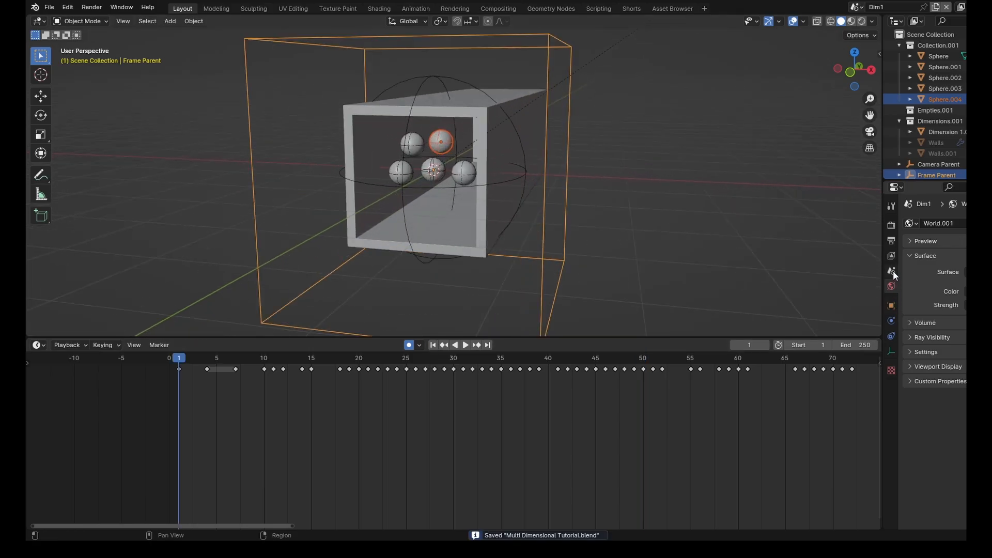
click(890, 270)
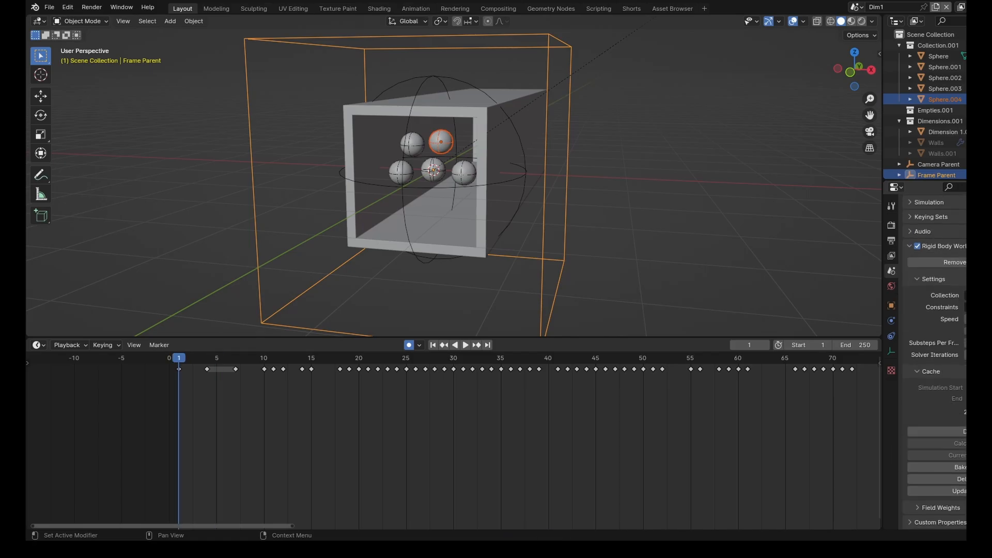
click(465, 345)
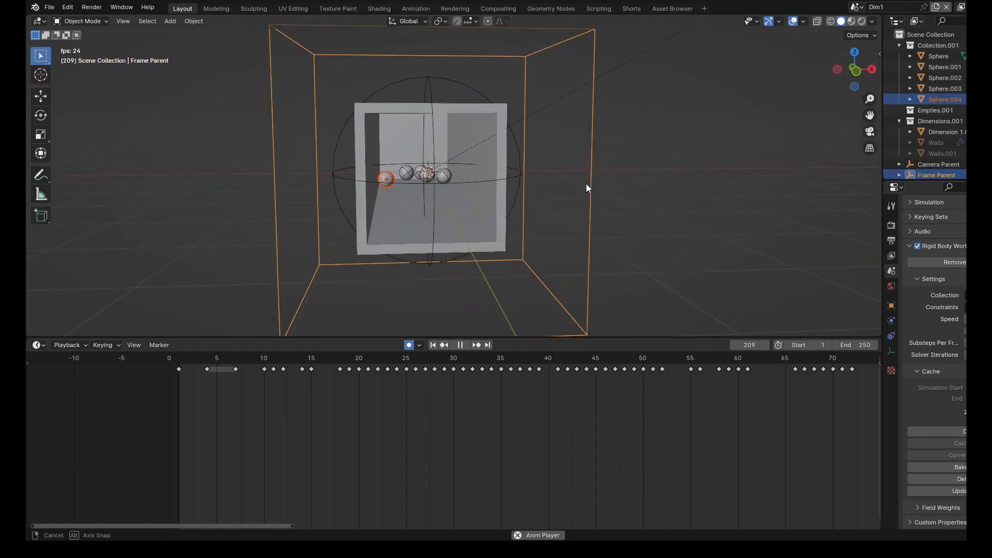
click(188, 357)
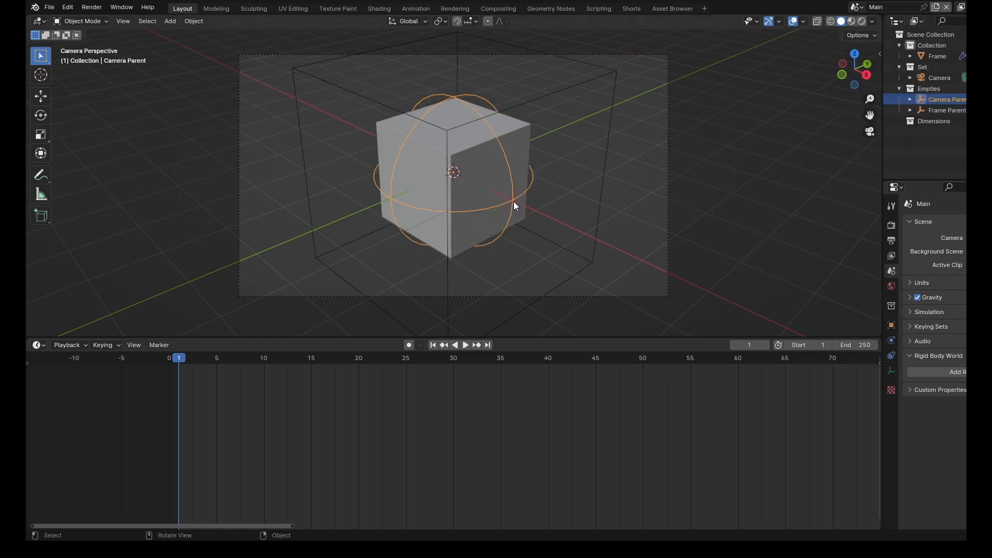
mouse_move(514, 205)
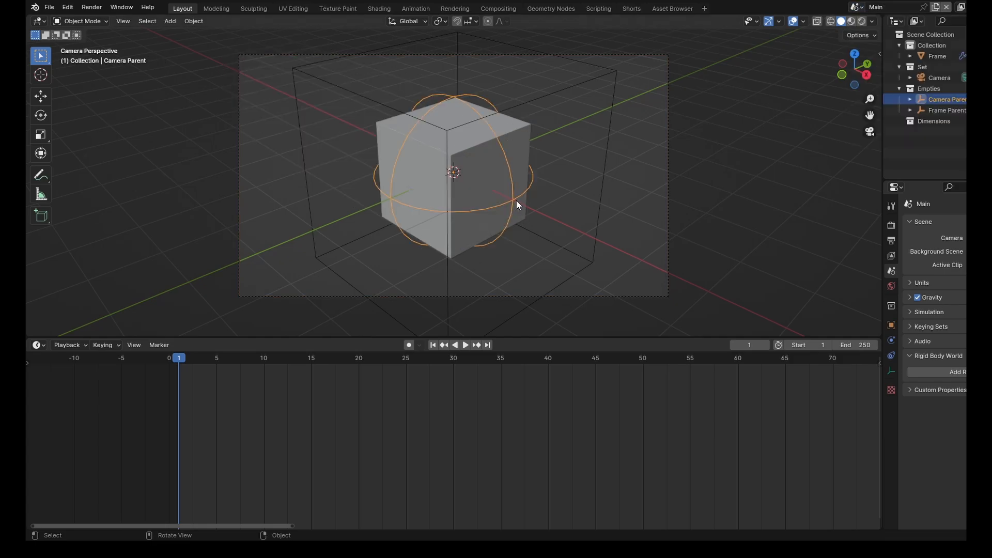
- Rotate the Camera Parent about Z by -34.8 and keyframe its rotation at frame 1
key(r)
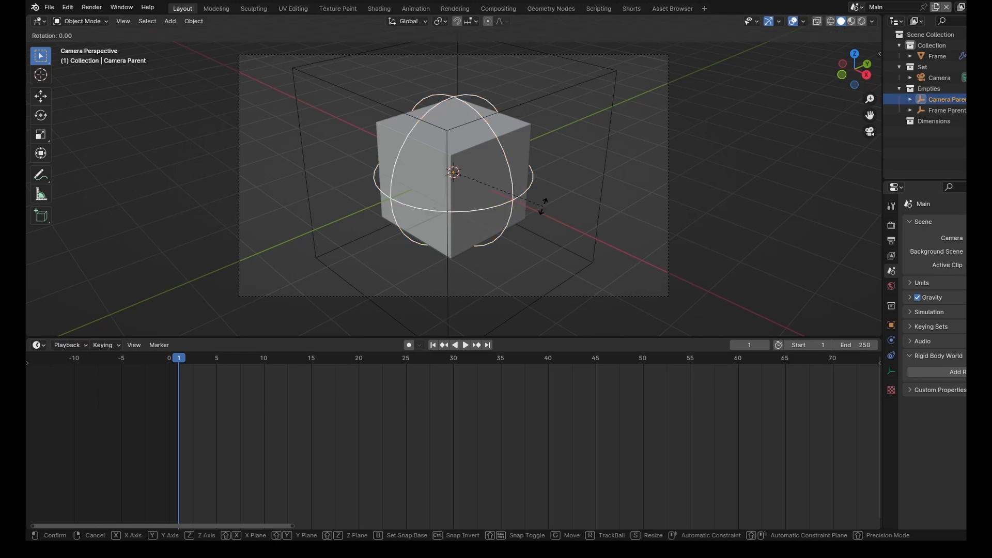
click(482, 218)
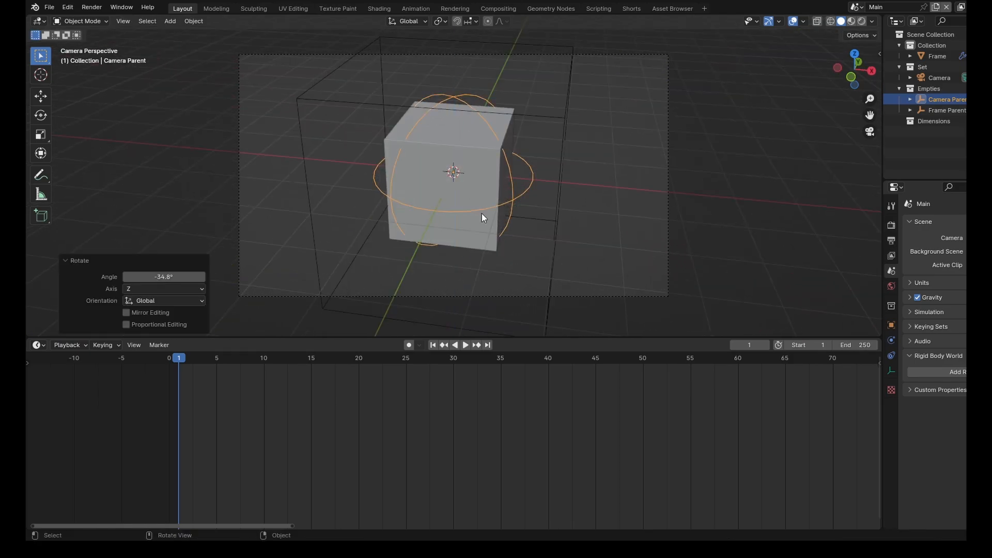
key(i)
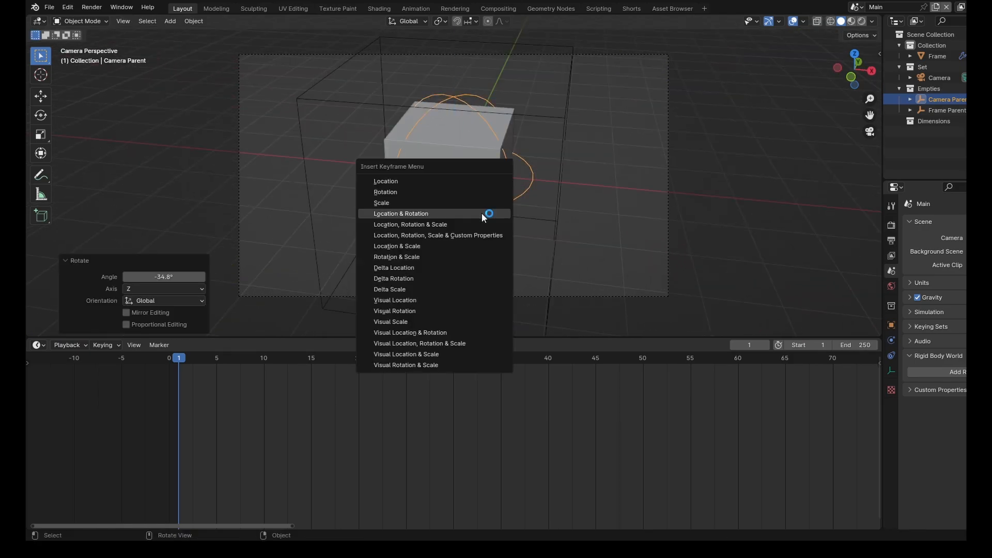
mouse_move(384, 192)
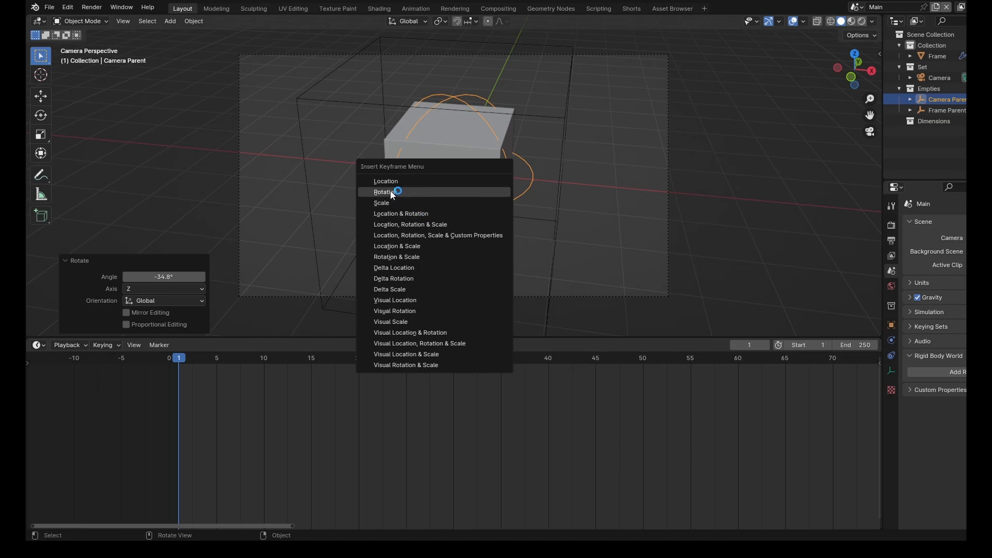
click(385, 192)
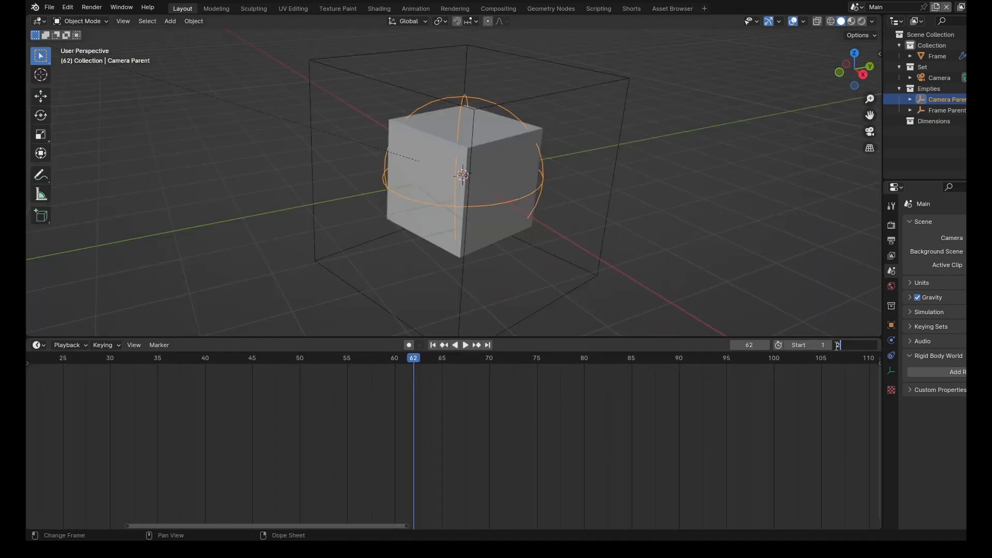
- Set the end frame to 240, keyframe the rotation there and scrub through the camera animation
click(465, 345)
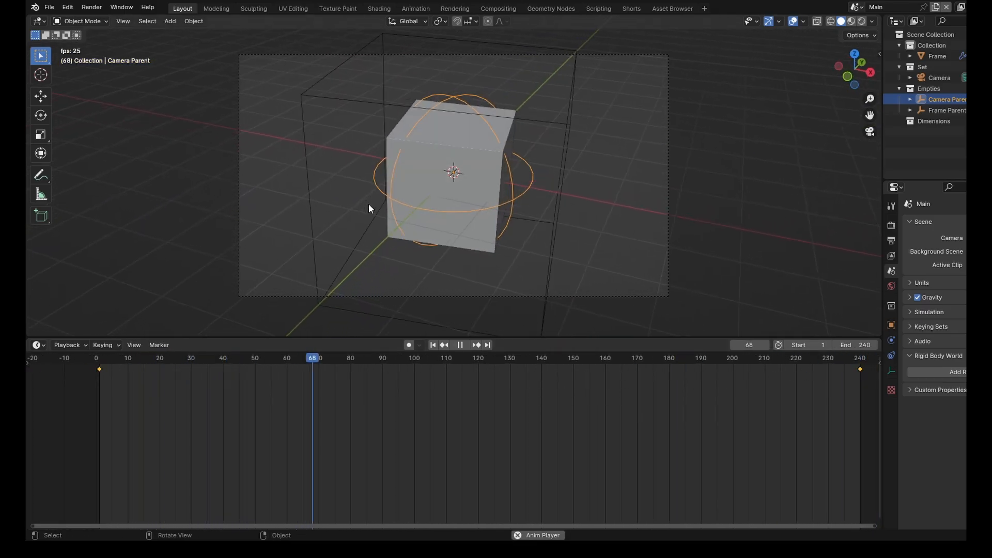
click(458, 345)
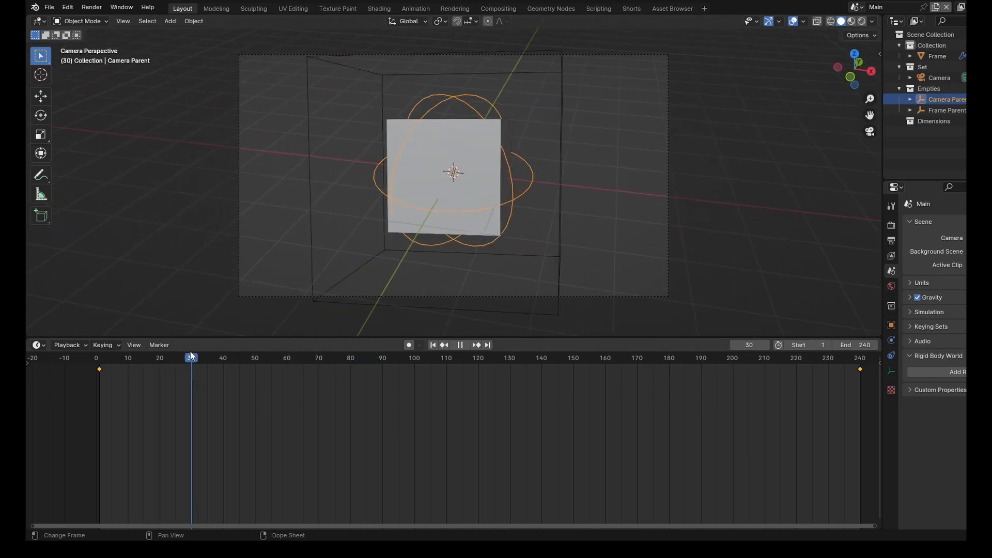
drag(191, 357, 182, 357)
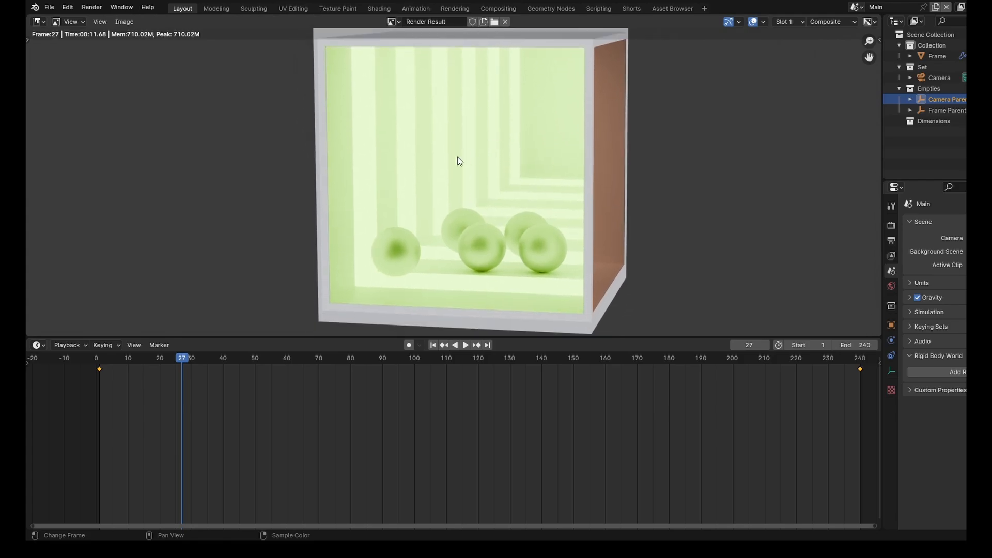
mouse_move(455, 152)
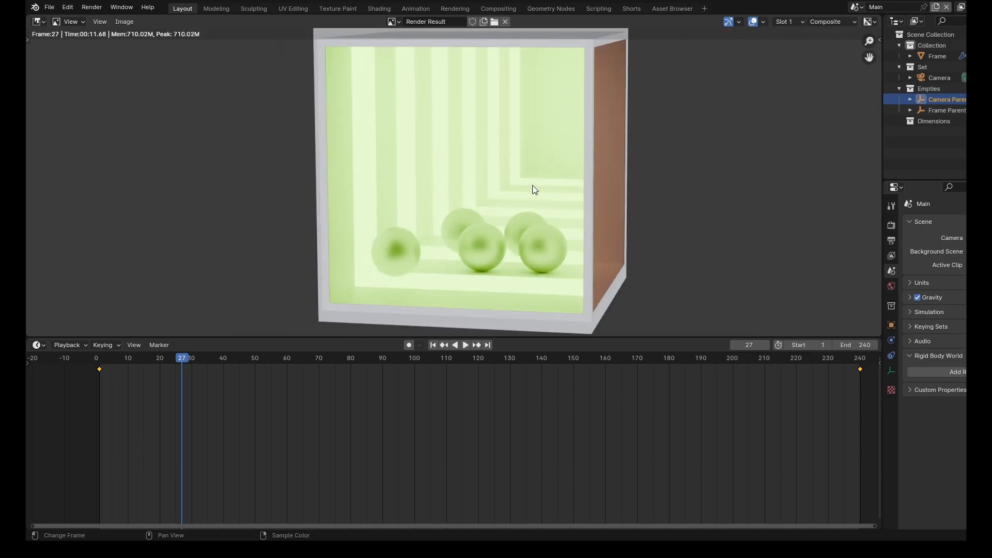
- Return the editor to the 3D Viewport and switch to the Dim1 scene to inspect Dimension 1.001
click(36, 21)
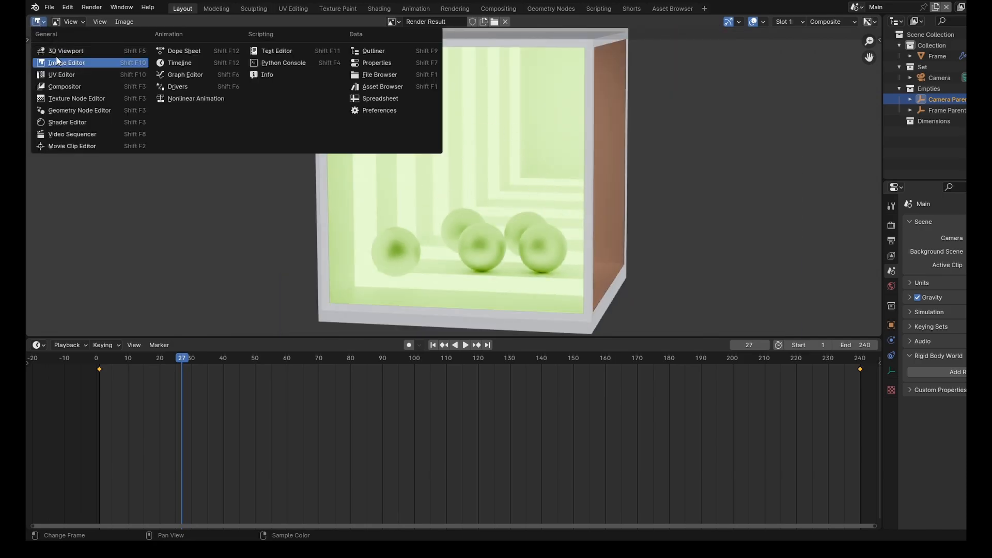
click(66, 50)
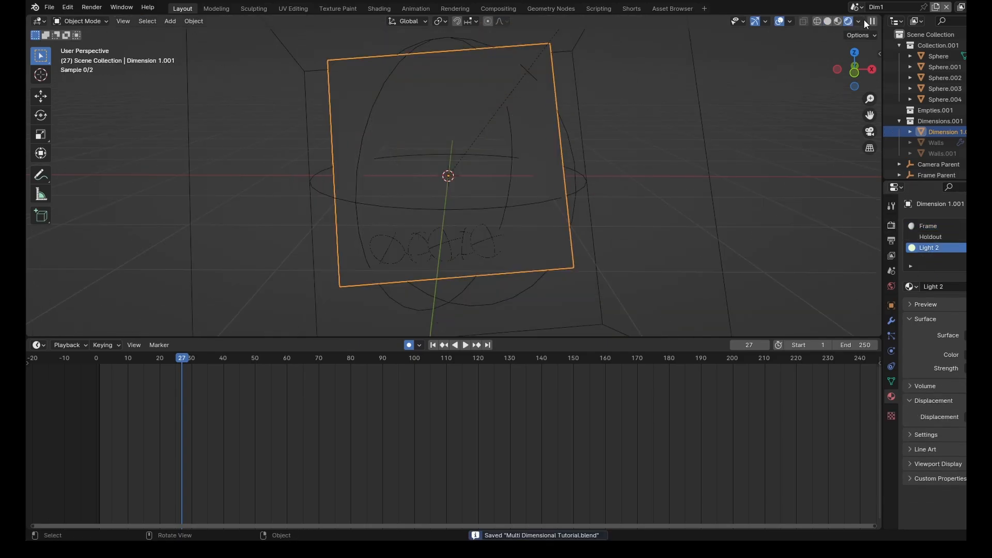
click(847, 21)
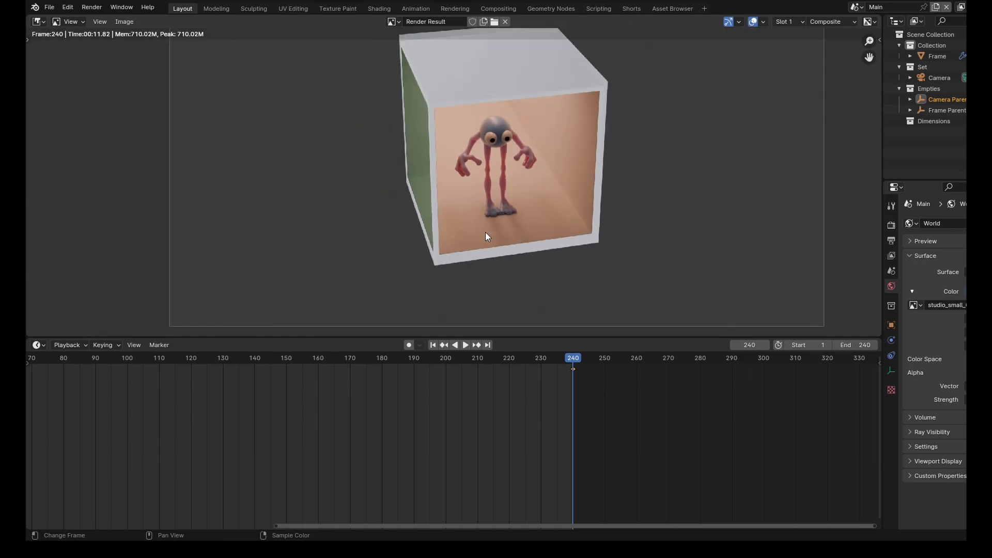
mouse_move(571, 334)
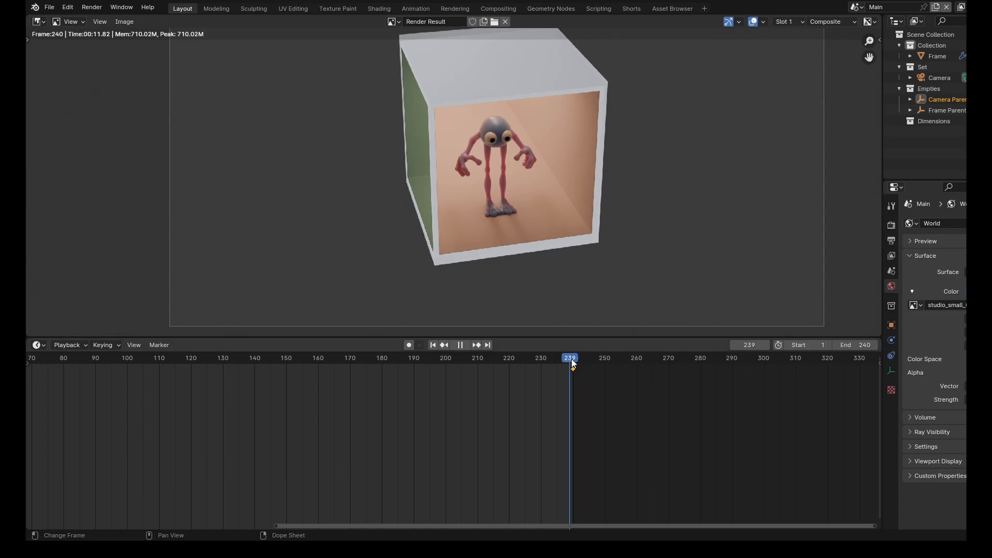
- Enter the Compositing workspace showing the frame-240 composite of the monster
click(498, 8)
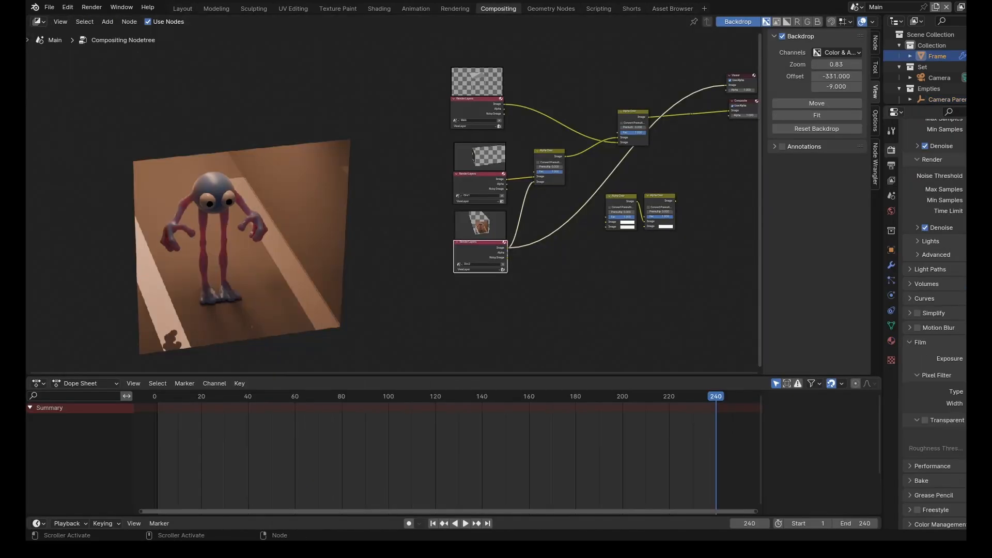
- Select Dim1 from the scene list, whose compositor has no nodes enabled
click(875, 7)
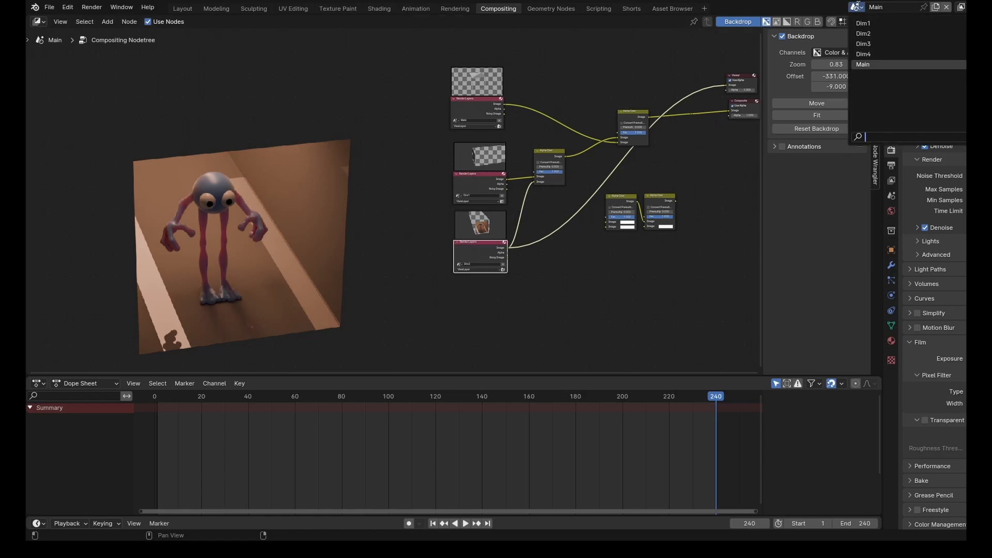
click(862, 22)
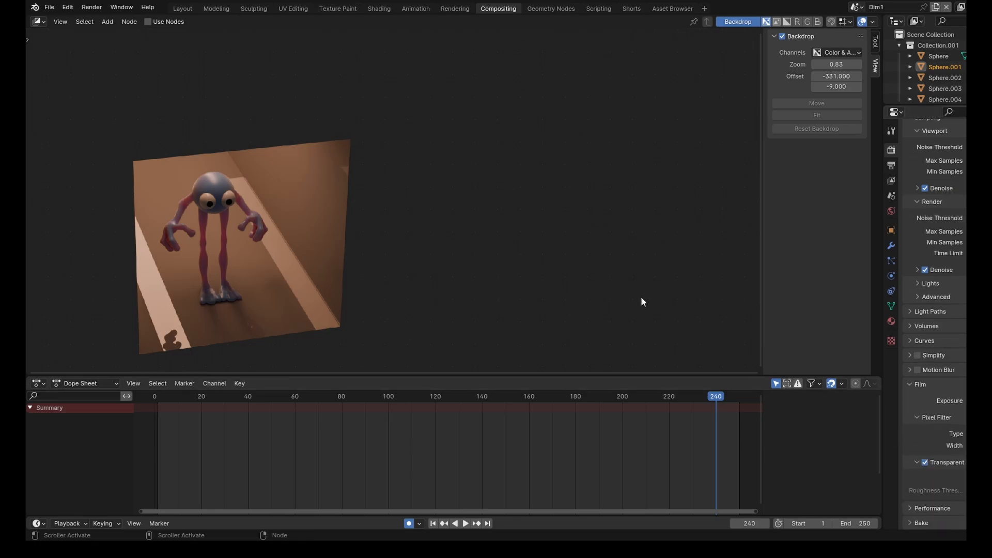
mouse_move(385, 218)
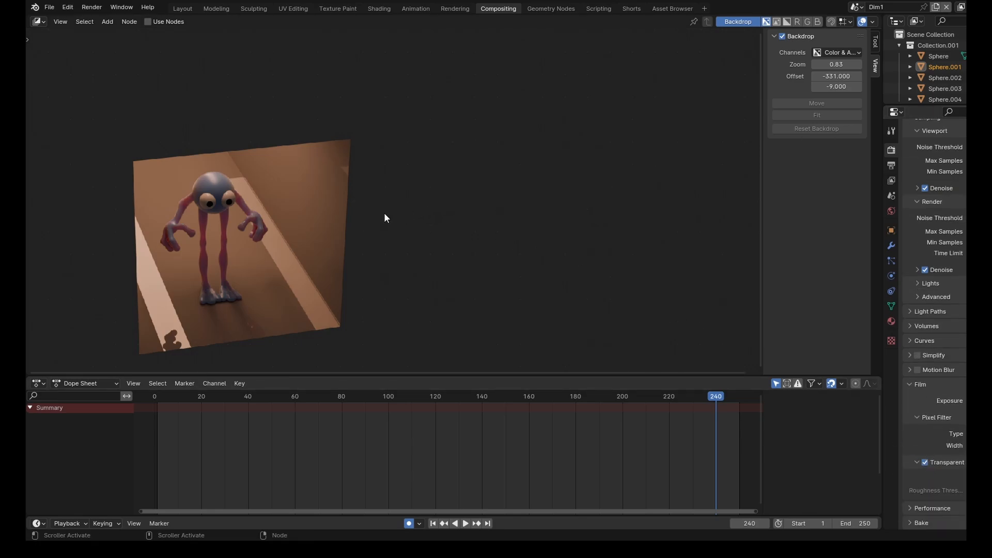